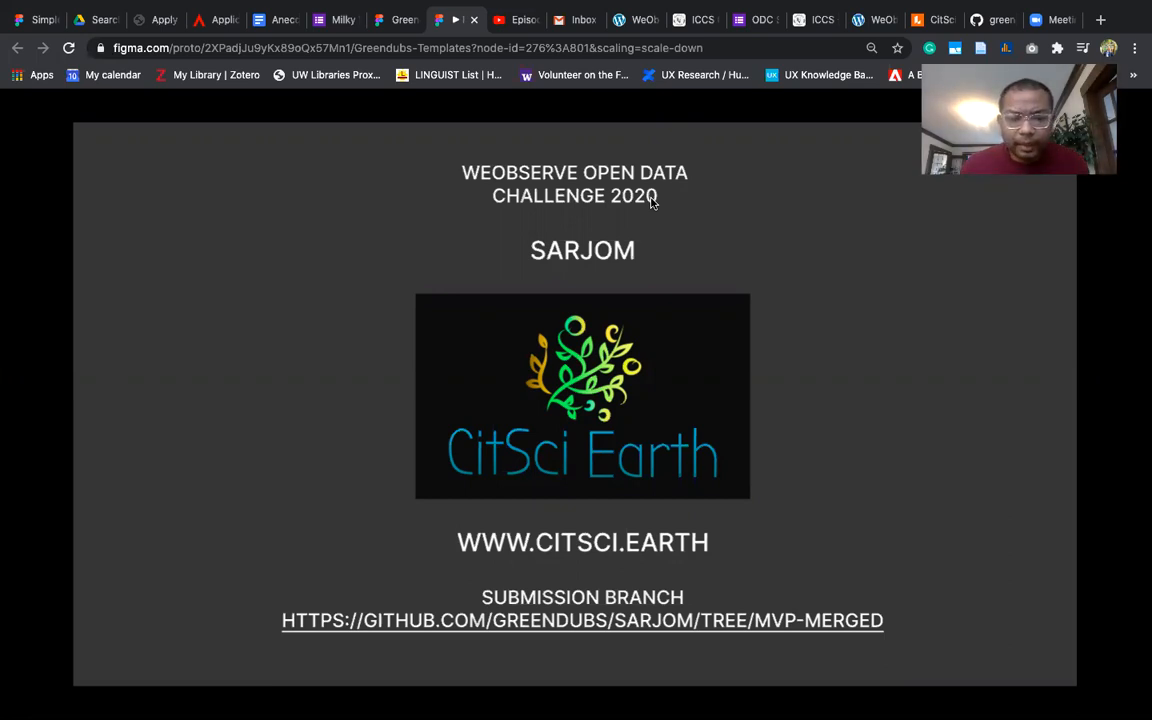
pyautogui.moveTo(825, 478)
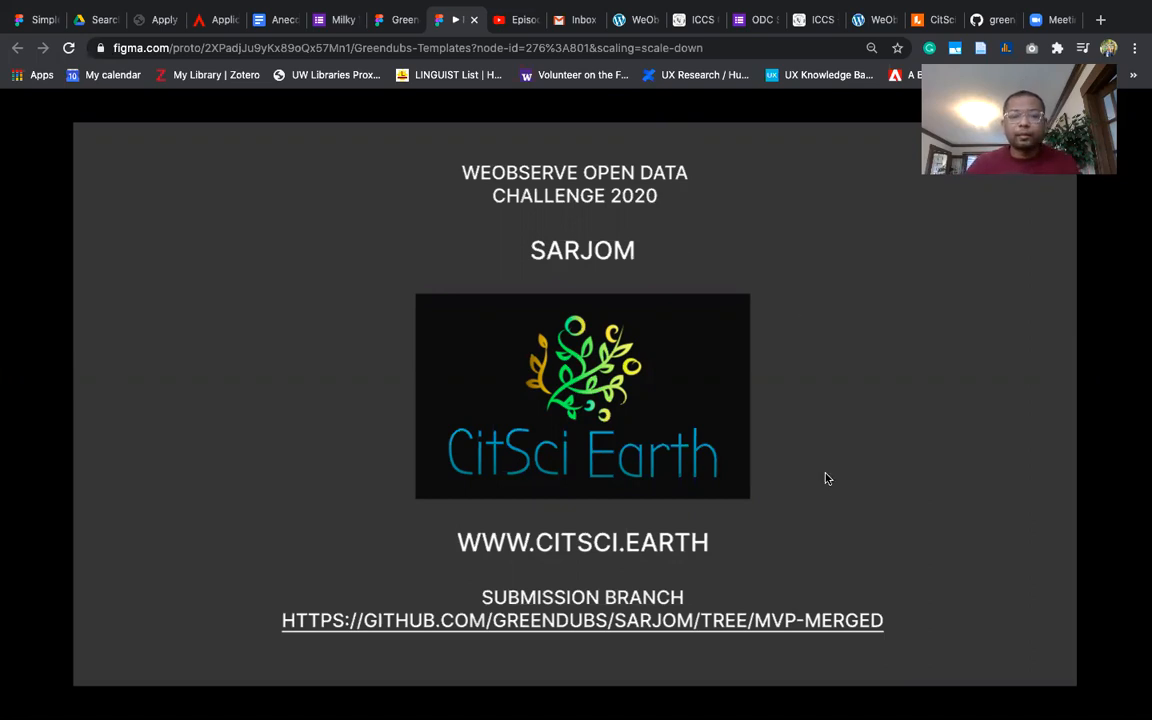
pyautogui.moveTo(826, 543)
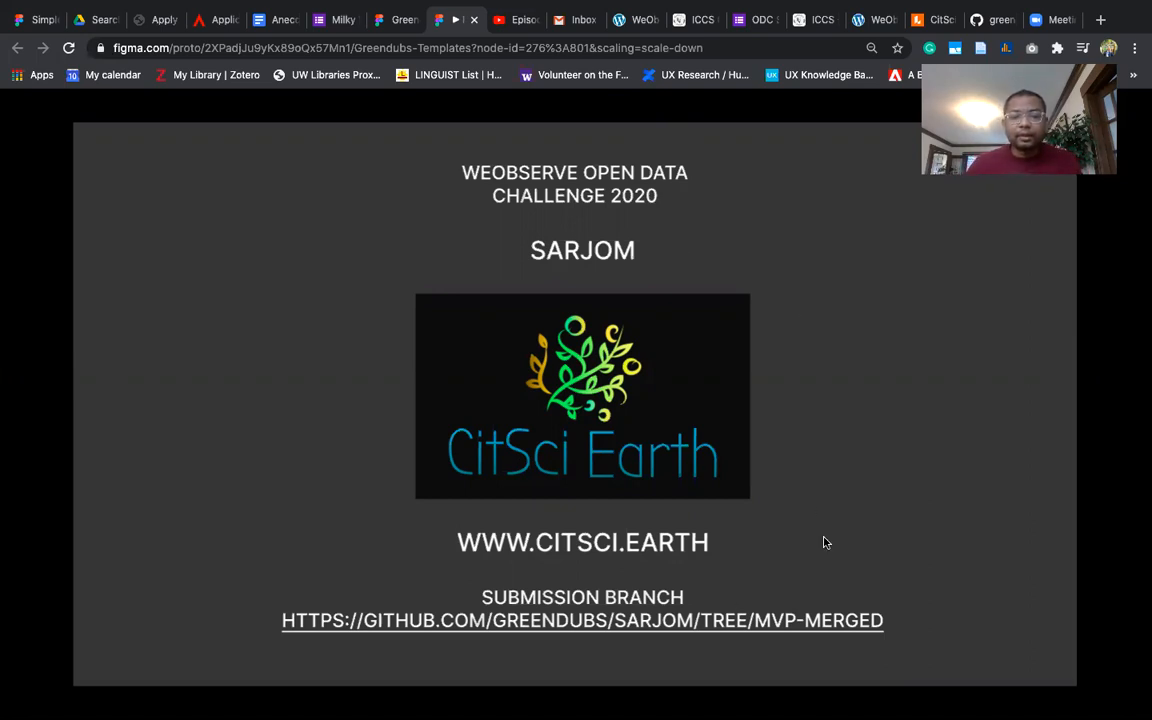
pyautogui.moveTo(663, 607)
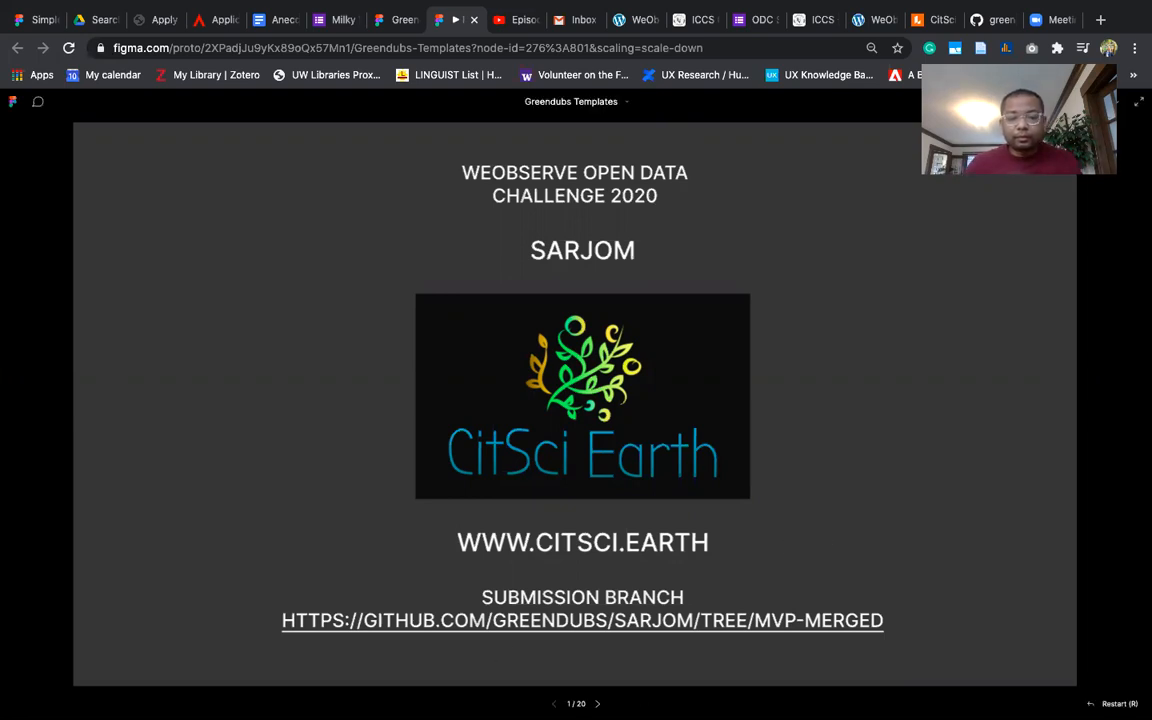
# - Advance from the Sarjom title slide to the Greendubs team slide
pyautogui.click(597, 703)
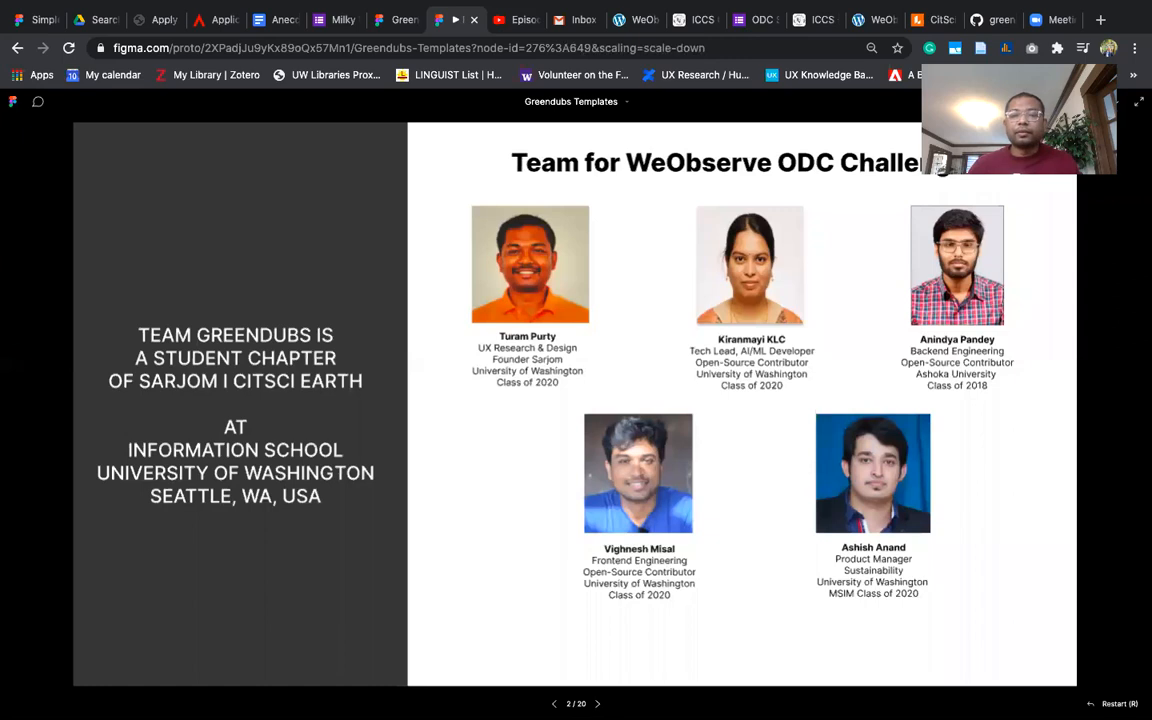
# - Move on to slide 5, the SDGs and ODC Challenge Thematic Areas slide
pyautogui.click(597, 703)
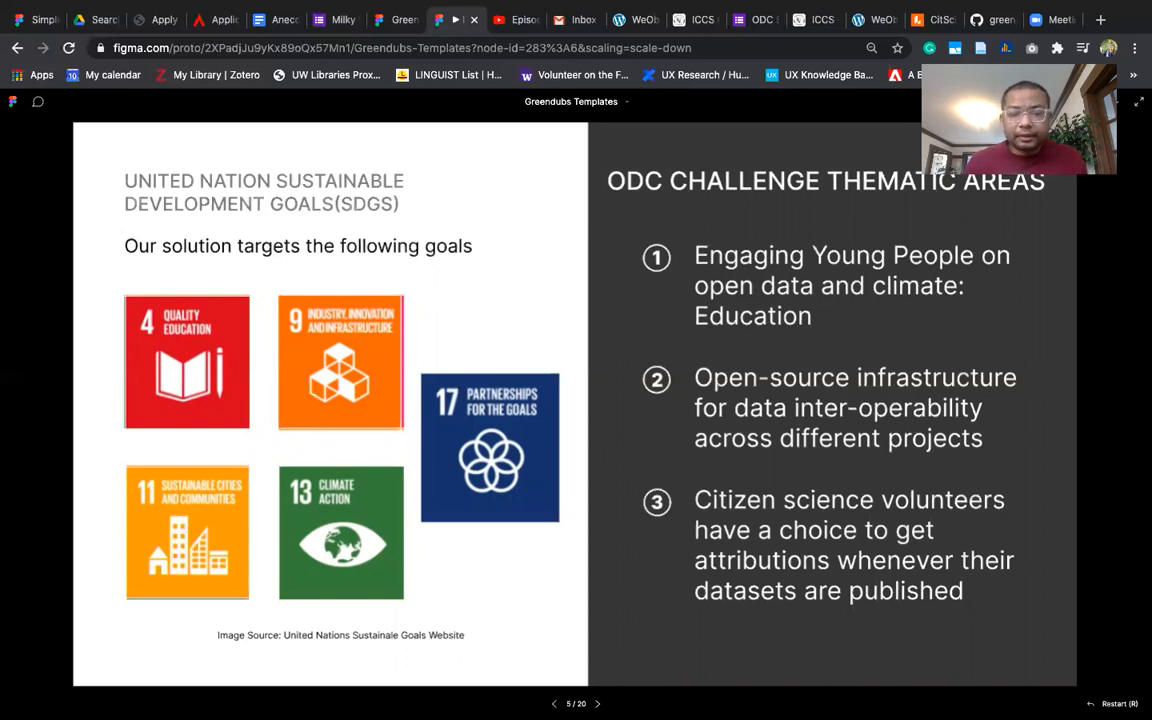
# - Step through the WeObserve datasets slide to slide 7, Concept
pyautogui.click(597, 703)
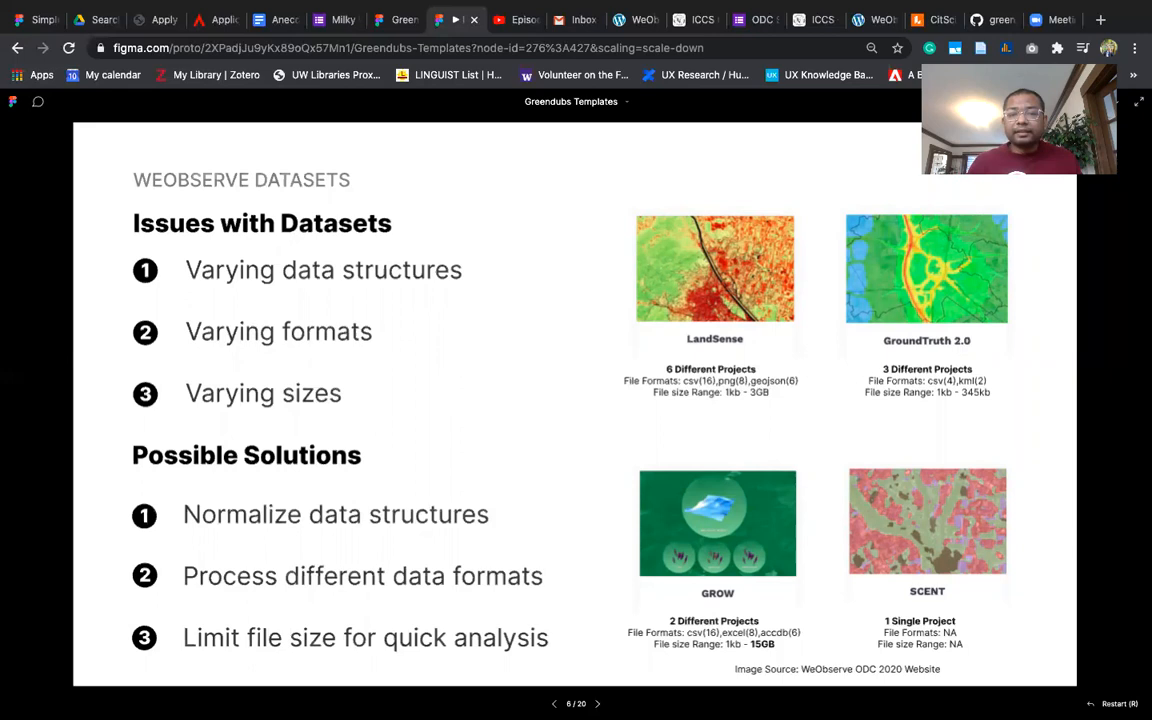
pyautogui.click(597, 703)
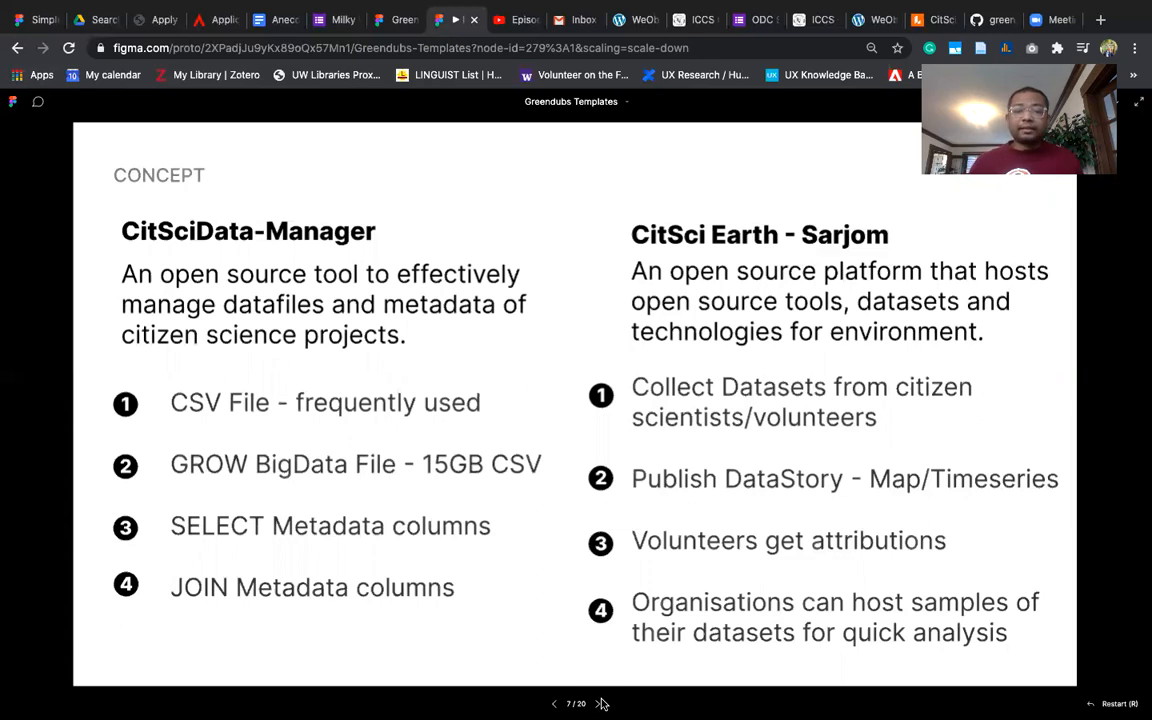
# - Show slide 8 on the Python, Flask and MongoDB technology architecture
pyautogui.click(601, 703)
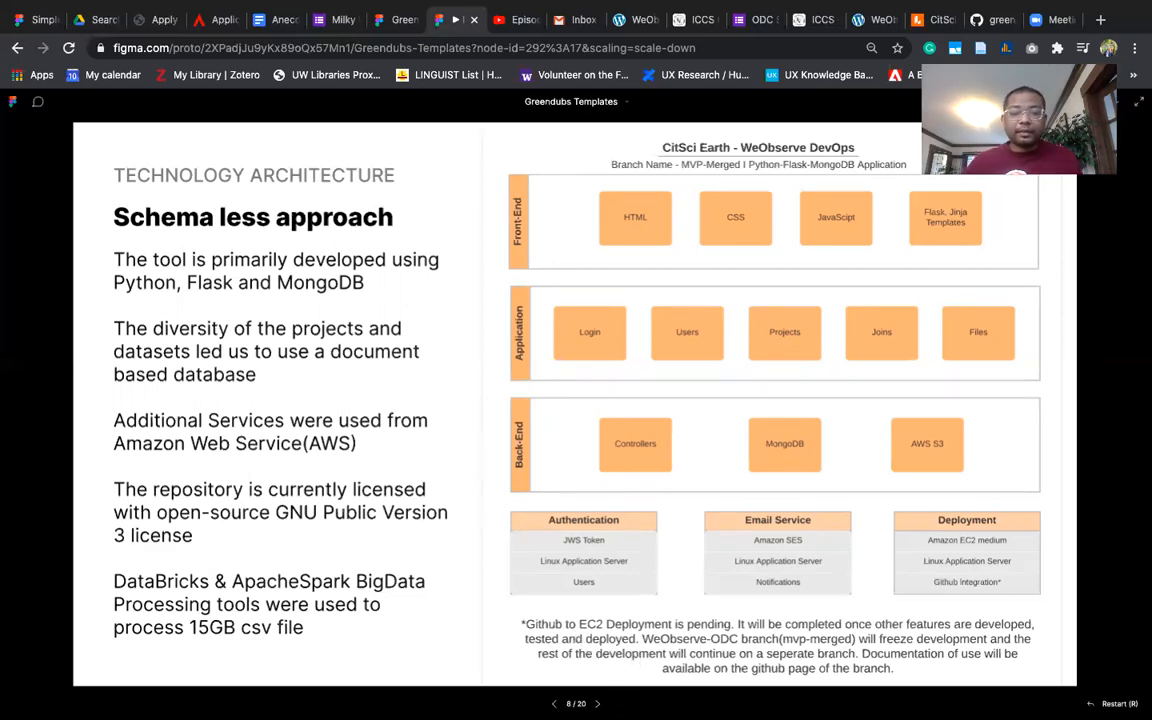
# - Advance to slide 9, Tool Demo
pyautogui.click(597, 703)
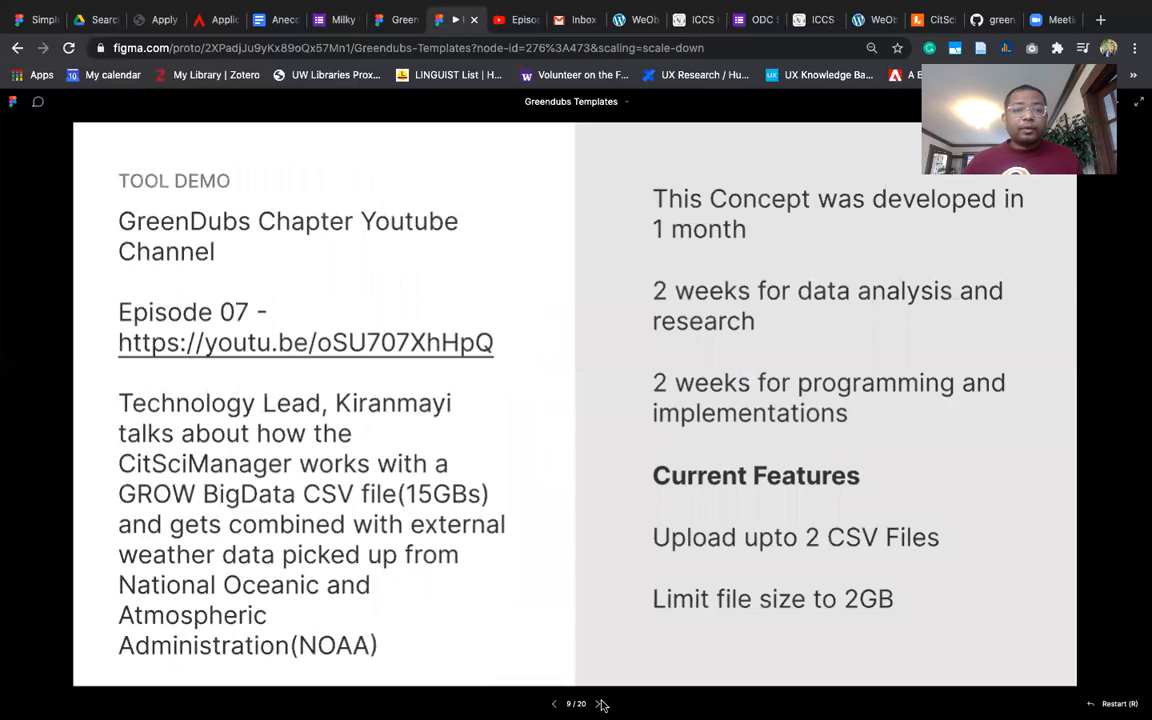
pyautogui.moveTo(600, 324)
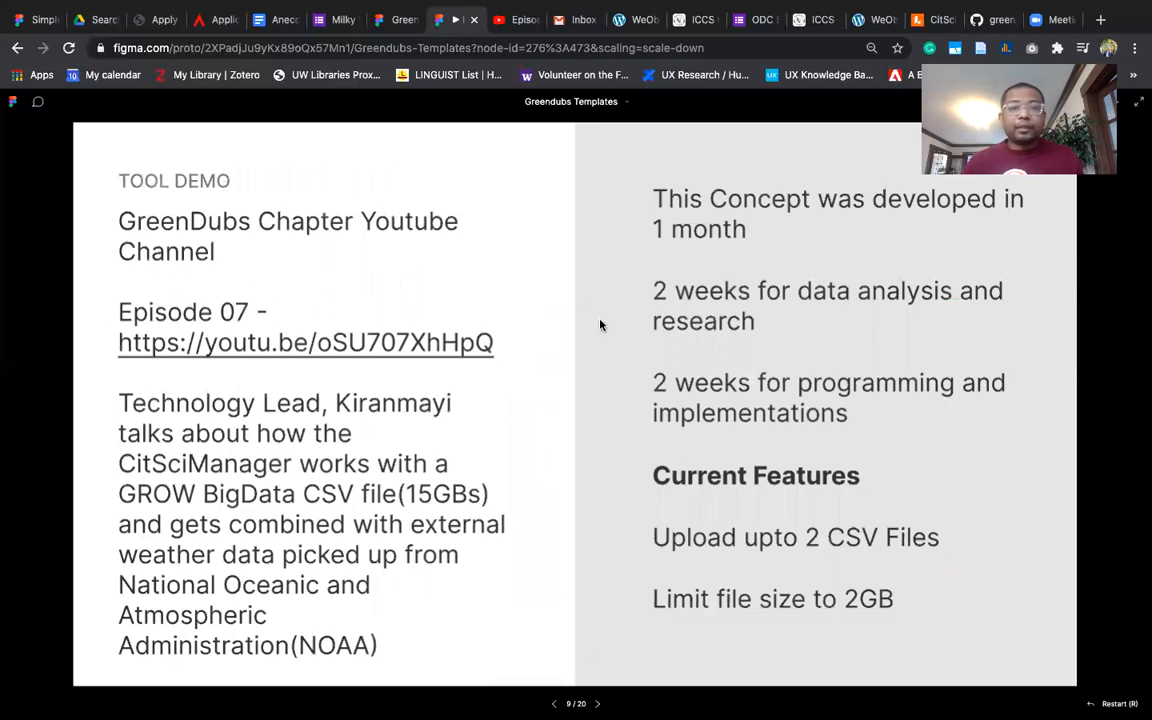
pyautogui.moveTo(535, 128)
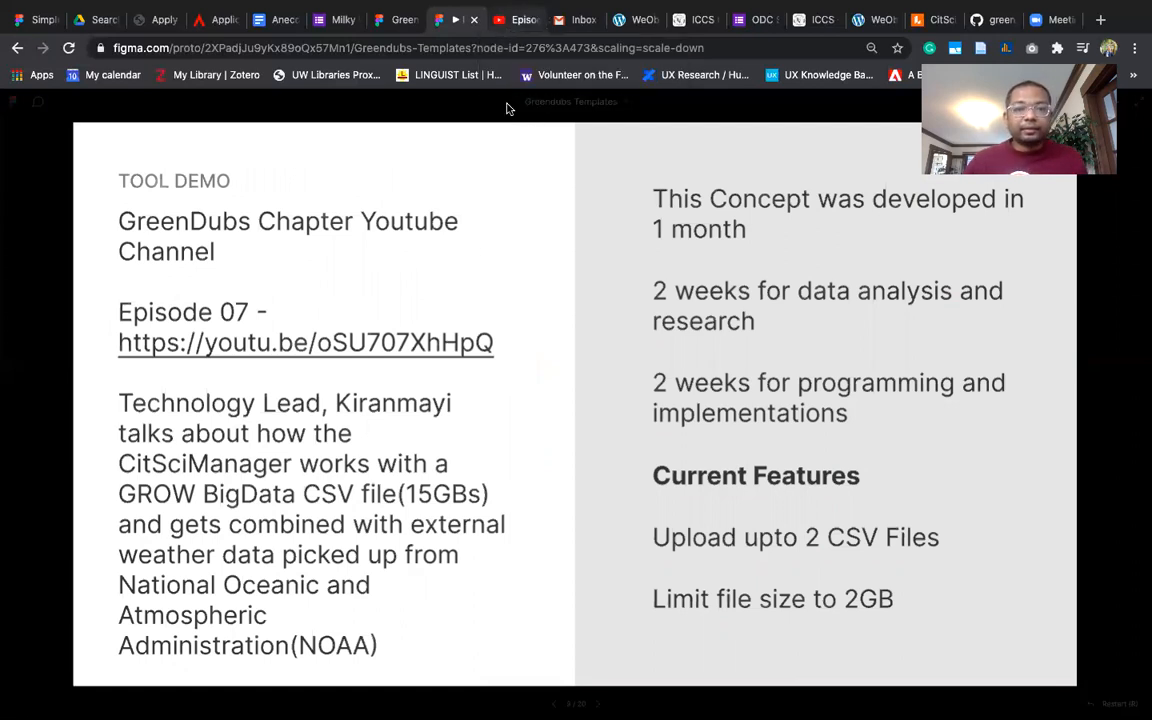
# - Switch to the YouTube tab playing the Episode 7 demo video
pyautogui.click(305, 342)
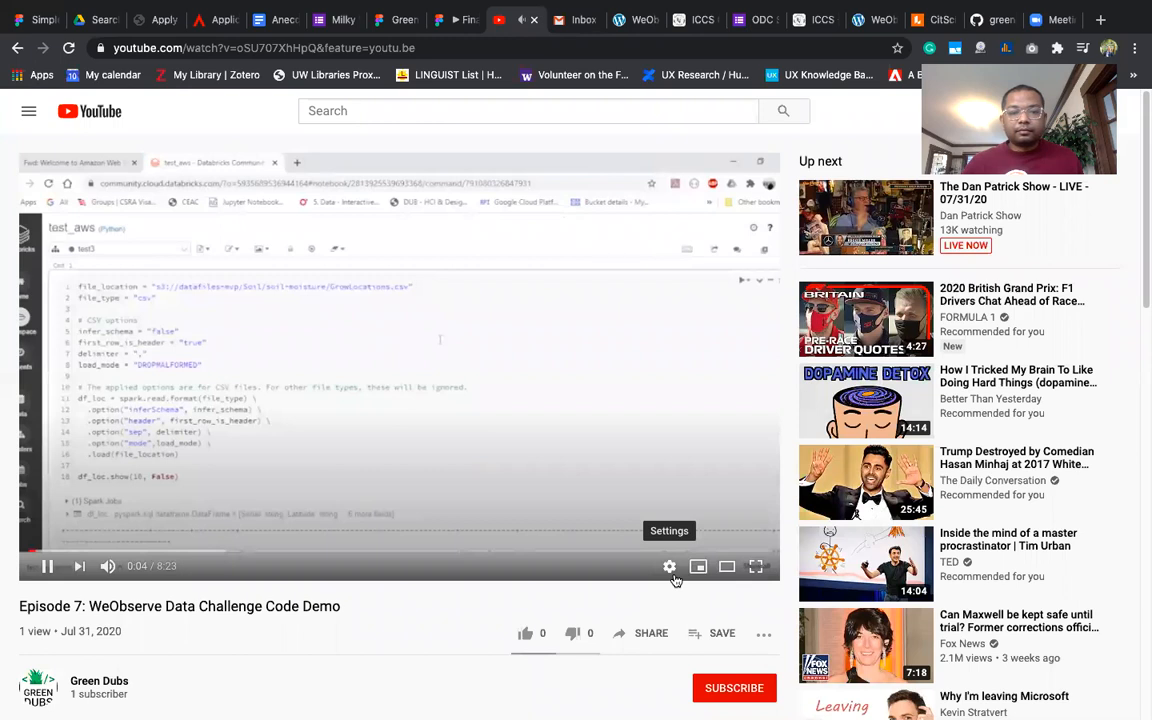
# - Put the Episode 7 video into browser full screen and player full screen
pyautogui.click(756, 566)
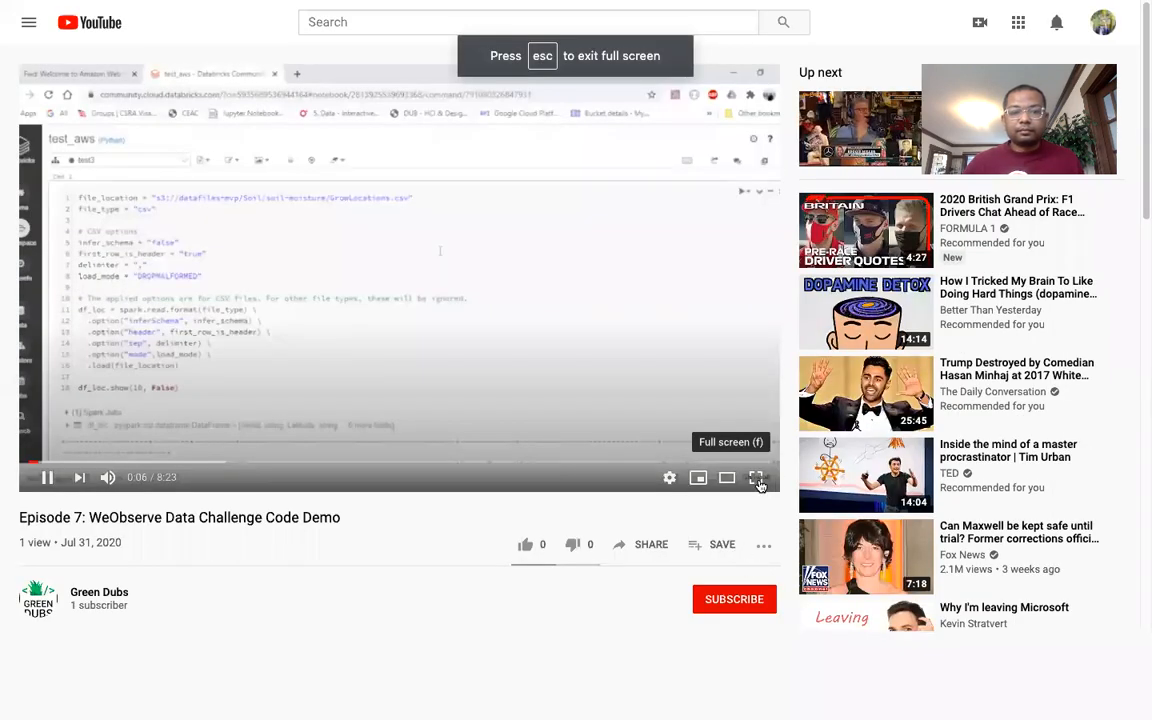
pyautogui.click(757, 477)
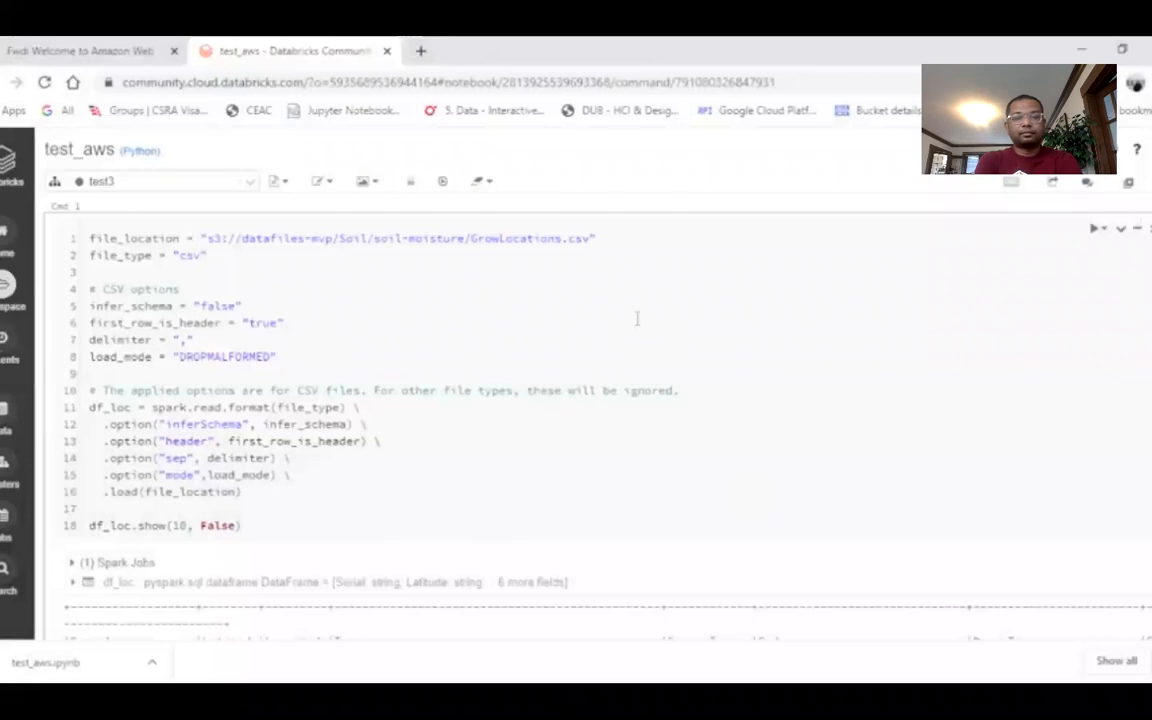
pyautogui.moveTo(580, 373)
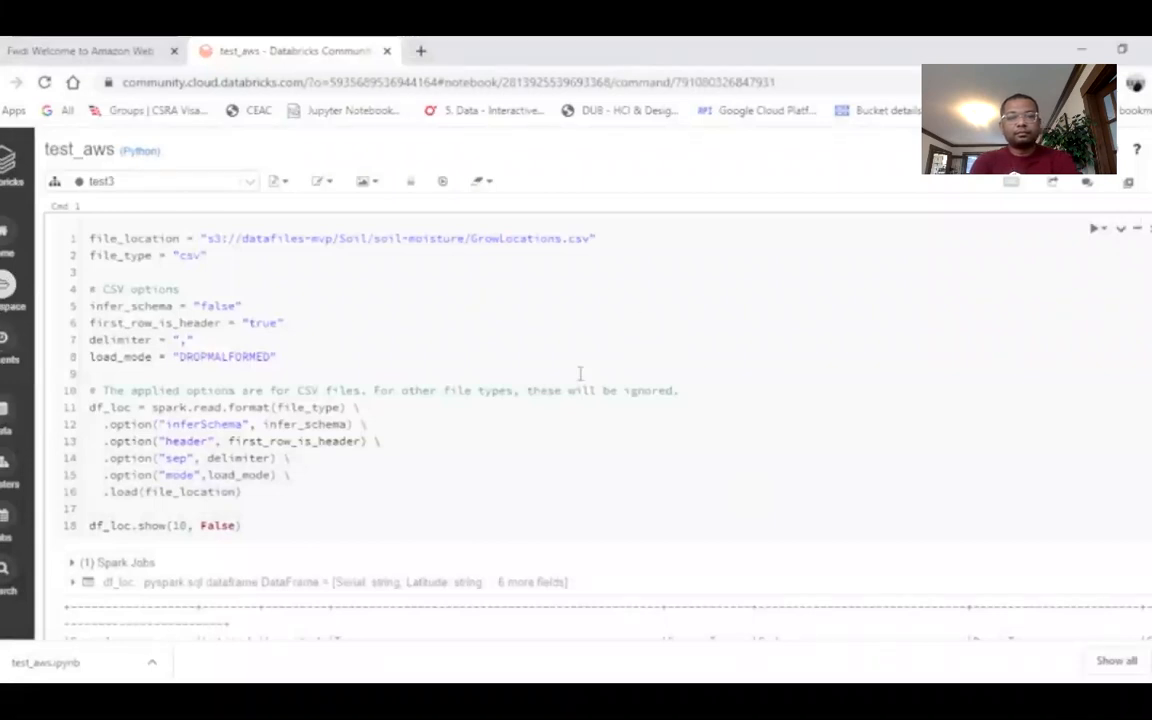
pyautogui.scroll(-3)
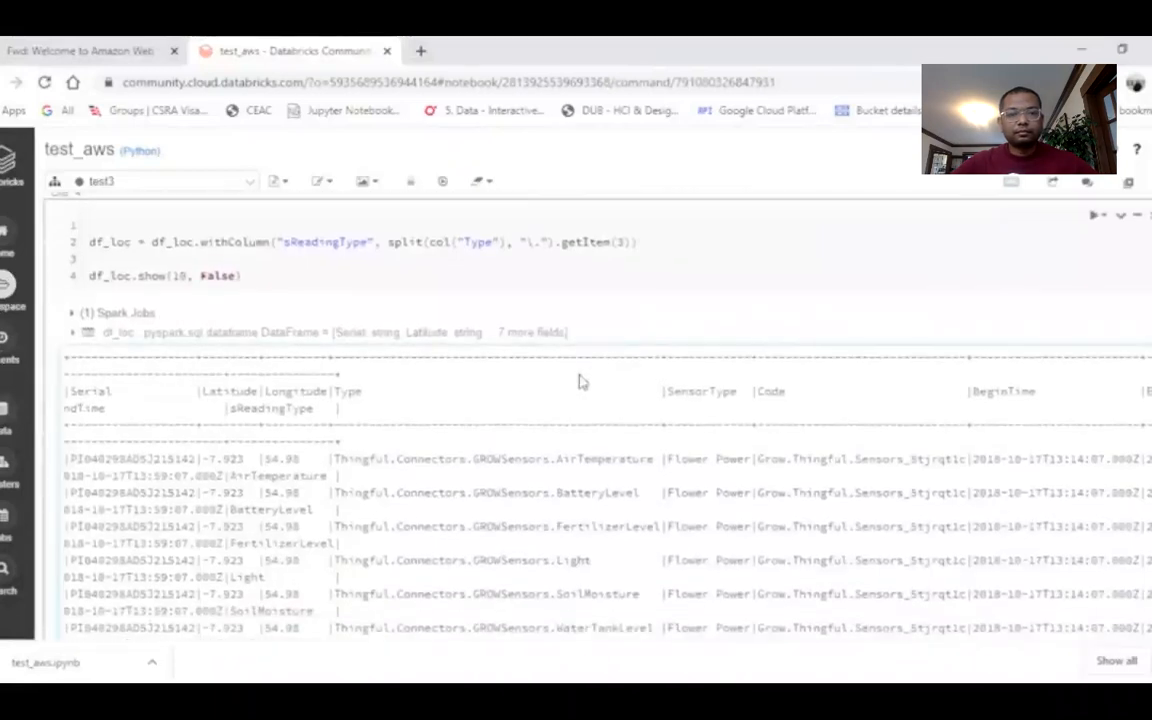
pyautogui.moveTo(308, 420)
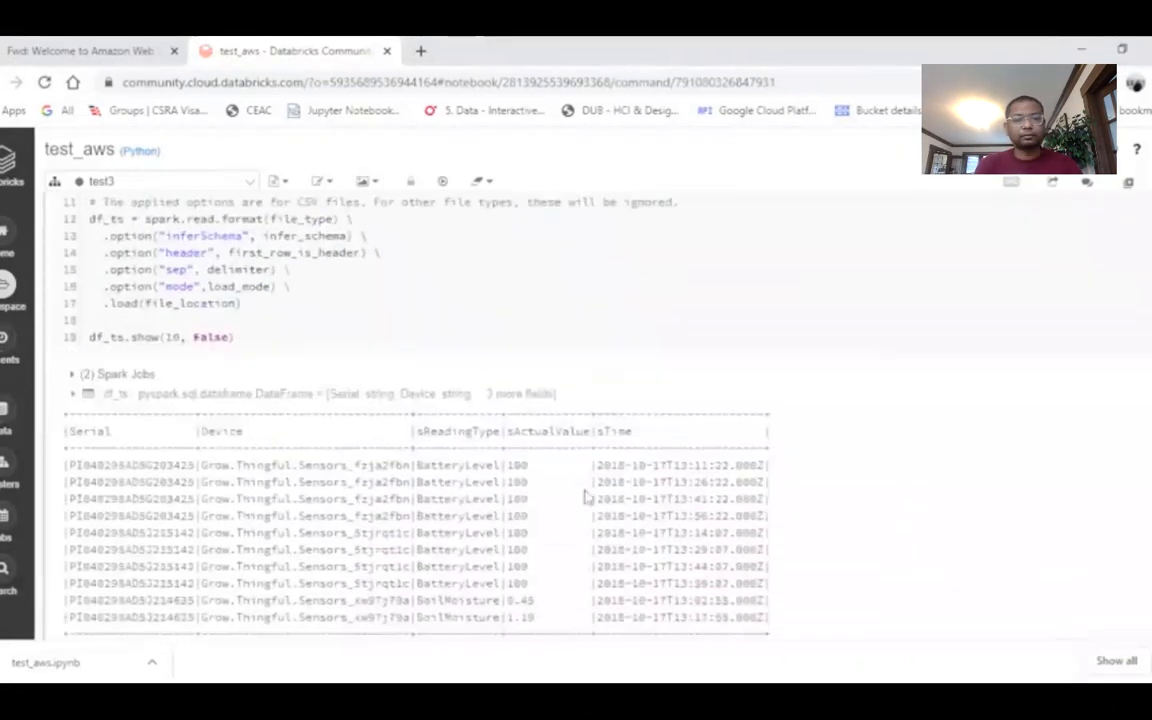
pyautogui.scroll(-3)
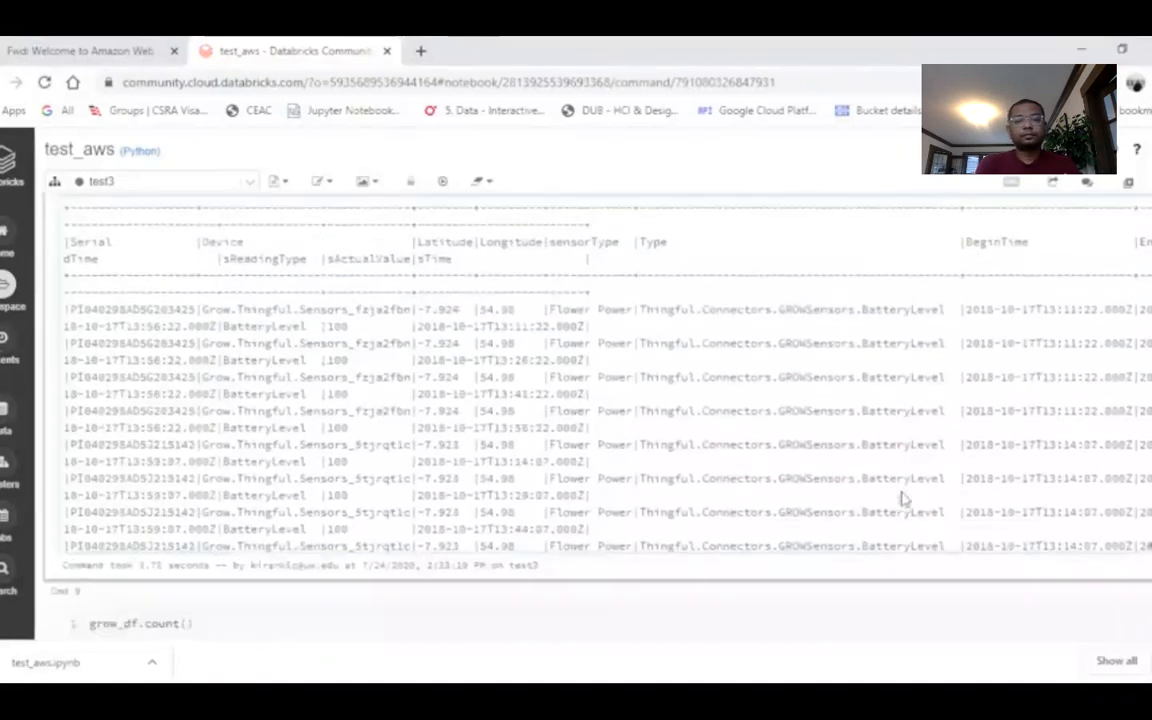
pyautogui.scroll(-3)
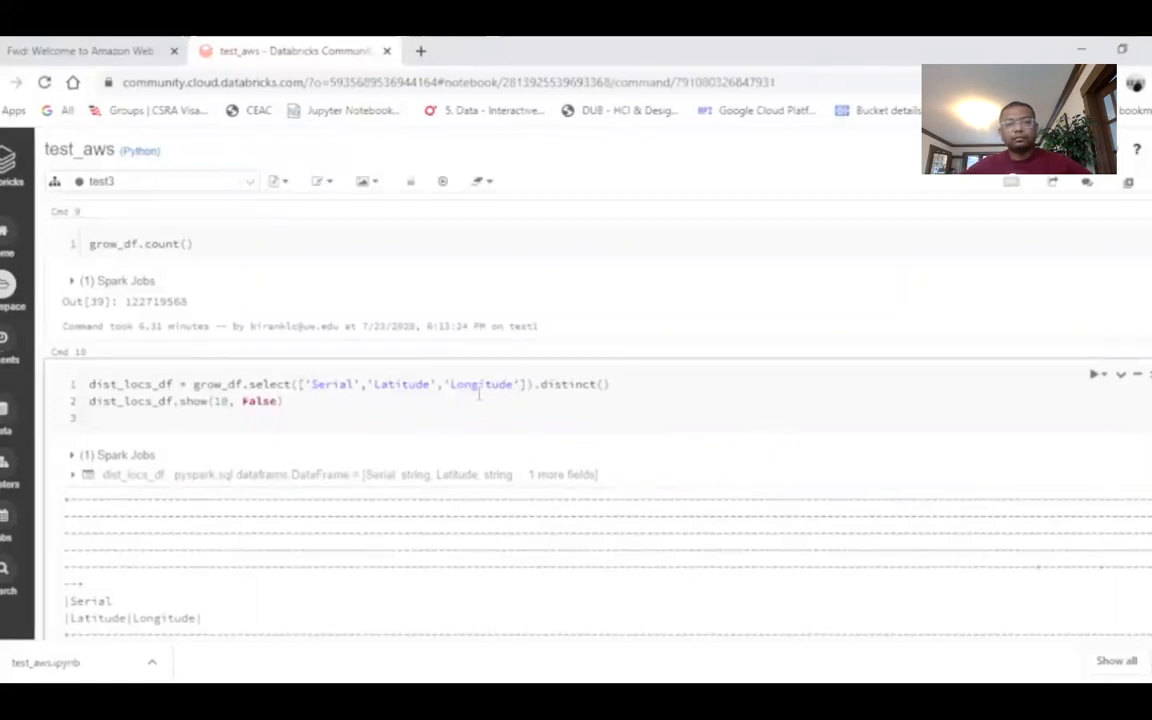
# - Scroll the notebook demo past the %sql join results to the merged_df join output
pyautogui.scroll(-3)
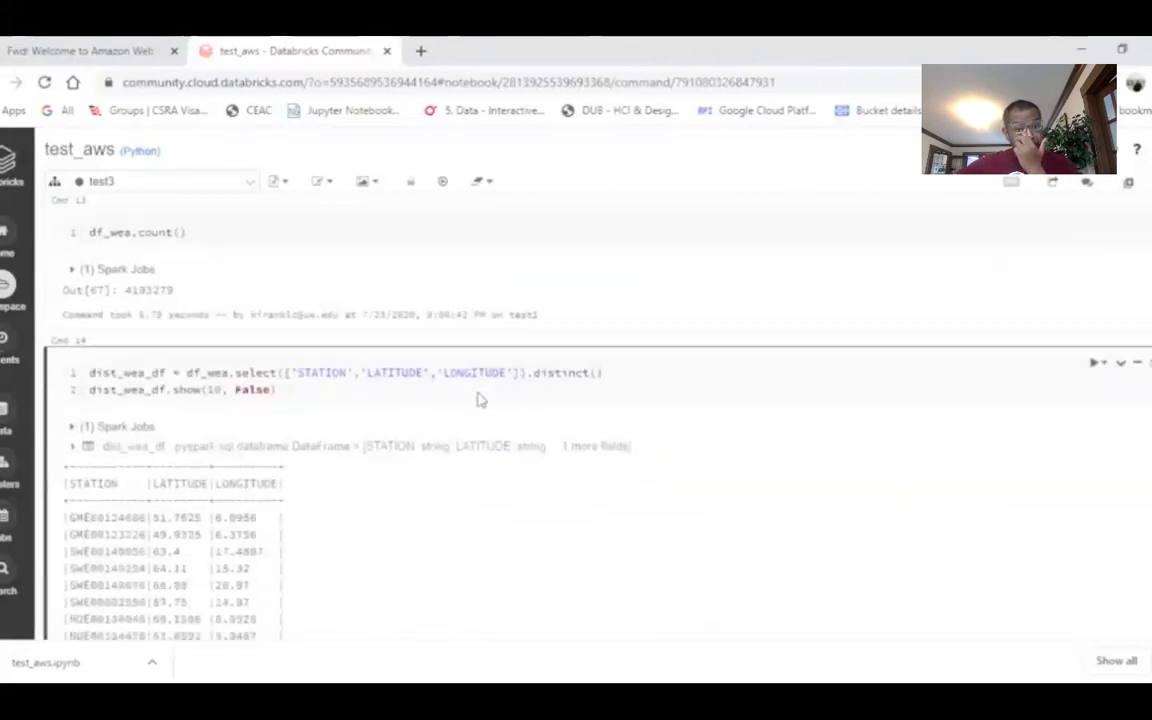
pyautogui.scroll(-3)
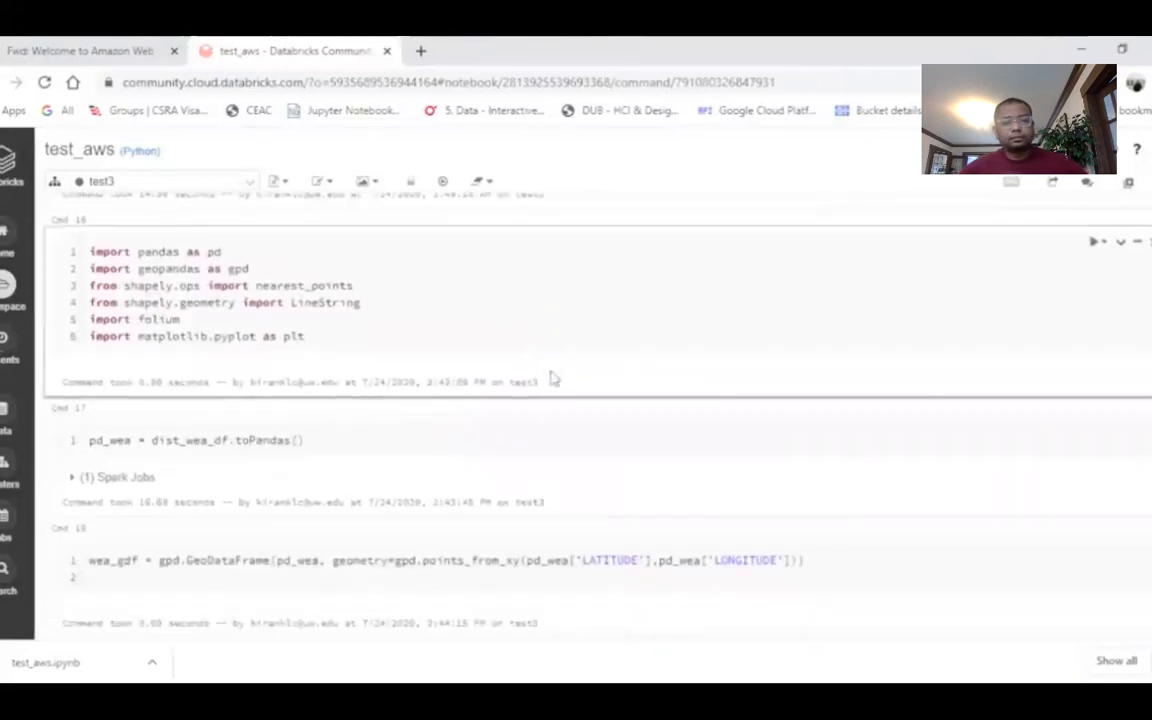
pyautogui.scroll(-3)
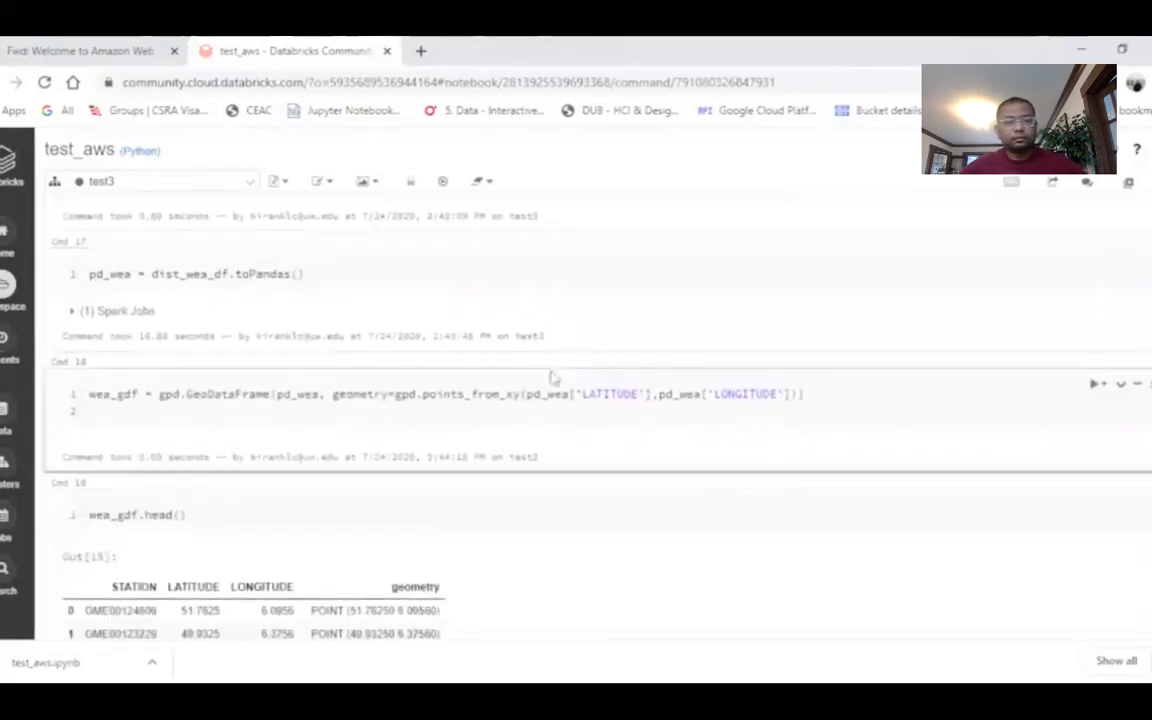
pyautogui.scroll(-3)
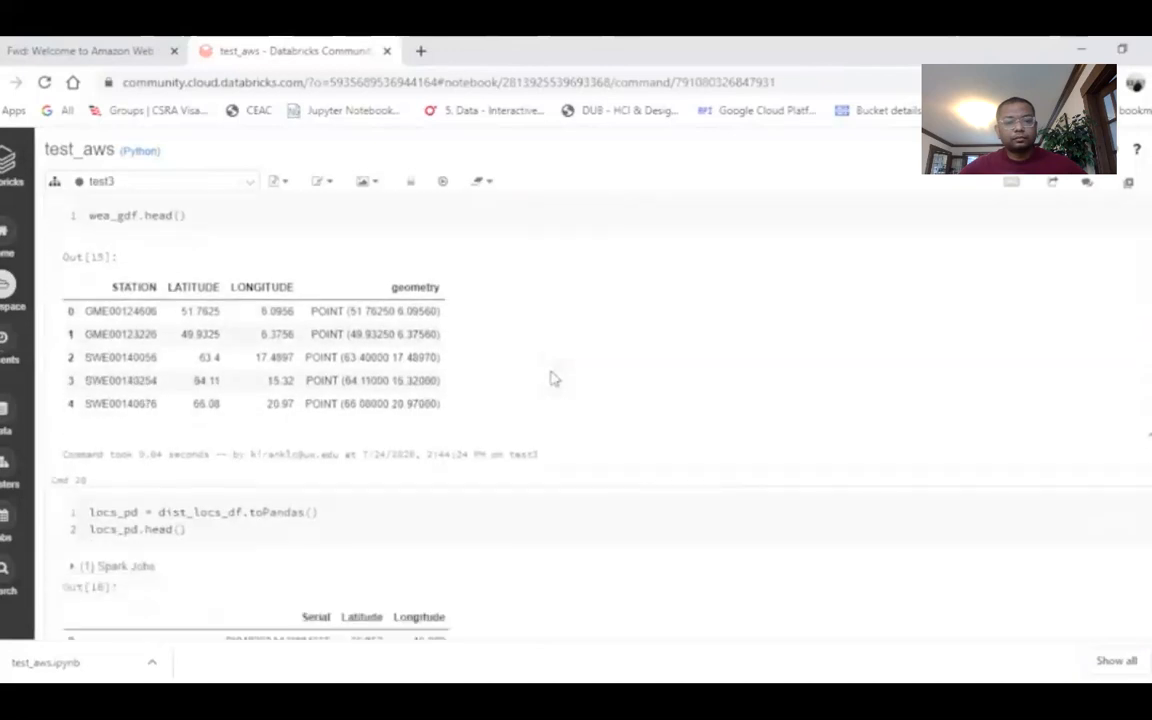
pyautogui.scroll(-3)
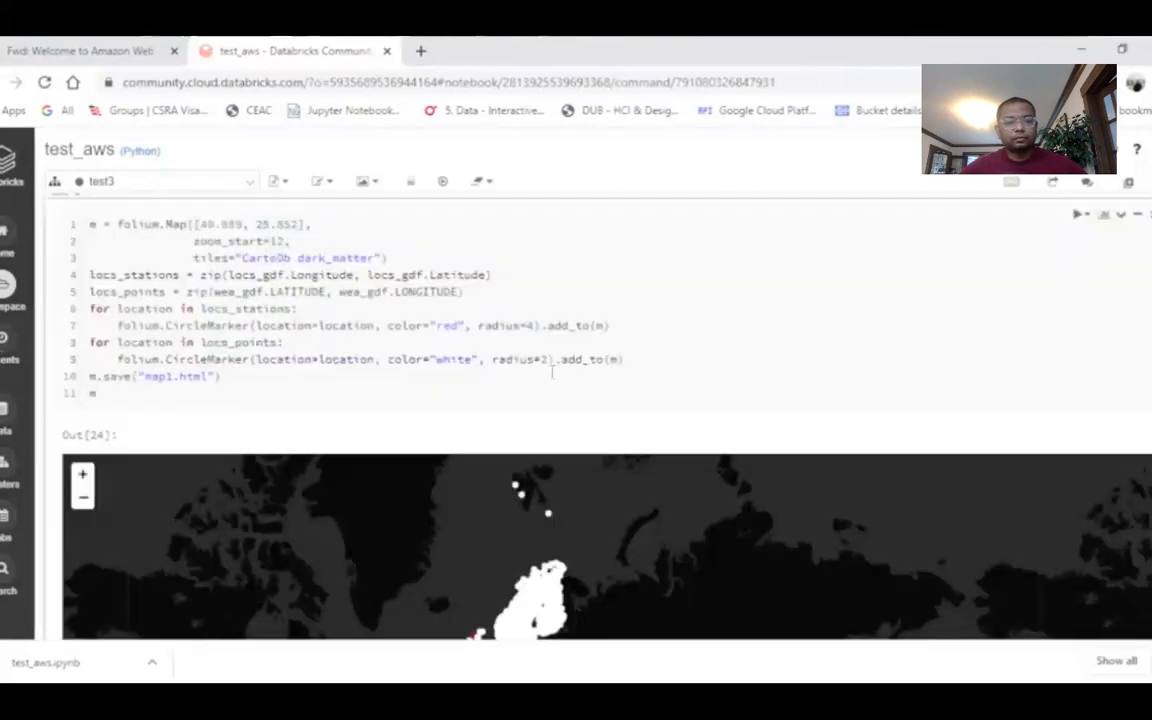
pyautogui.scroll(-3)
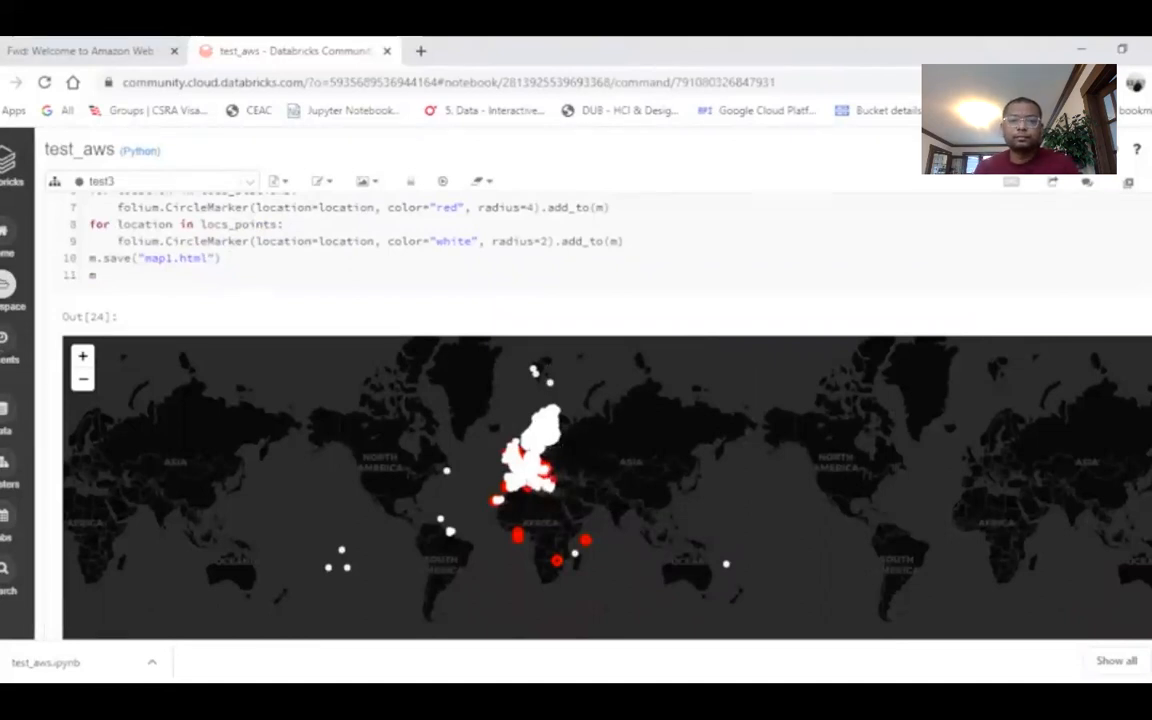
pyautogui.scroll(-3)
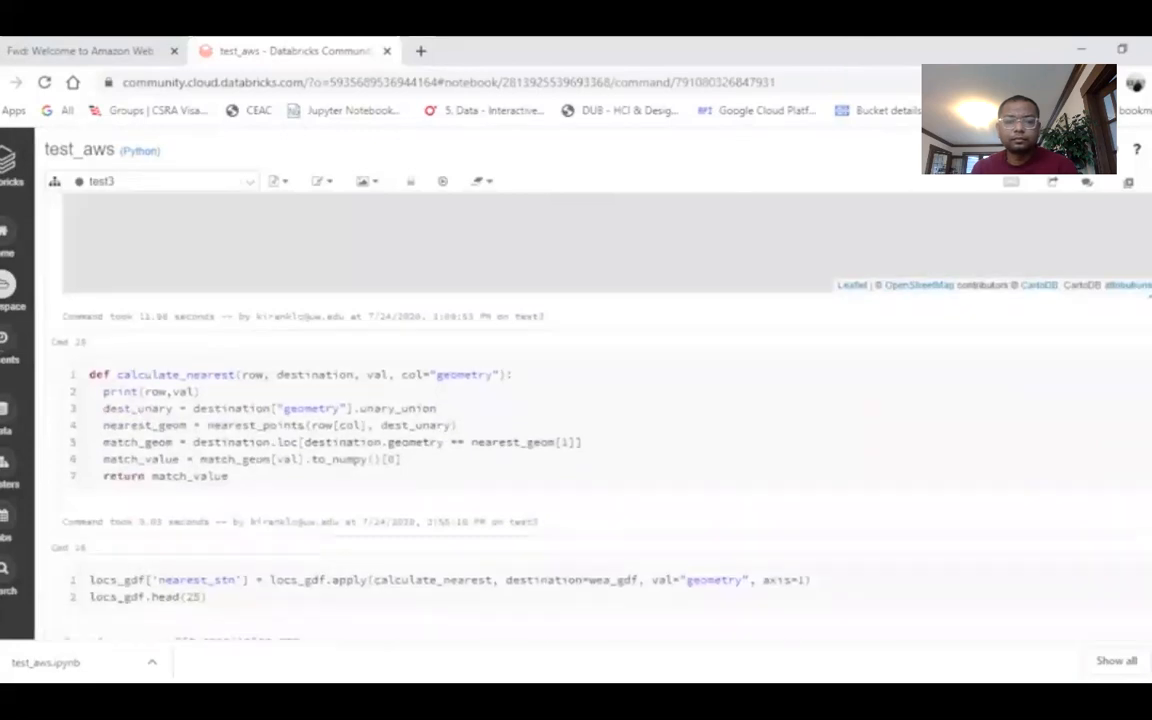
pyautogui.scroll(-3)
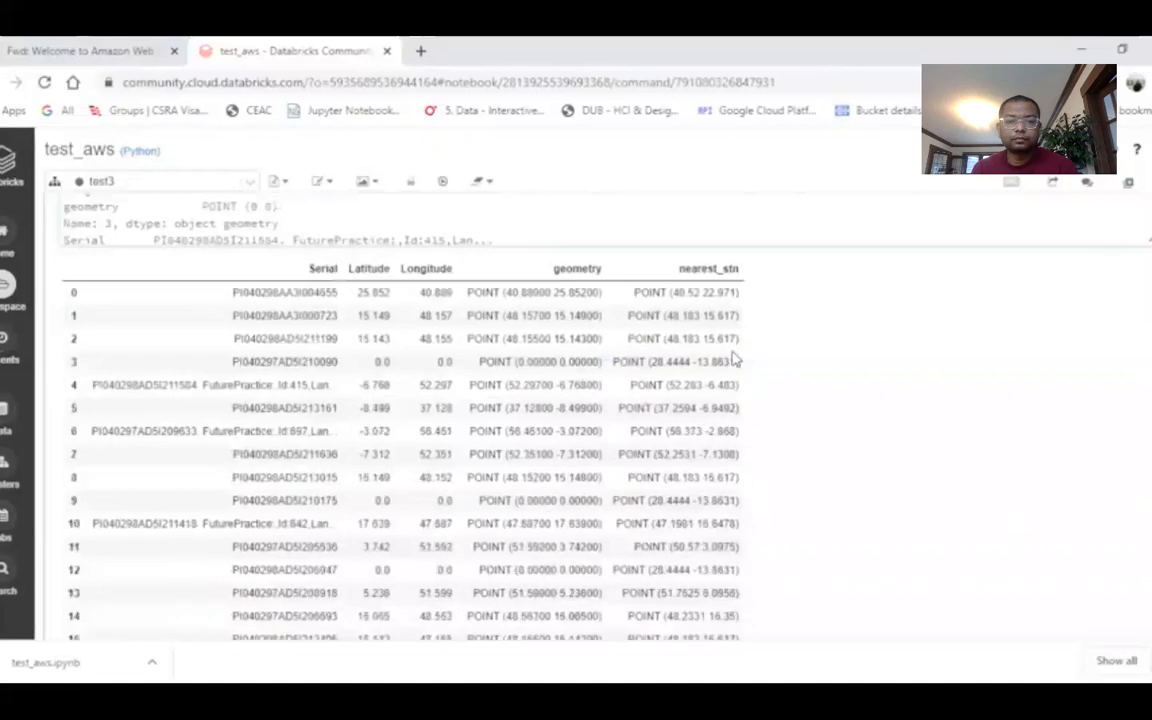
pyautogui.scroll(-3)
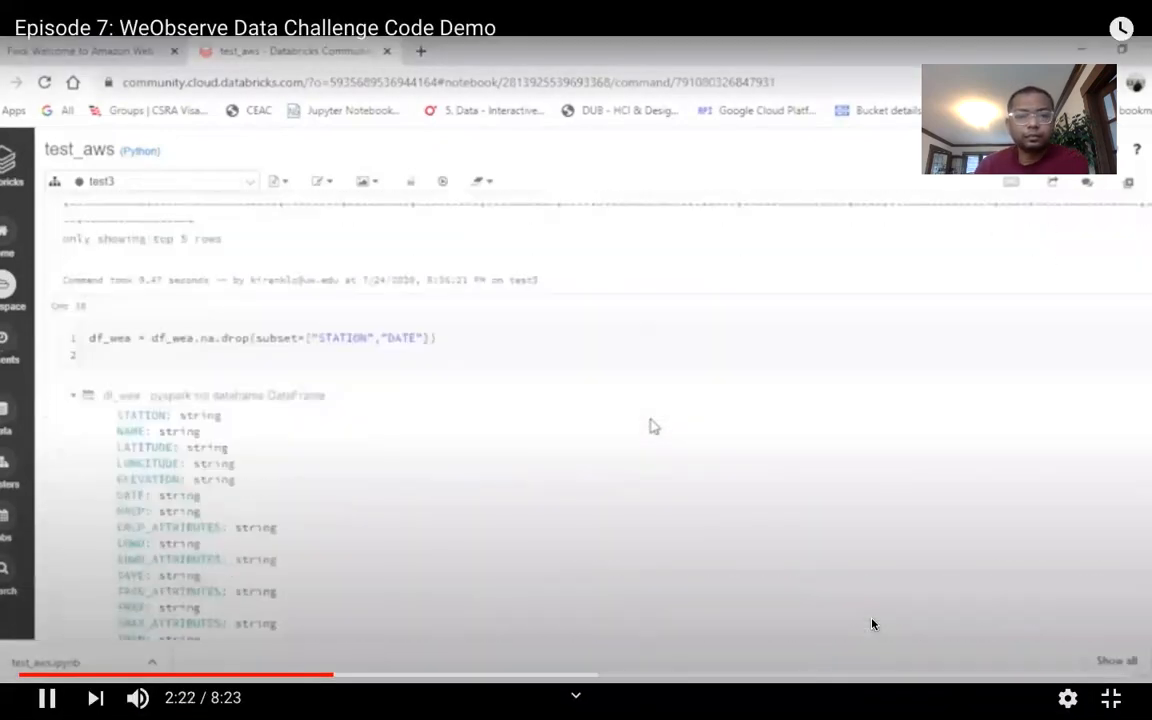
pyautogui.scroll(-3)
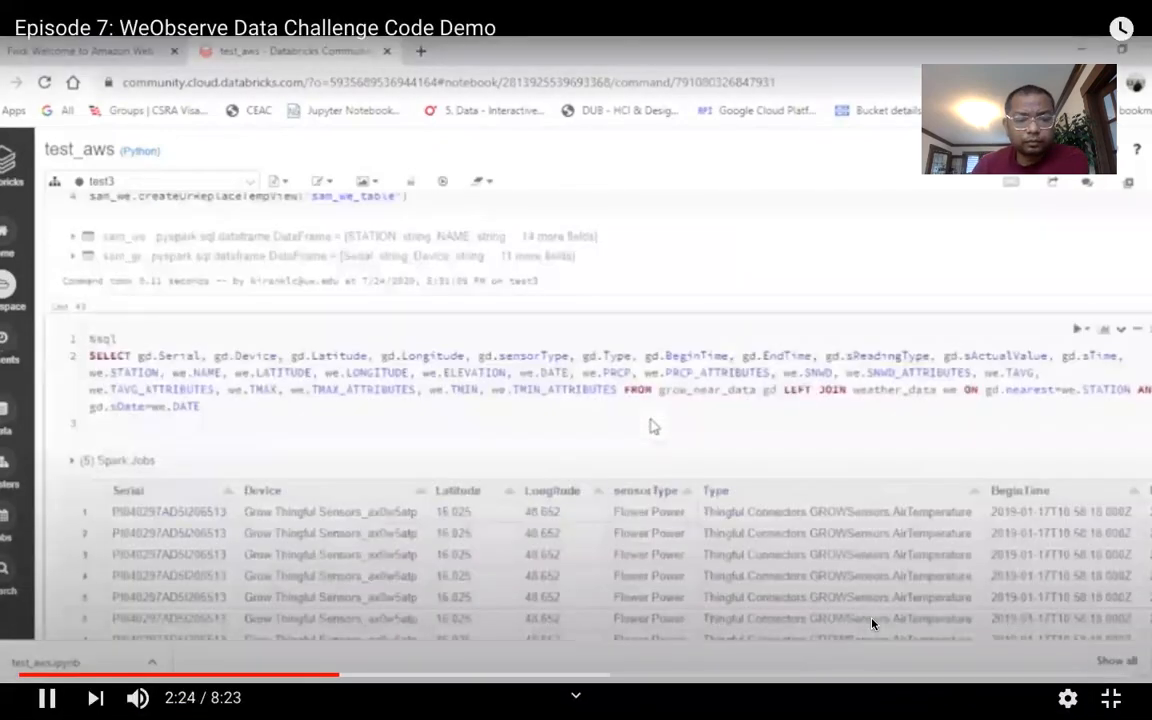
pyautogui.moveTo(902, 552)
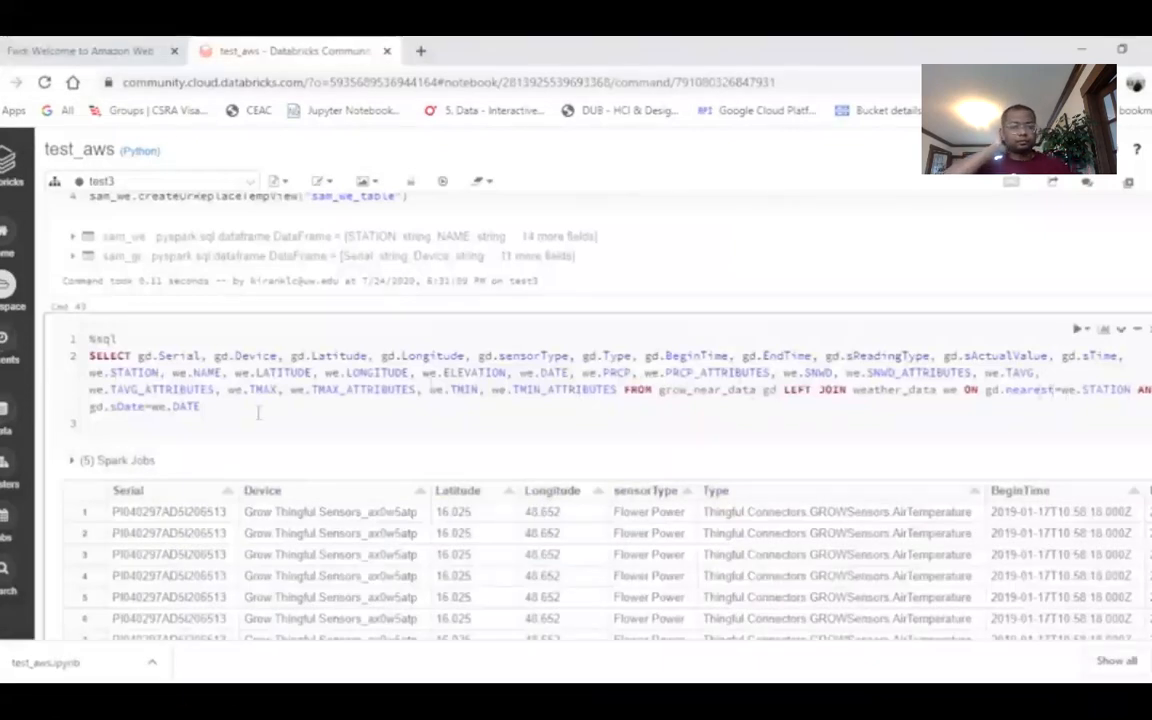
pyautogui.scroll(-3)
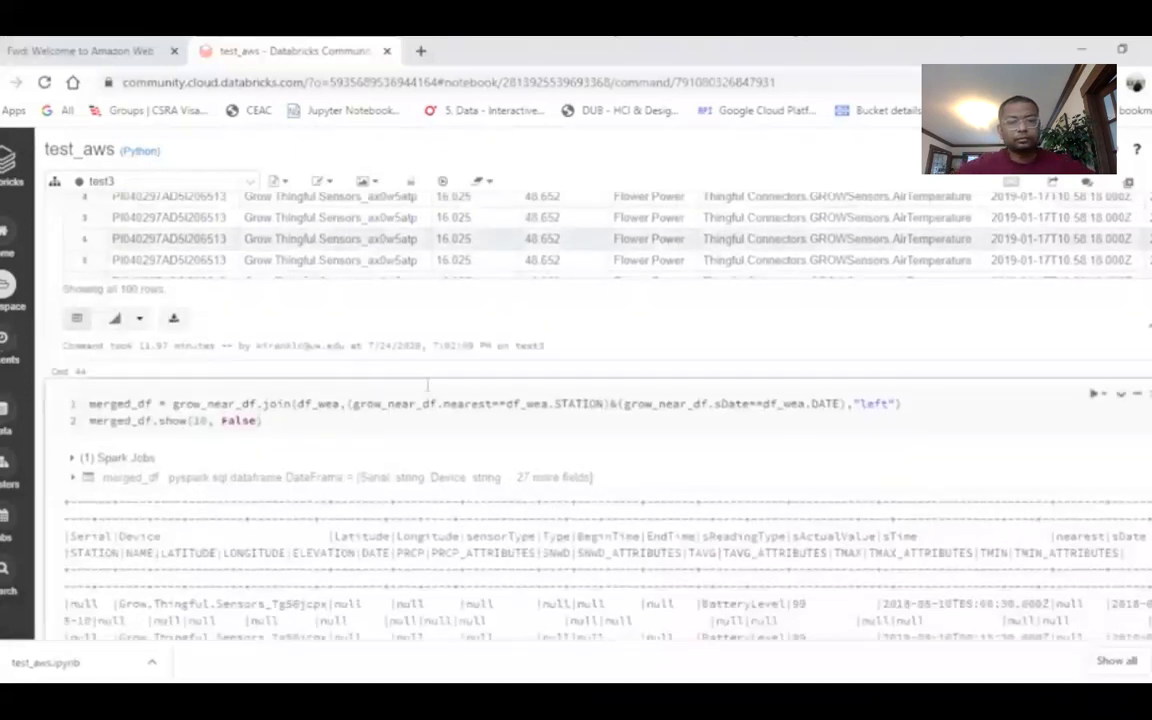
pyautogui.scroll(-3)
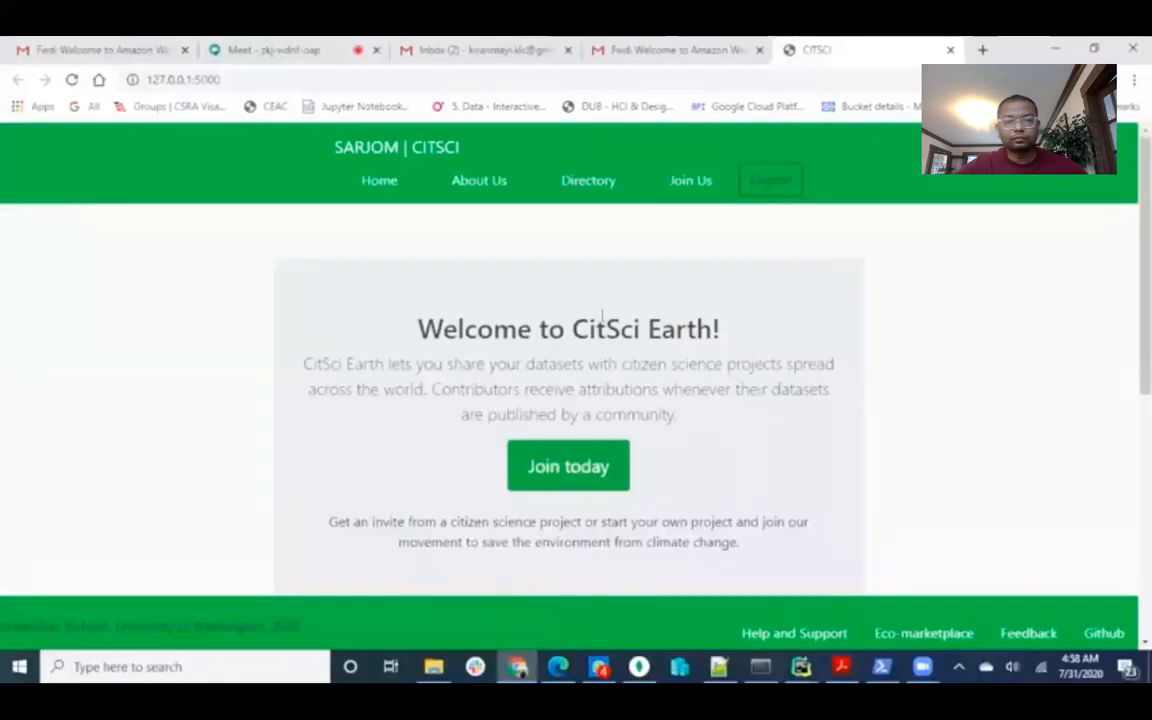
# - Scroll the CitSci Earth home page and log in to reach Collect Data
pyautogui.scroll(-3)
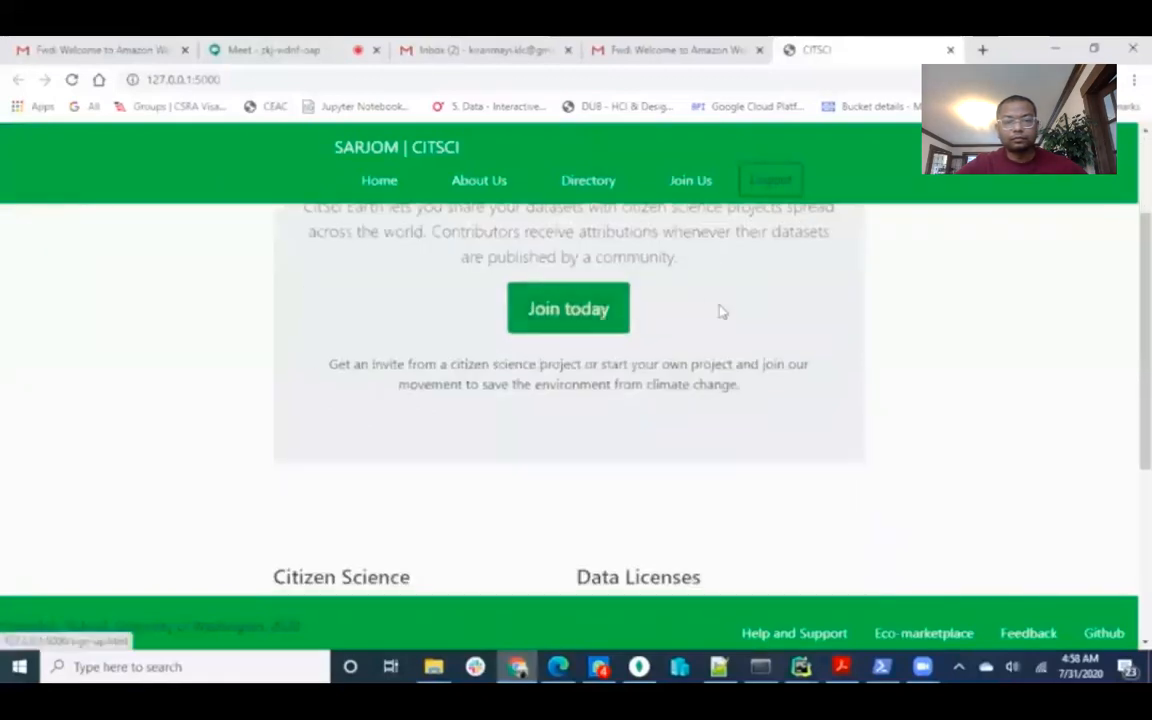
pyautogui.scroll(-3)
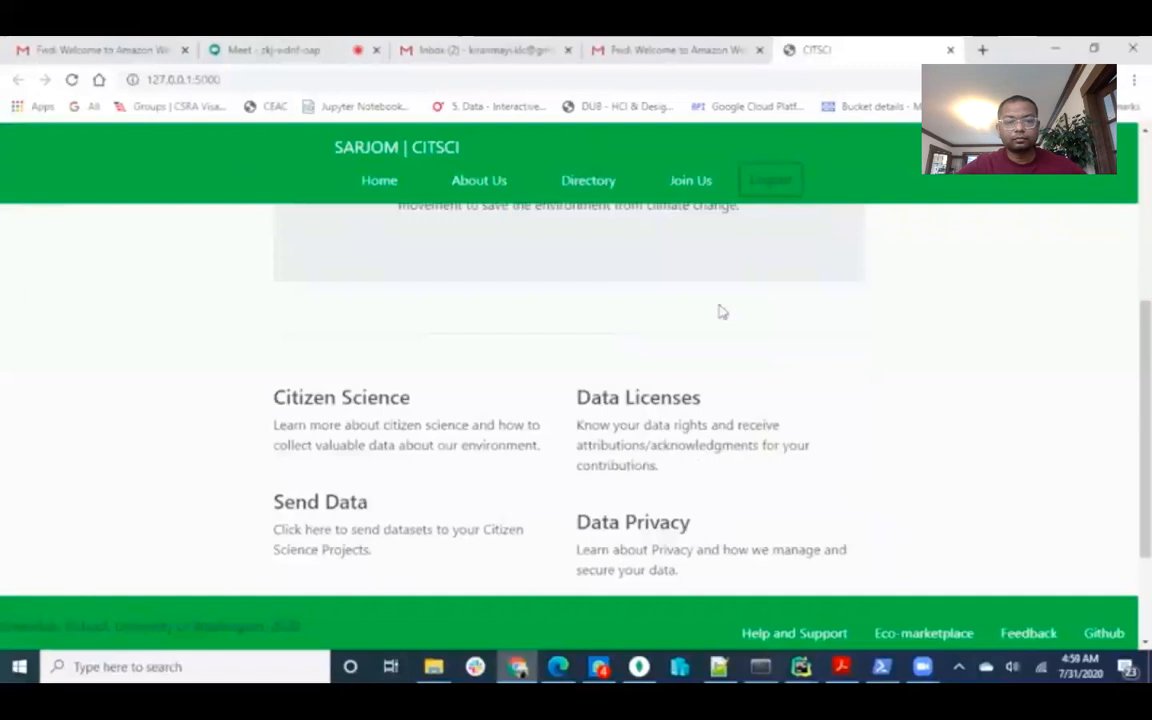
pyautogui.scroll(-3)
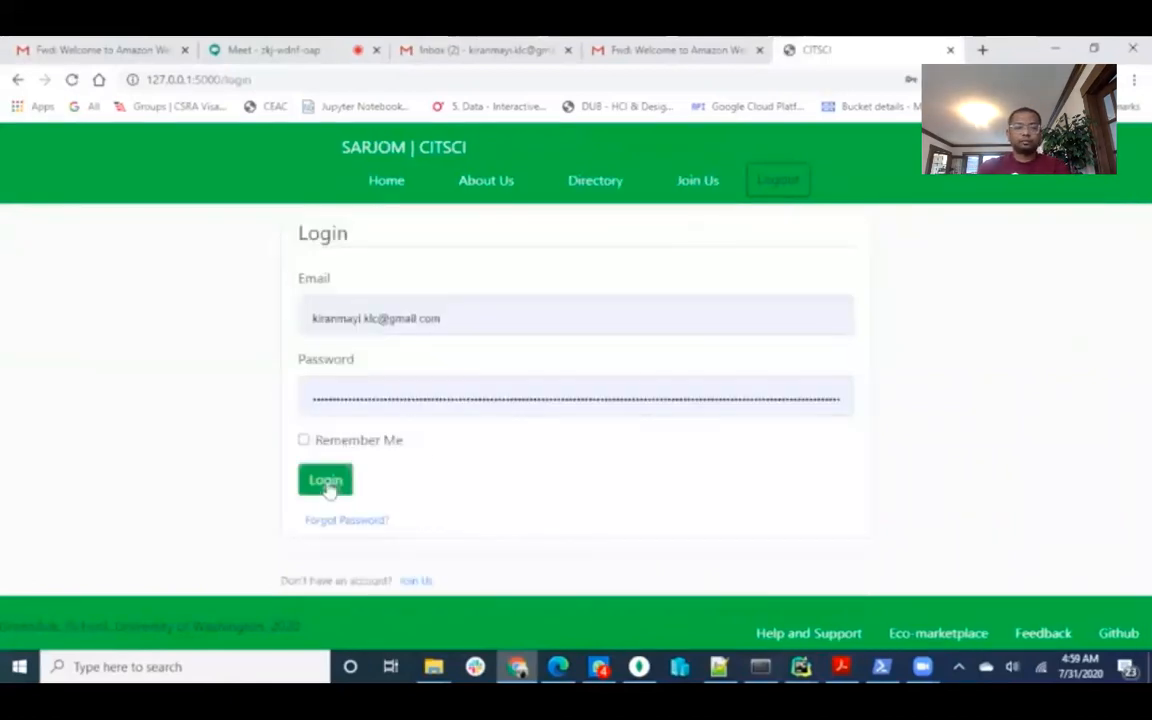
pyautogui.click(324, 480)
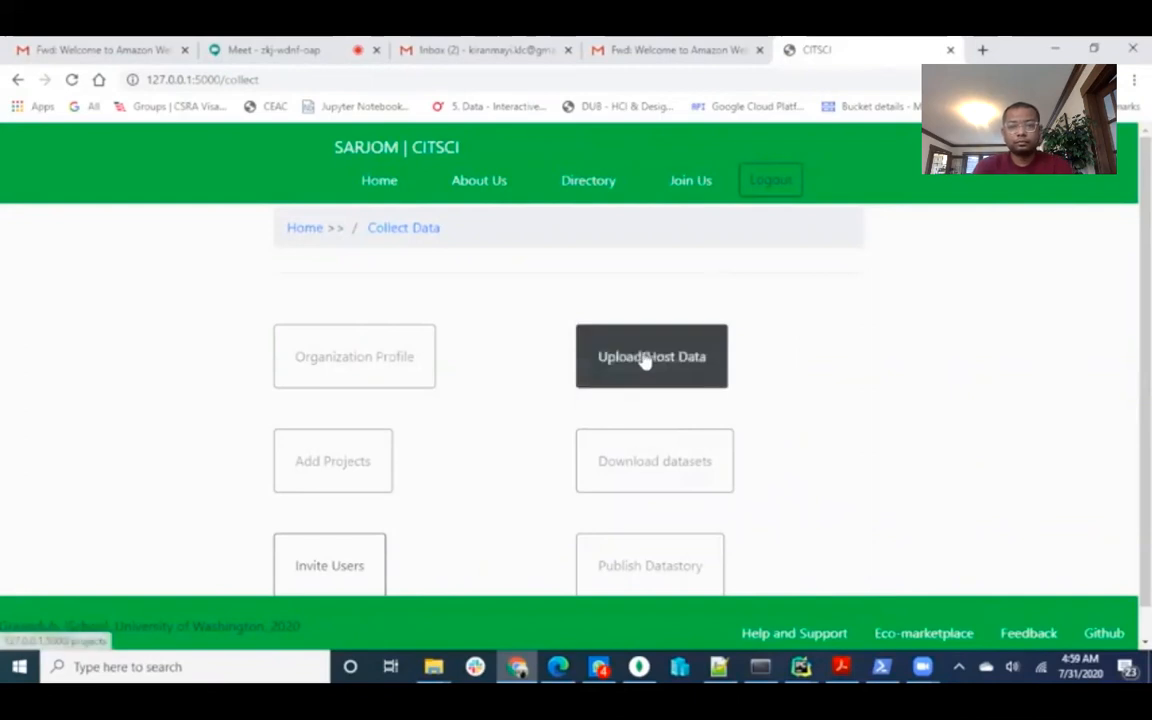
# - Start Upload/Host Data, create project test01, and skip attaching raw data files
pyautogui.click(651, 356)
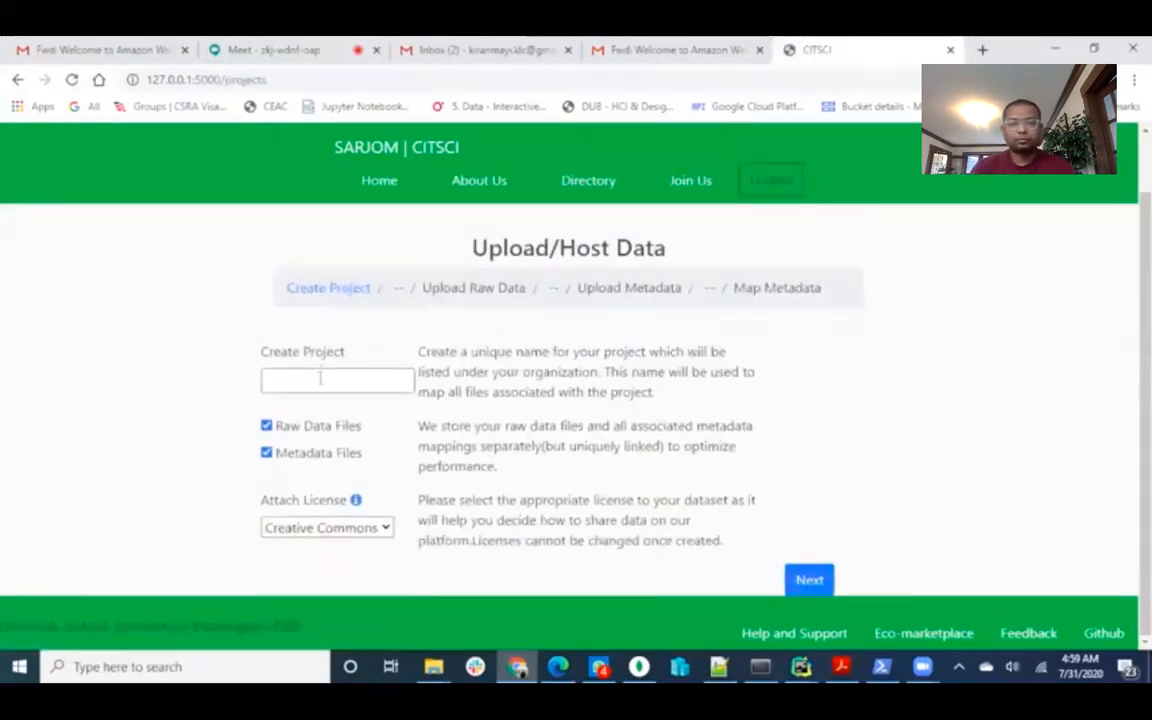
pyautogui.click(337, 380)
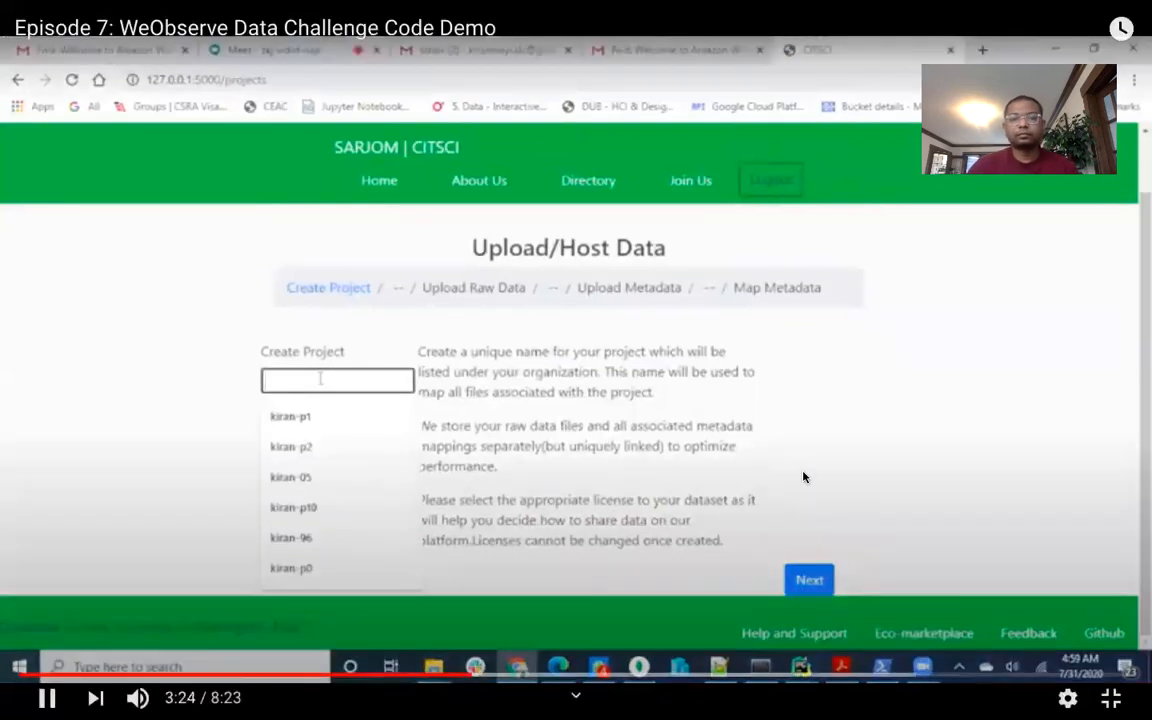
pyautogui.write('test01')
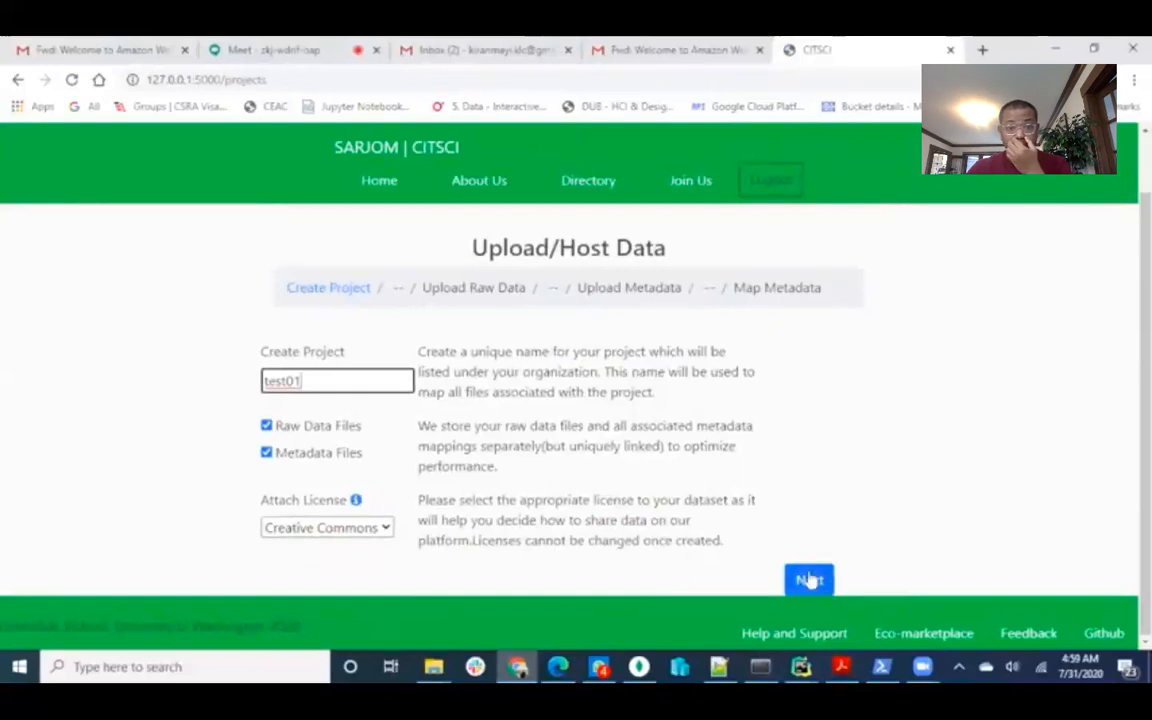
pyautogui.click(809, 580)
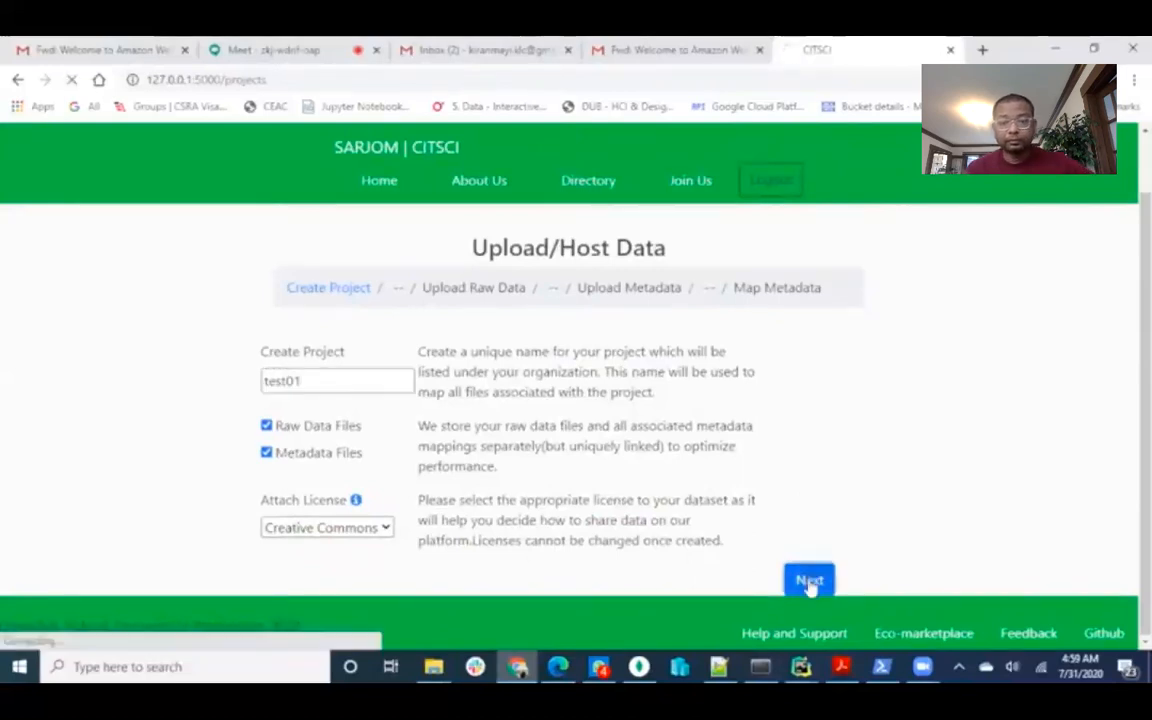
pyautogui.click(809, 580)
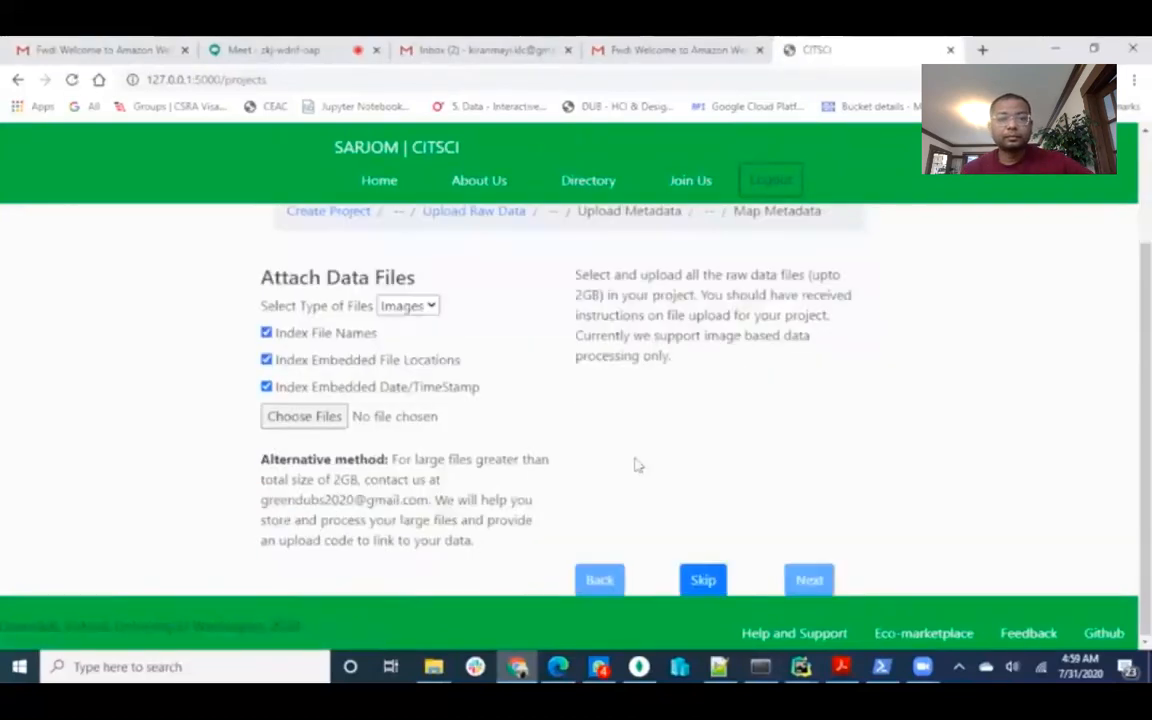
pyautogui.moveTo(519, 328)
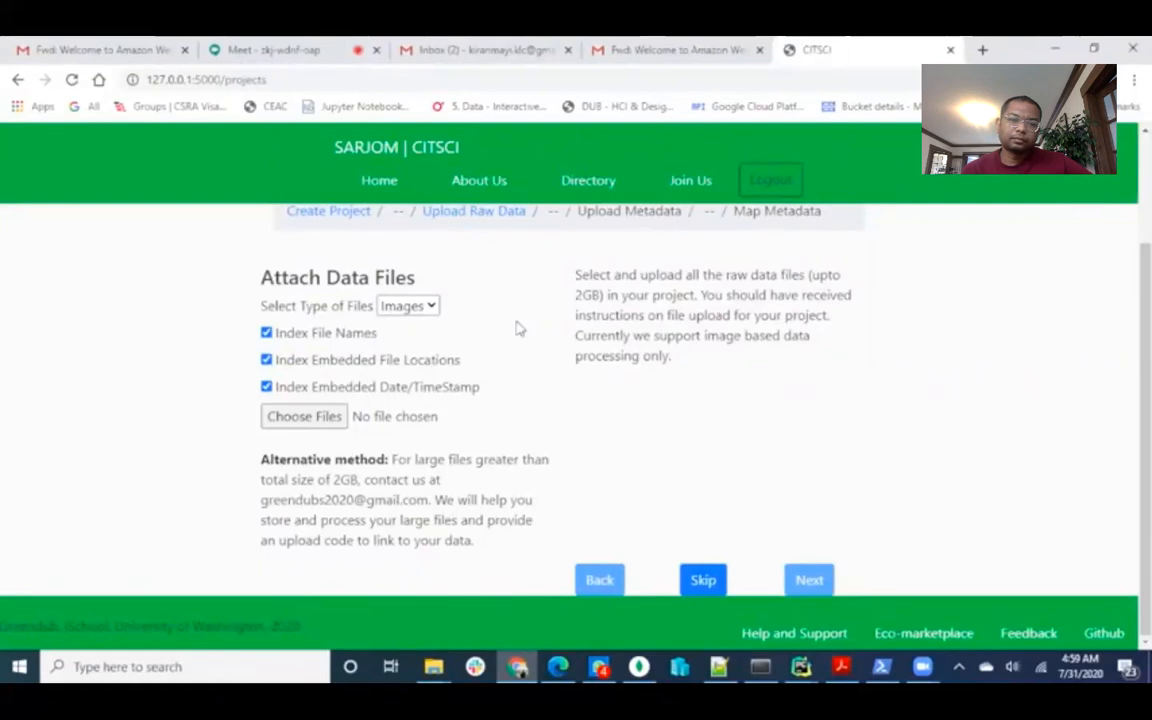
pyautogui.moveTo(466, 327)
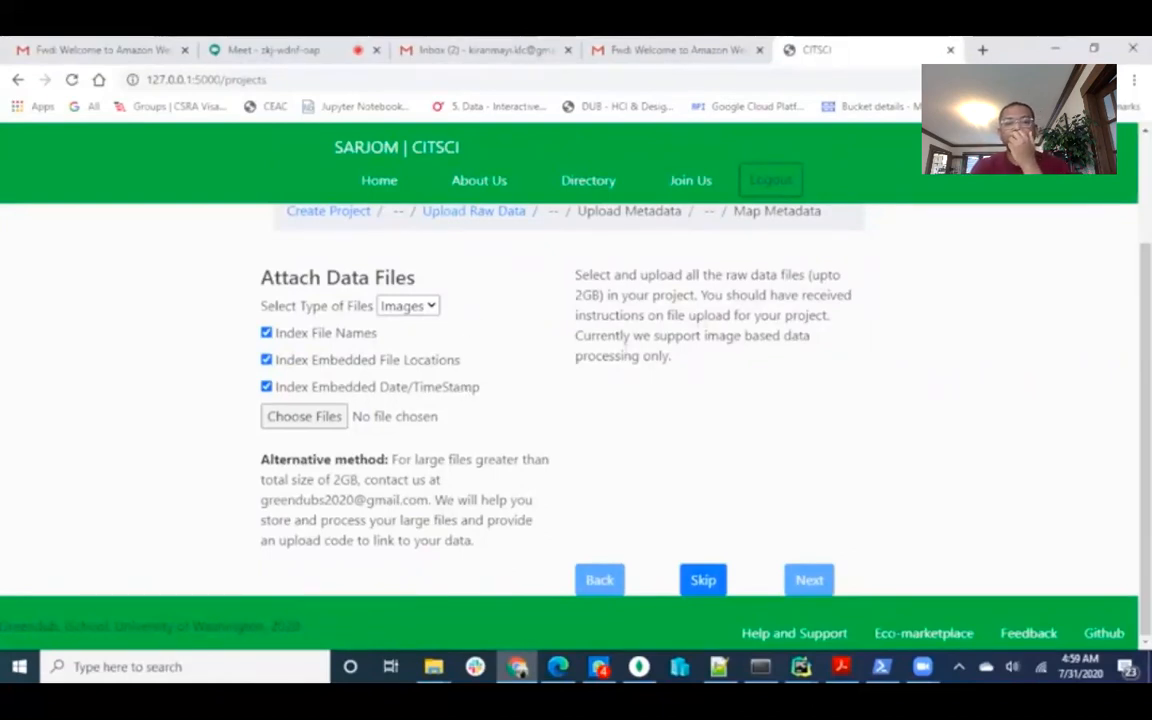
pyautogui.moveTo(630, 393)
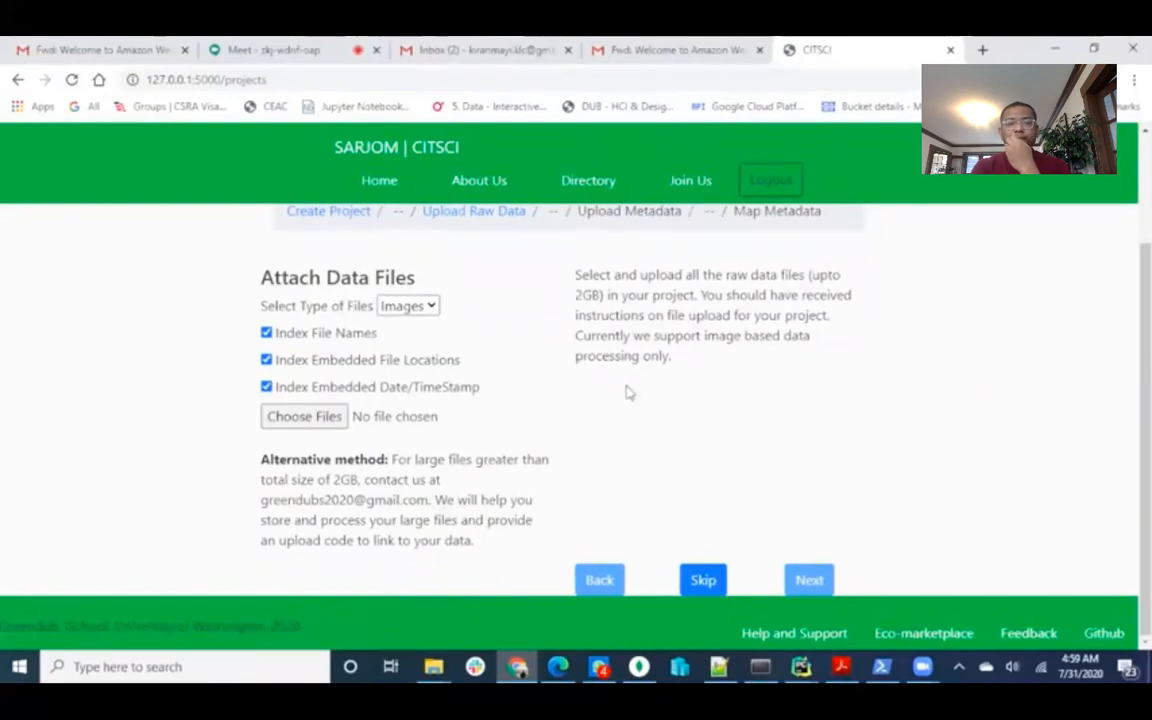
pyautogui.click(703, 580)
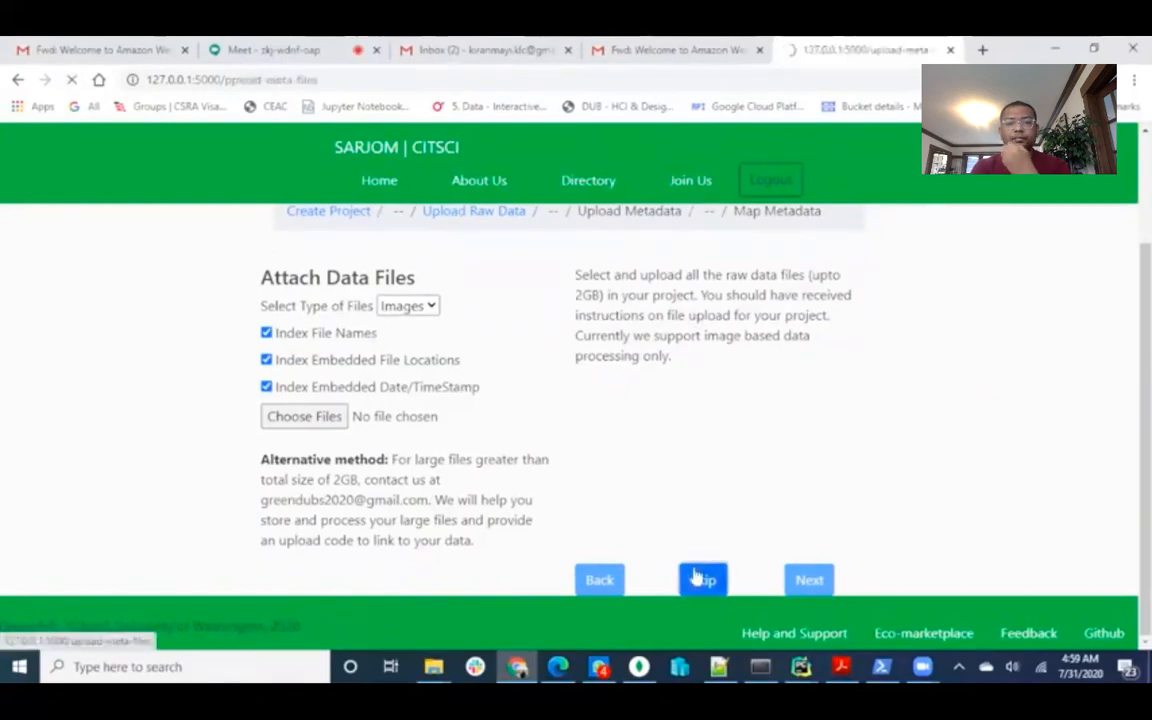
# - Attach grow_locations_sample.csv and weather_data_sample.csv as metadata and continue to Map Metadata
pyautogui.click(702, 580)
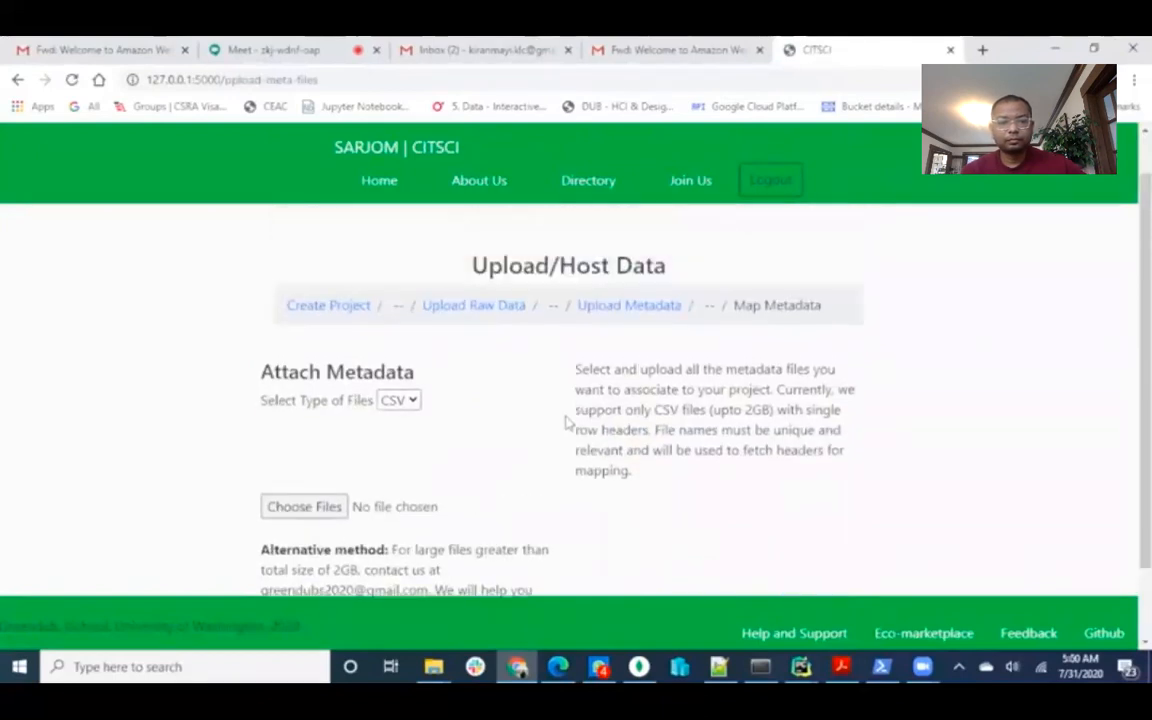
pyautogui.scroll(-3)
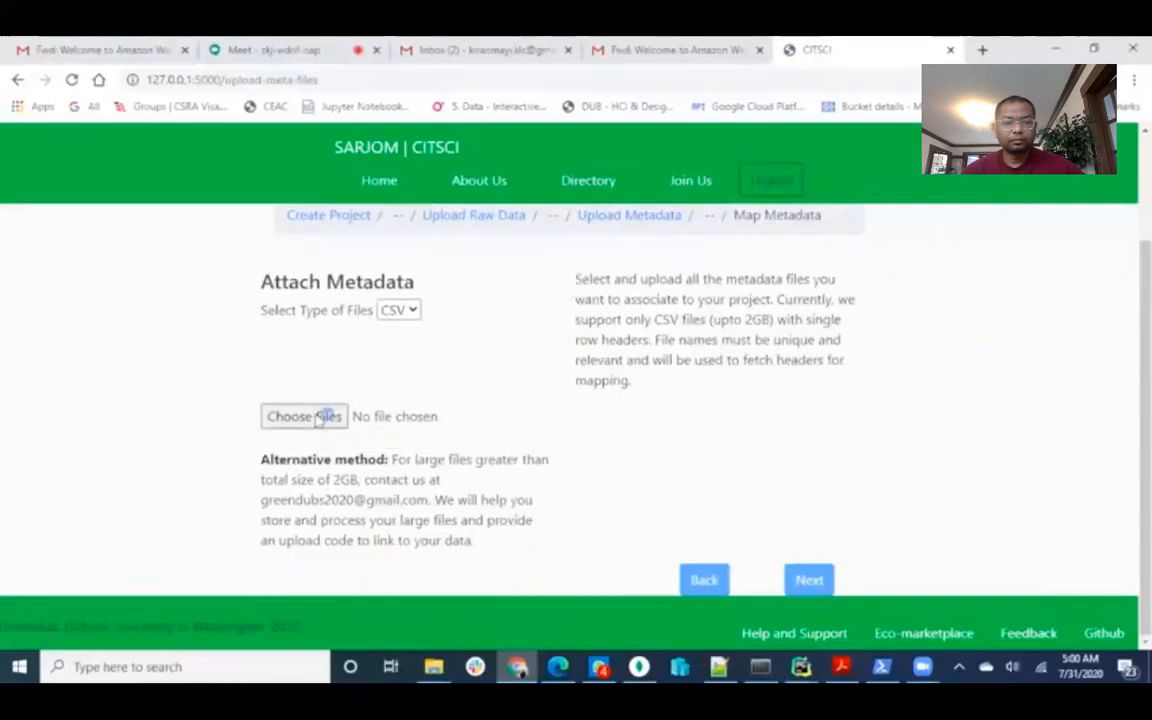
pyautogui.click(304, 416)
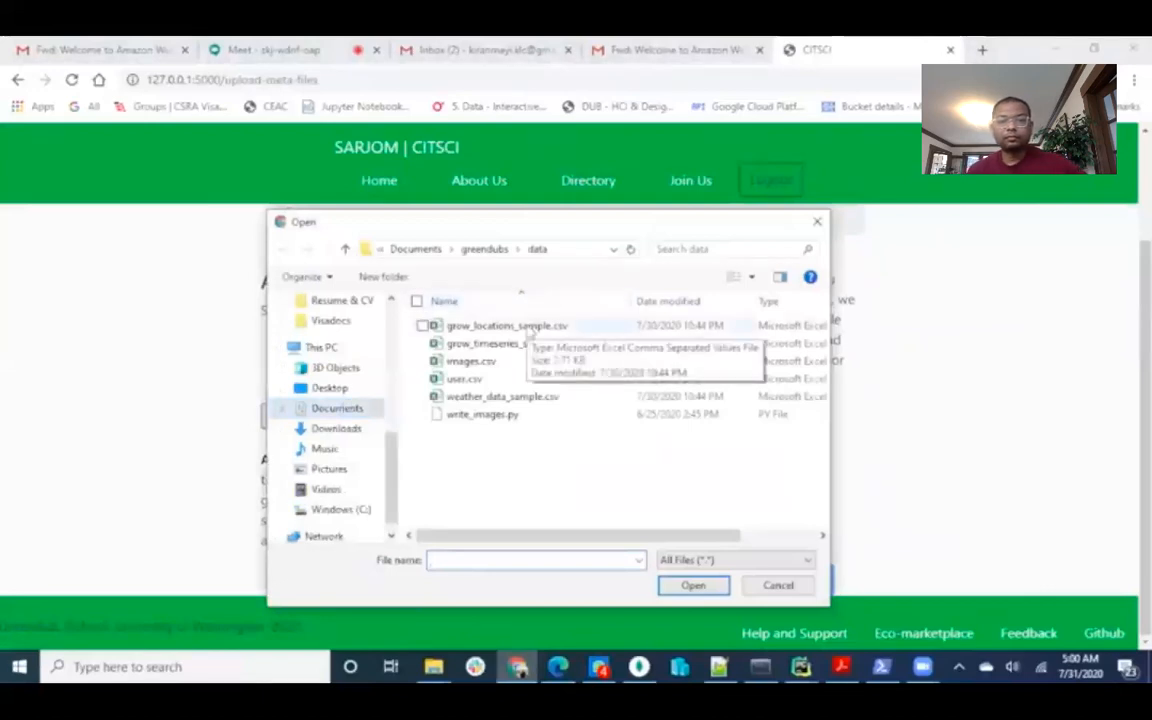
pyautogui.click(506, 325)
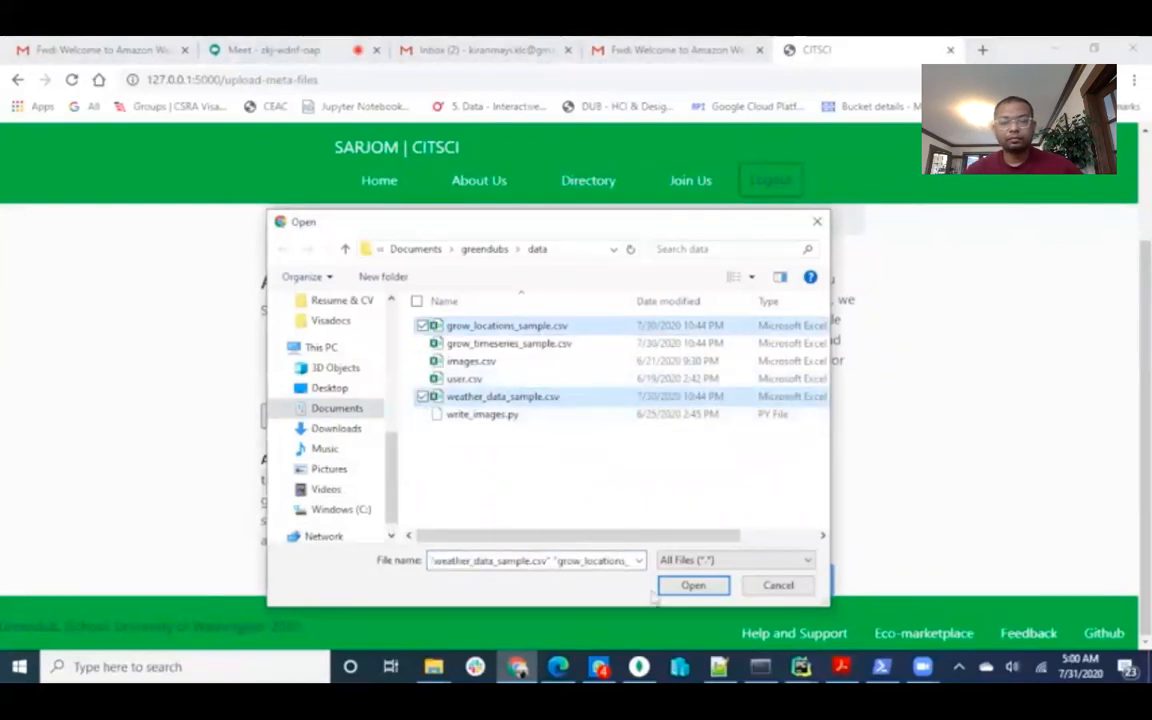
pyautogui.click(693, 585)
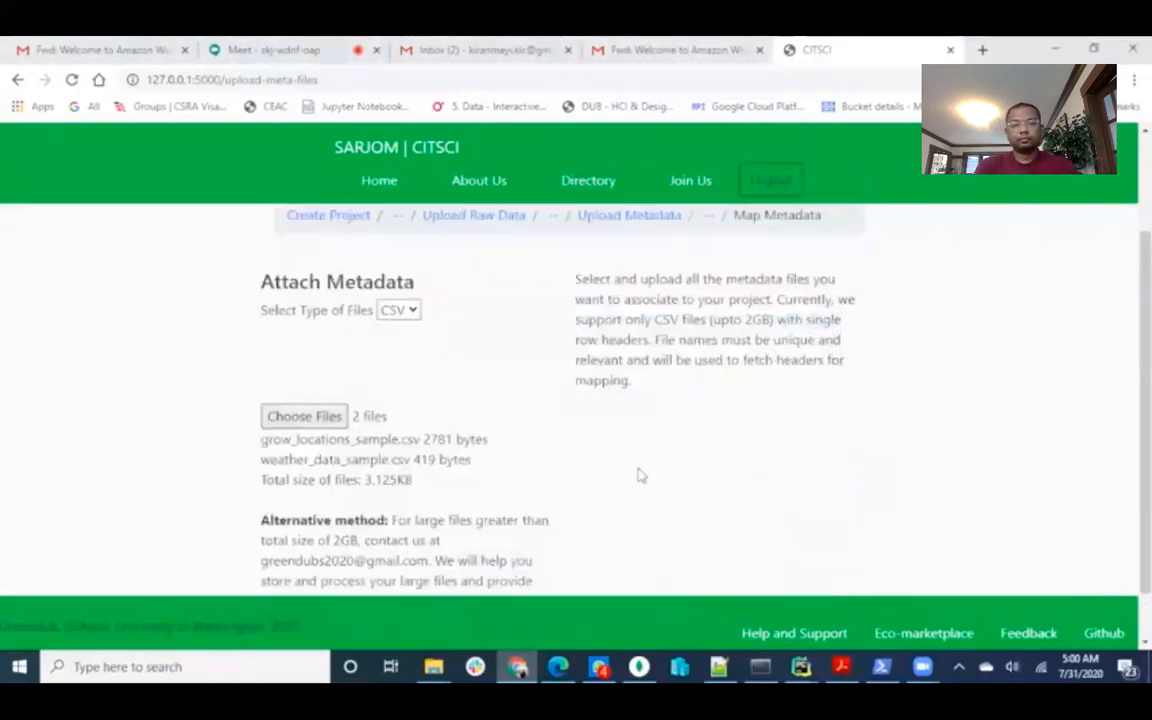
pyautogui.scroll(-3)
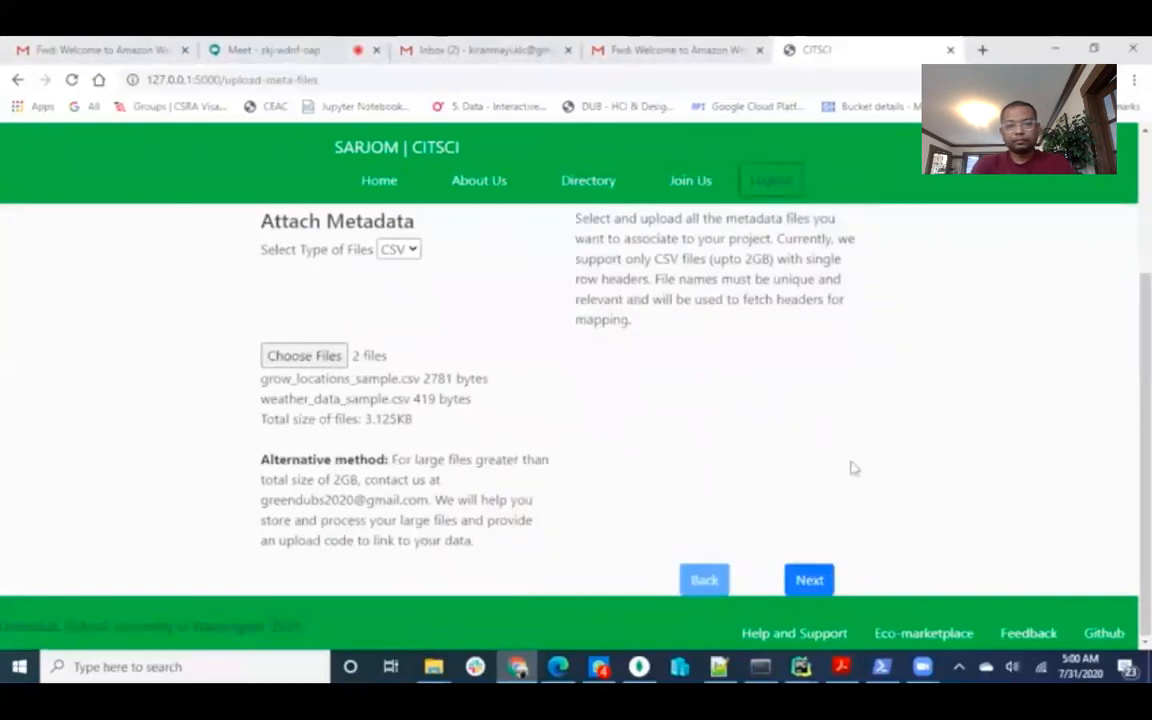
pyautogui.click(809, 580)
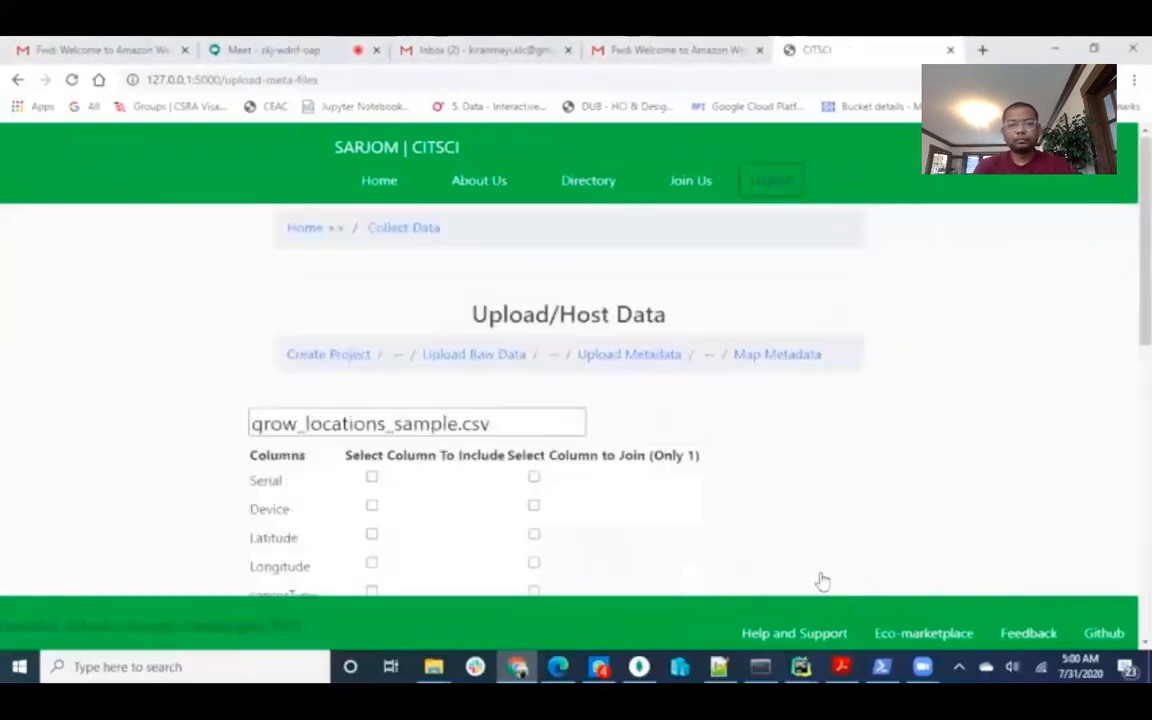
# - Include the Device and Latitude columns, scrolling through both CSV column lists
pyautogui.scroll(-3)
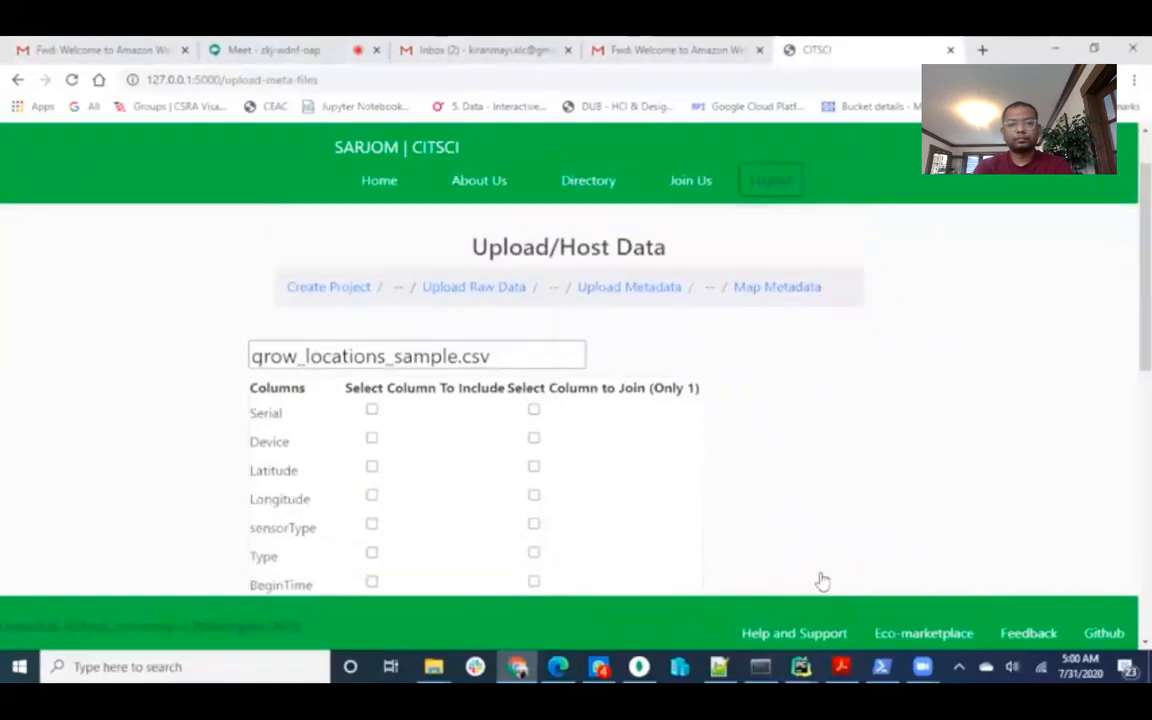
pyautogui.scroll(-3)
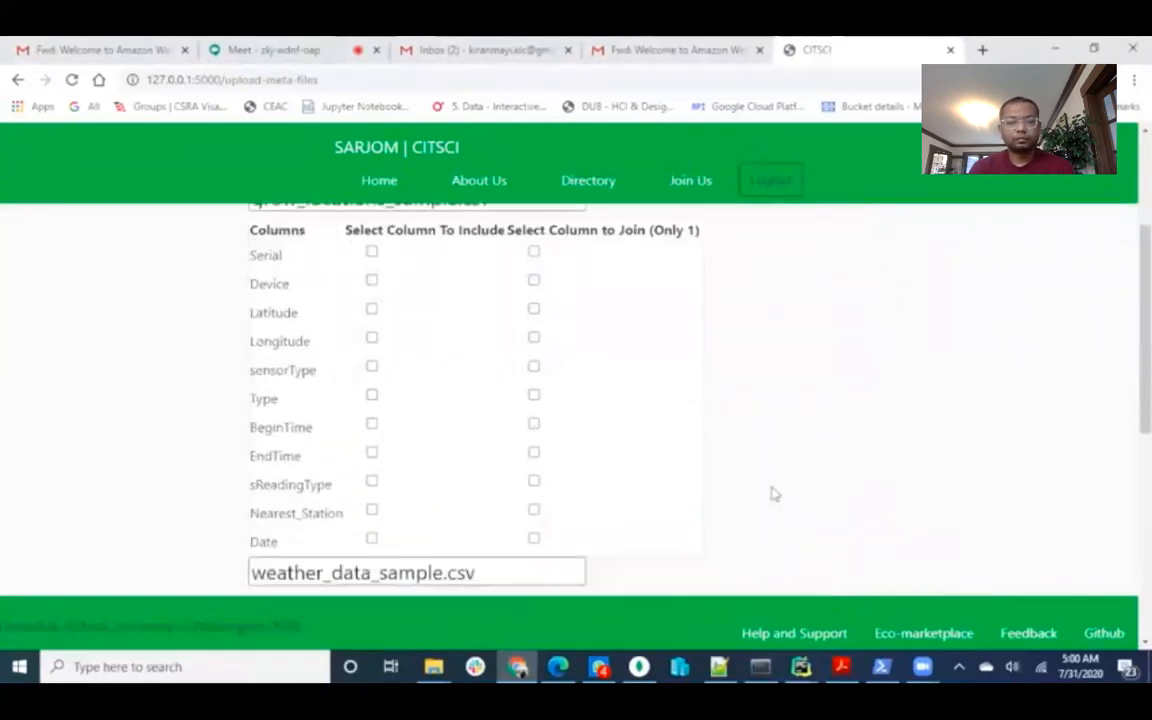
pyautogui.scroll(-3)
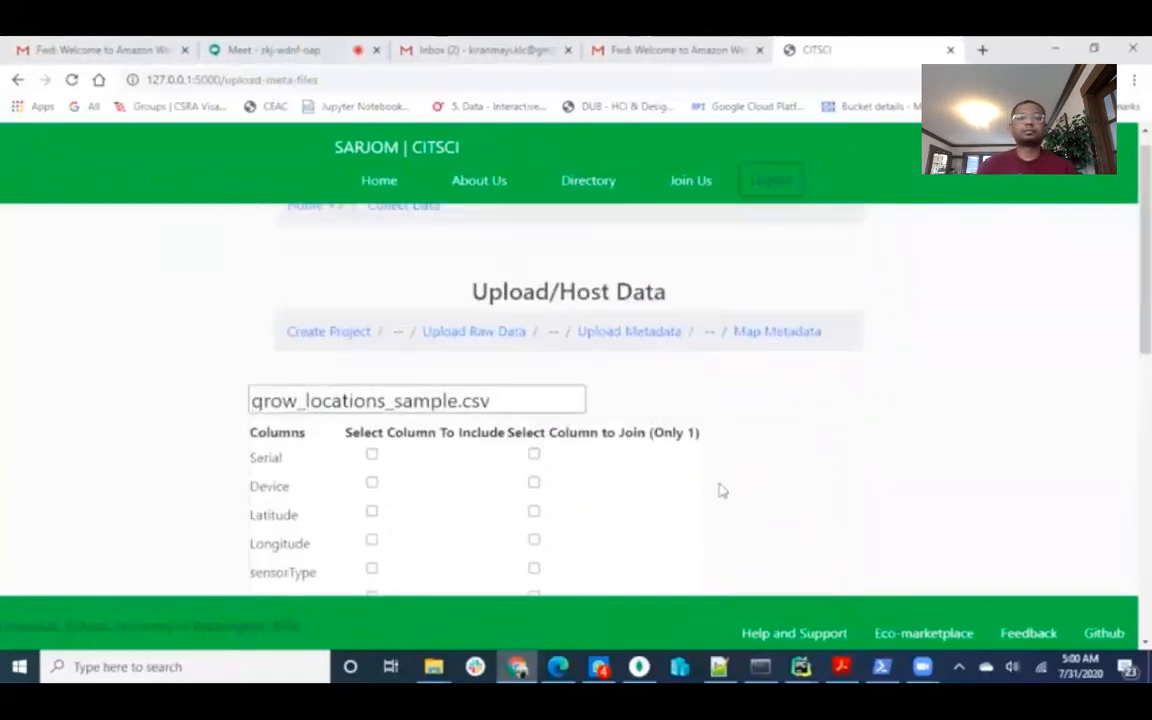
pyautogui.scroll(-3)
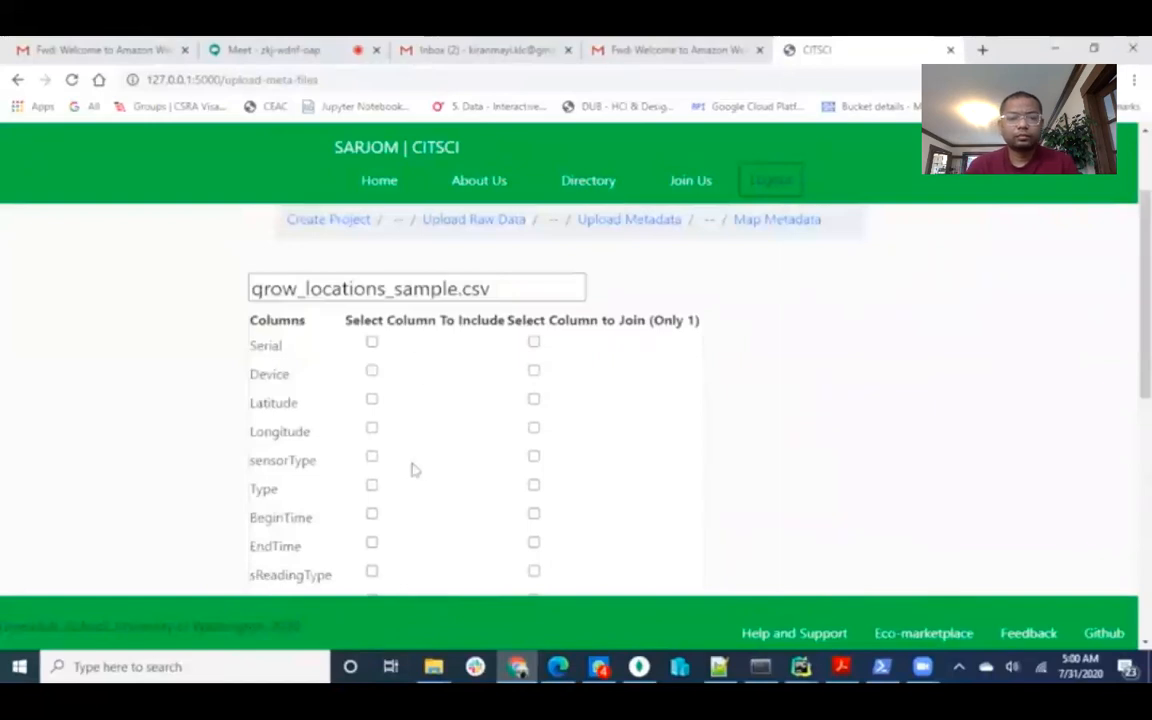
pyautogui.moveTo(505, 402)
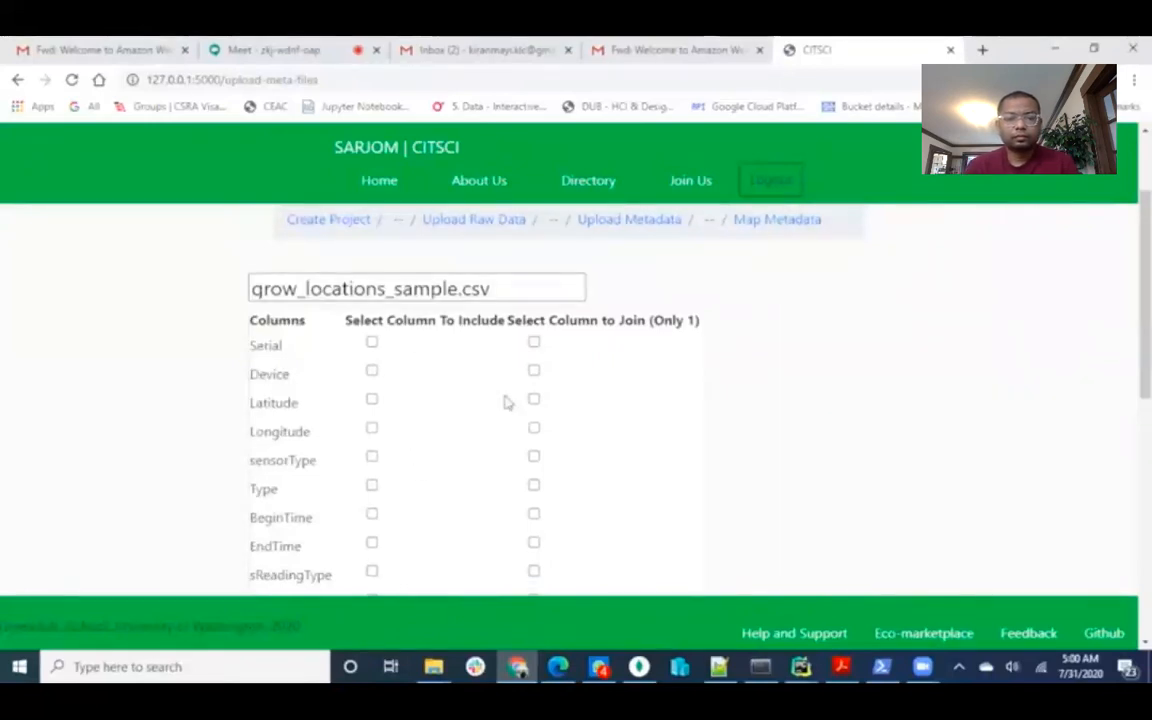
pyautogui.click(371, 342)
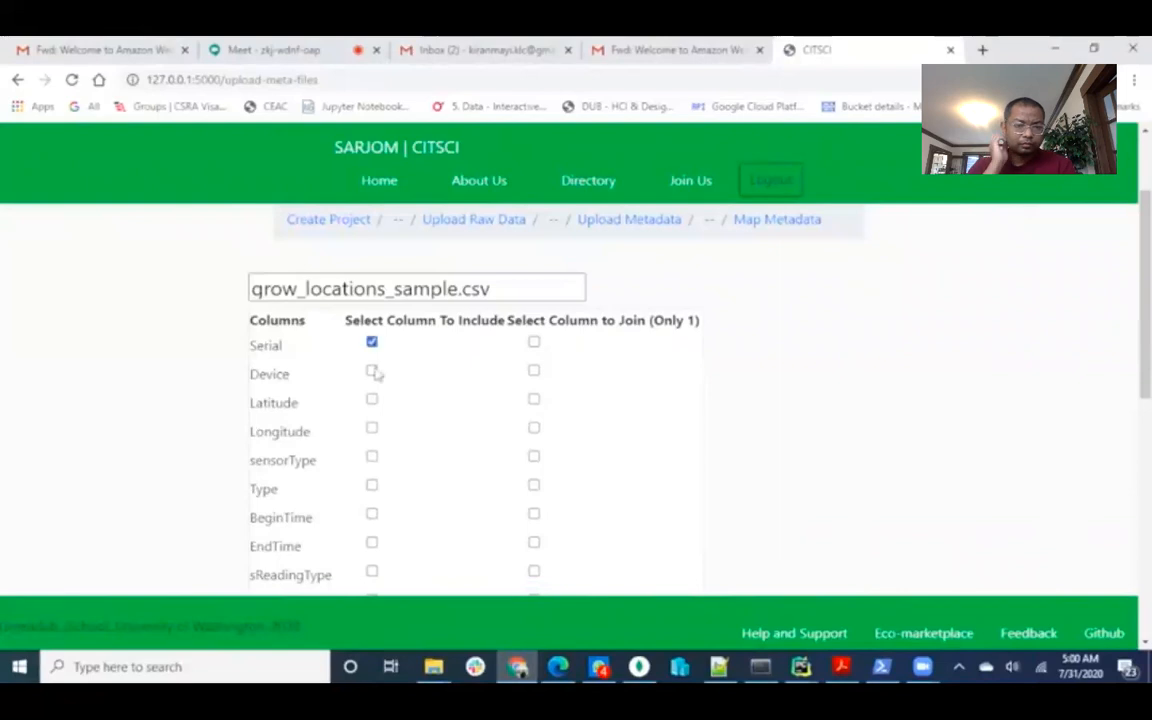
pyautogui.click(371, 399)
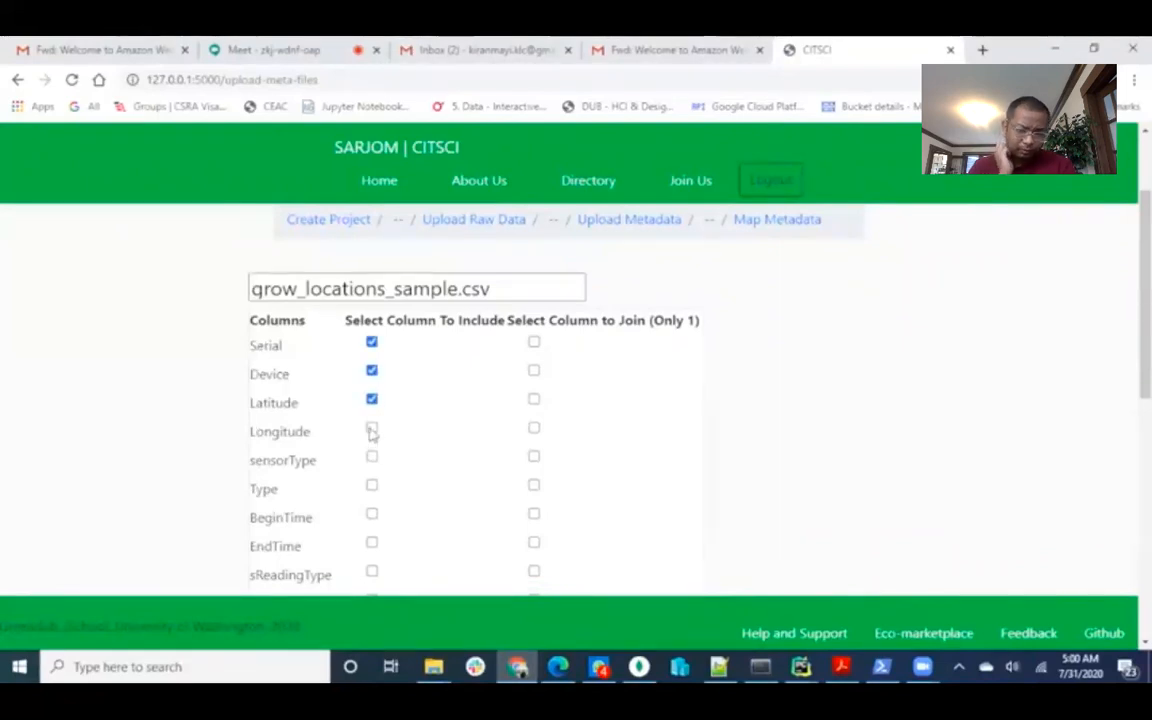
pyautogui.scroll(-3)
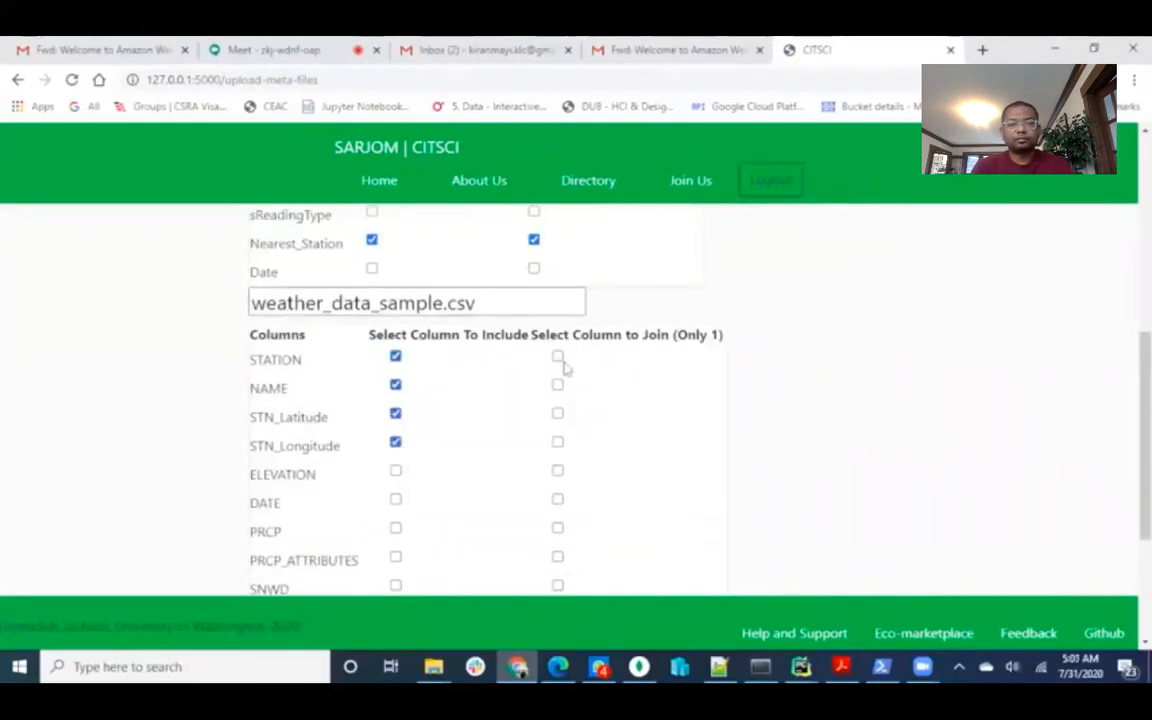
pyautogui.scroll(-3)
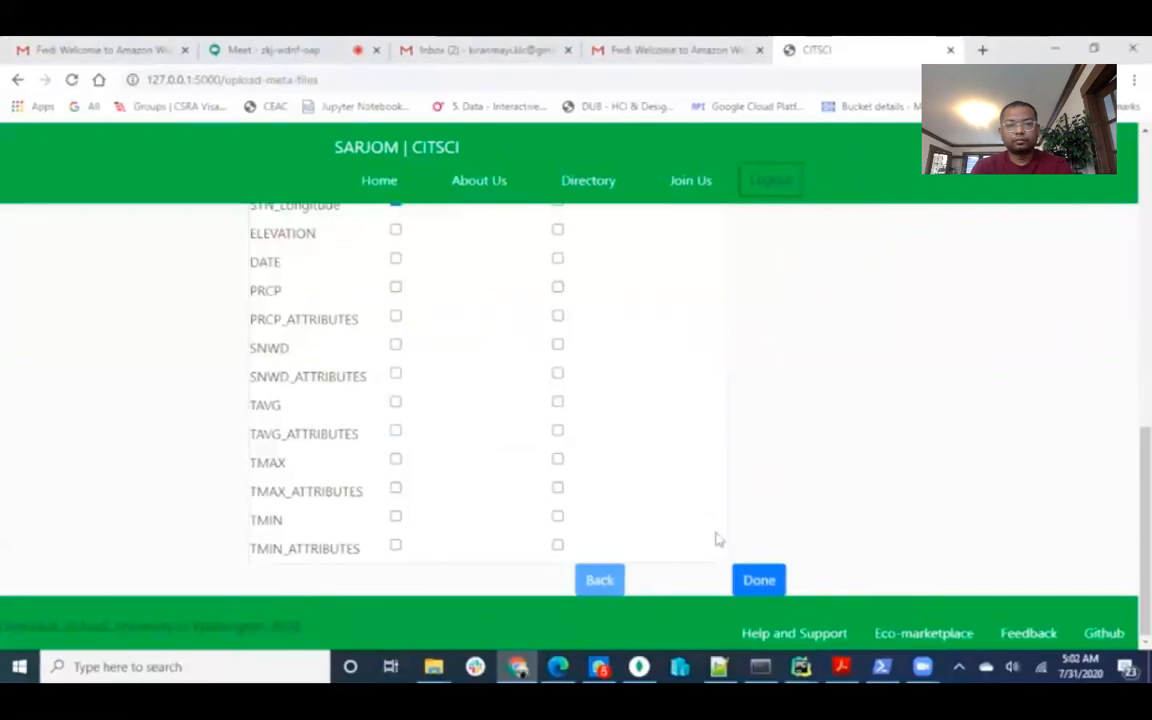
# - Submit the column mapping with Done
pyautogui.click(758, 580)
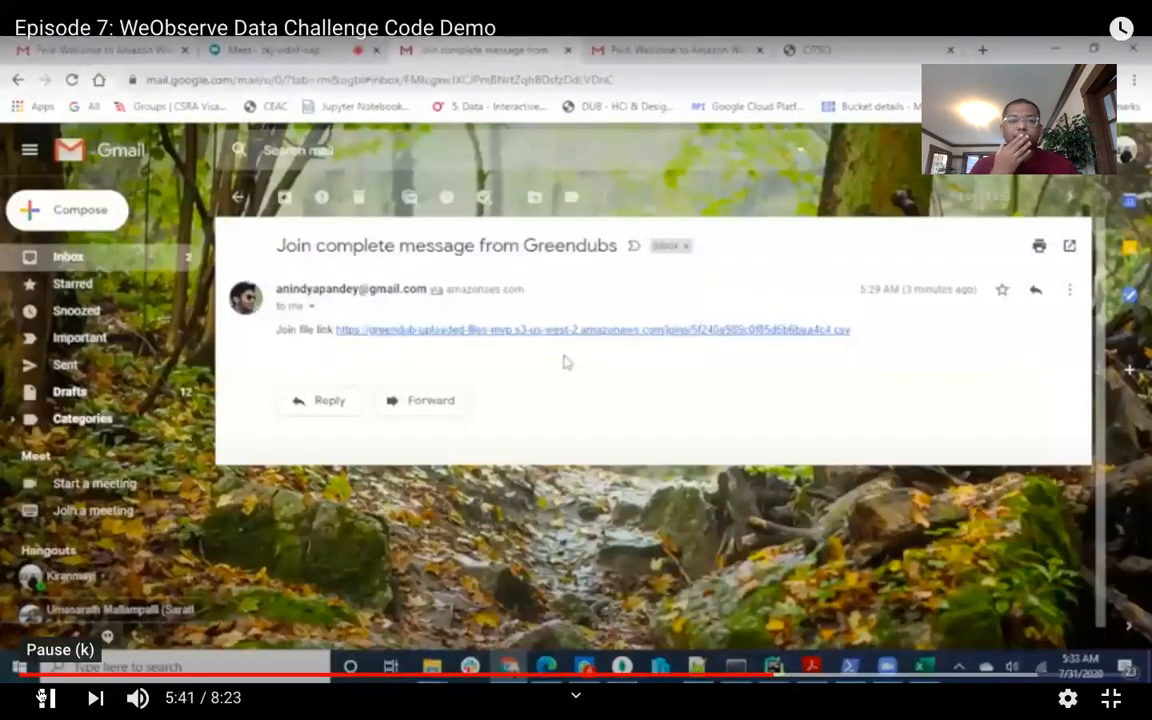
pyautogui.moveTo(590, 335)
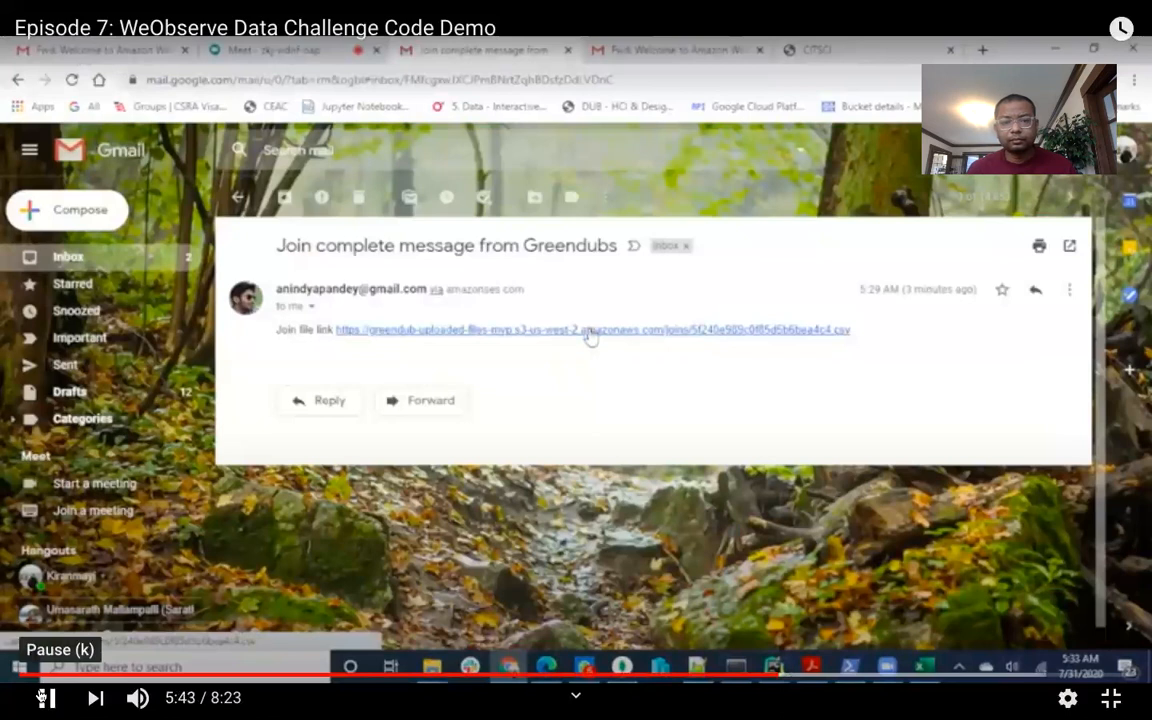
# - Download the joined file from the email link and open it in Excel
pyautogui.click(590, 330)
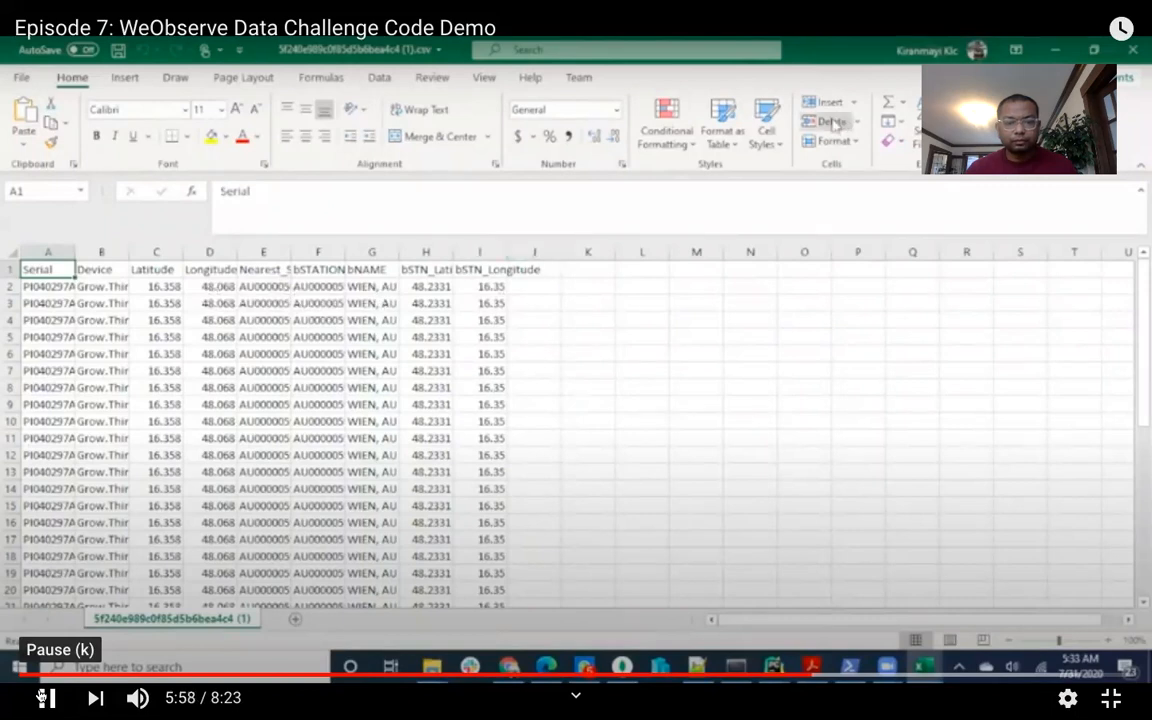
pyautogui.click(1110, 697)
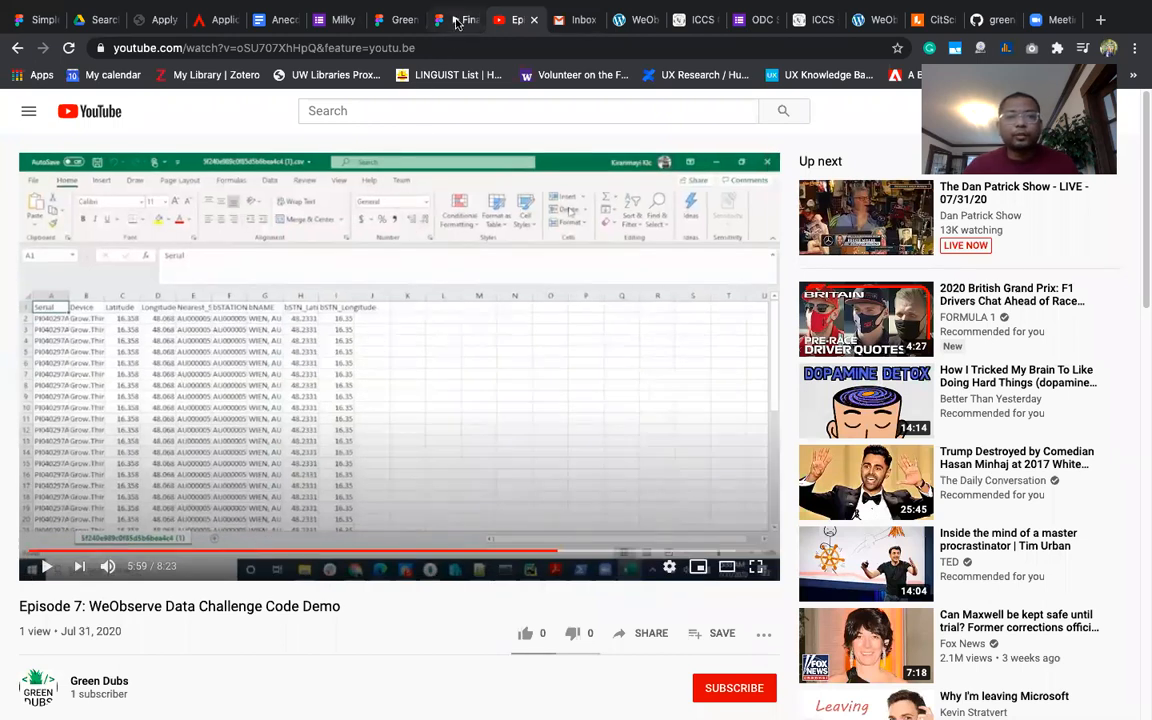
# - Return to the Figma deck showing the Impact slide 'Why the solution matters?'
pyautogui.click(444, 19)
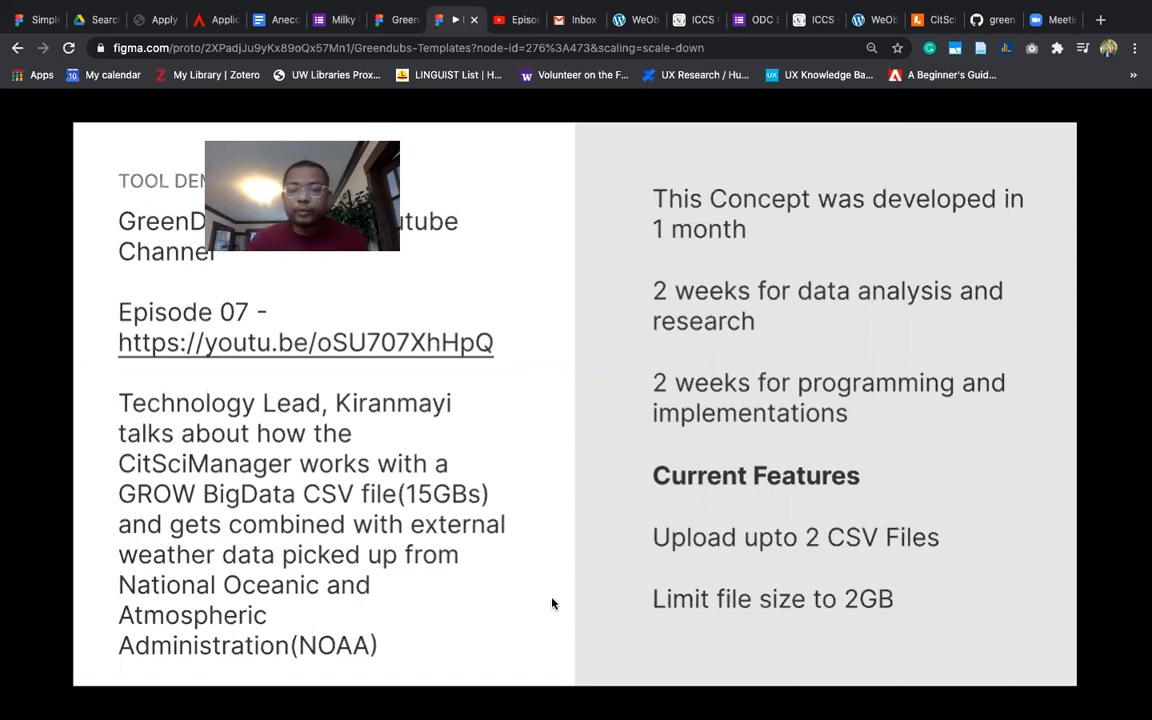
pyautogui.tripleClick(305, 342)
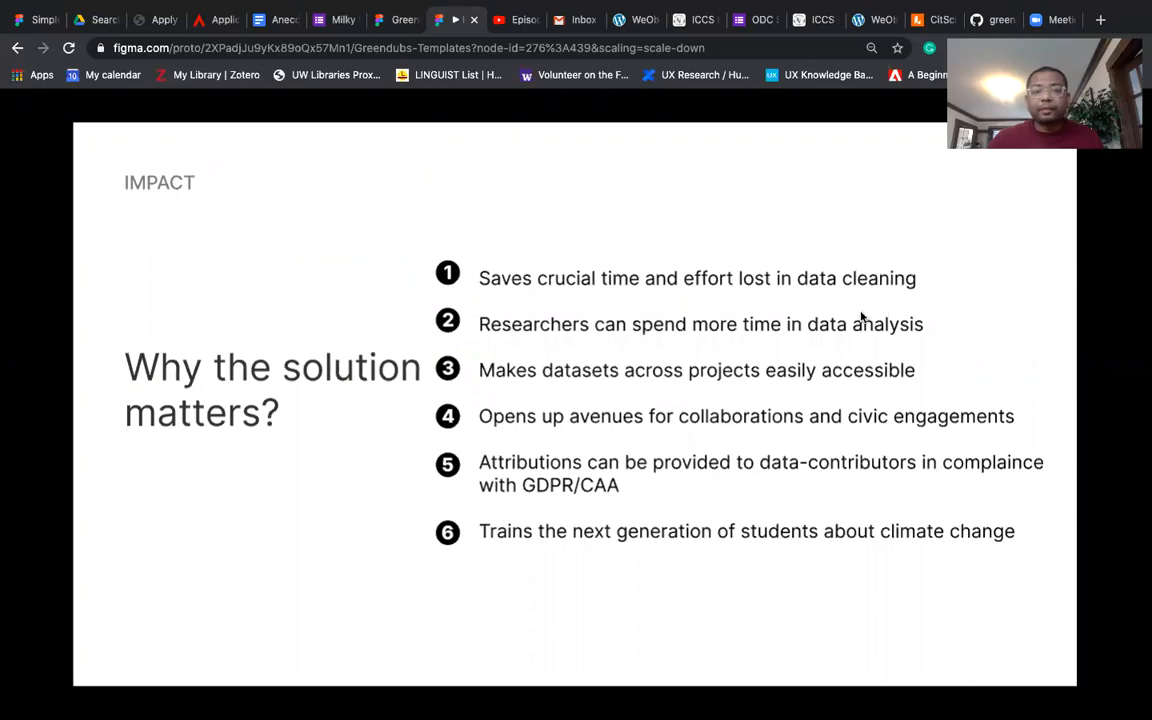
pyautogui.moveTo(766, 449)
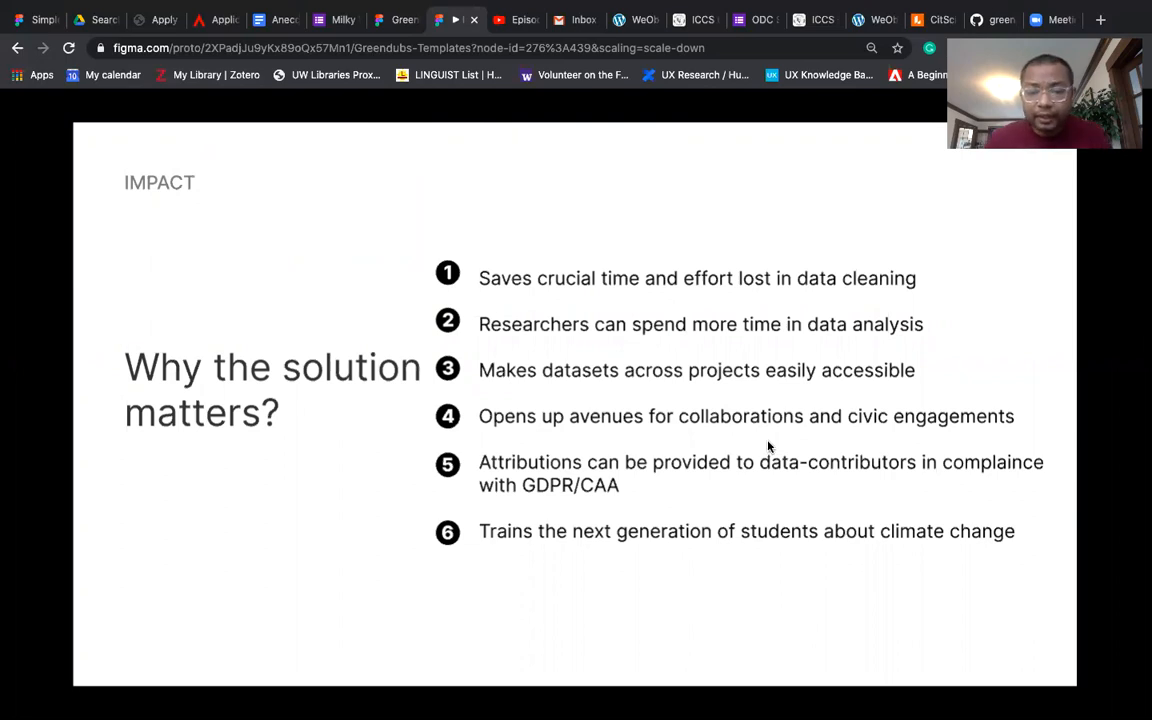
pyautogui.moveTo(769, 493)
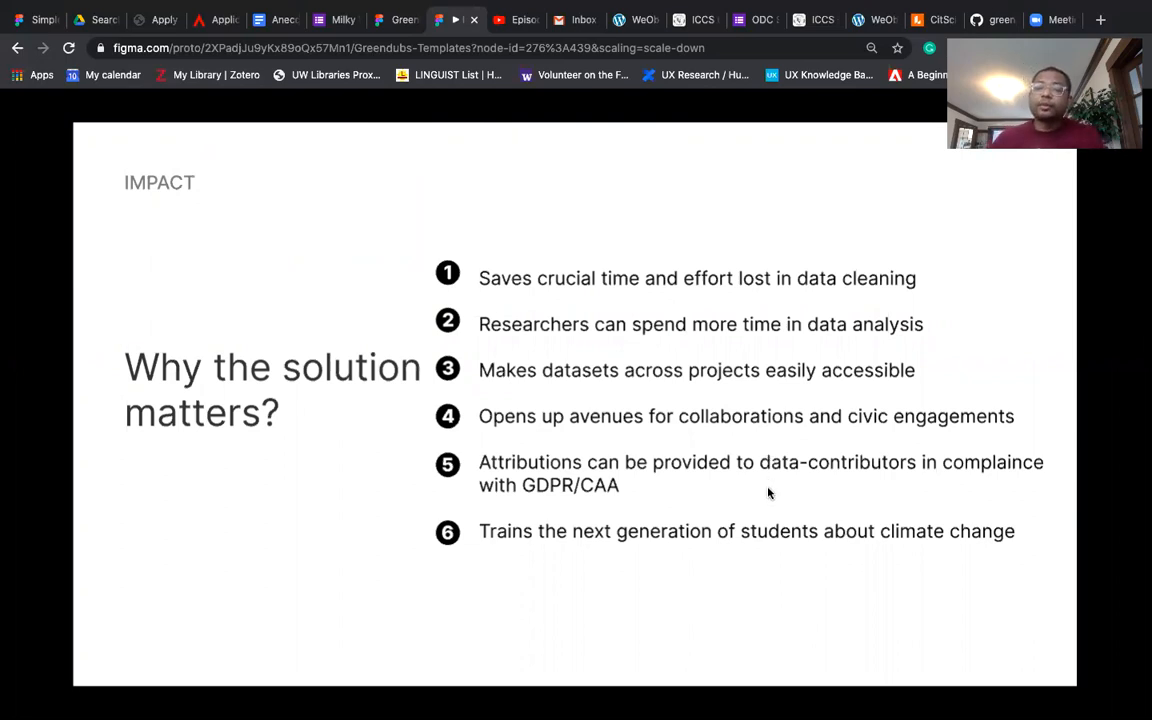
pyautogui.moveTo(785, 497)
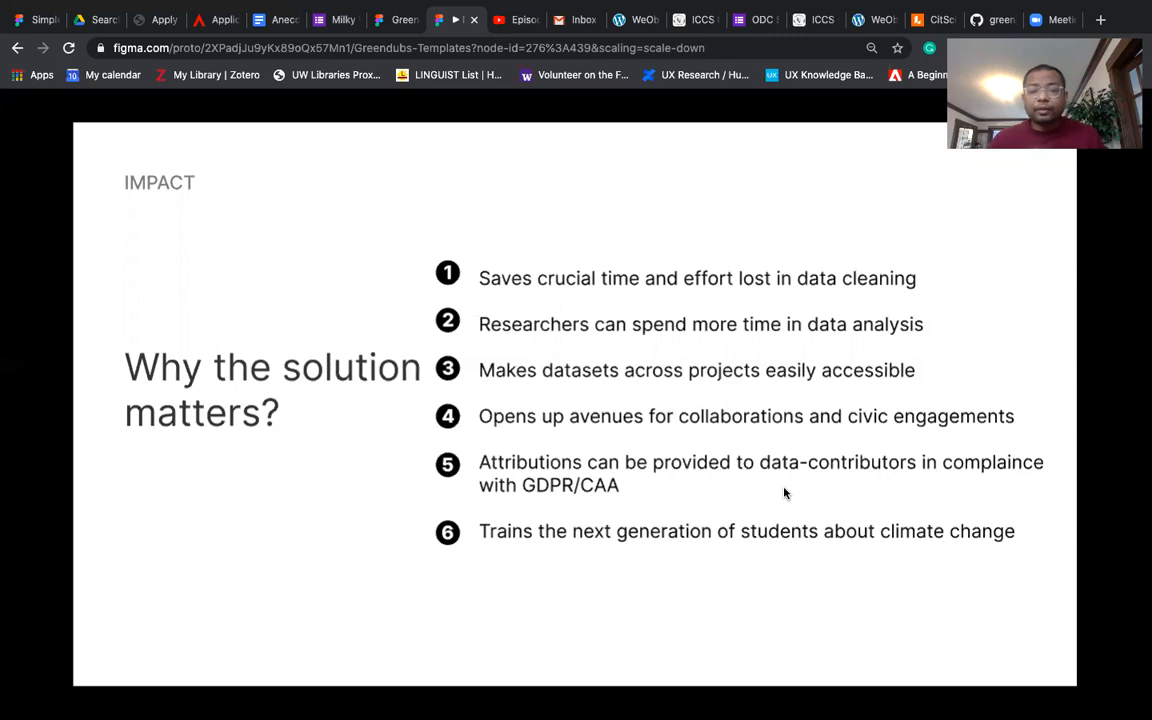
pyautogui.moveTo(656, 652)
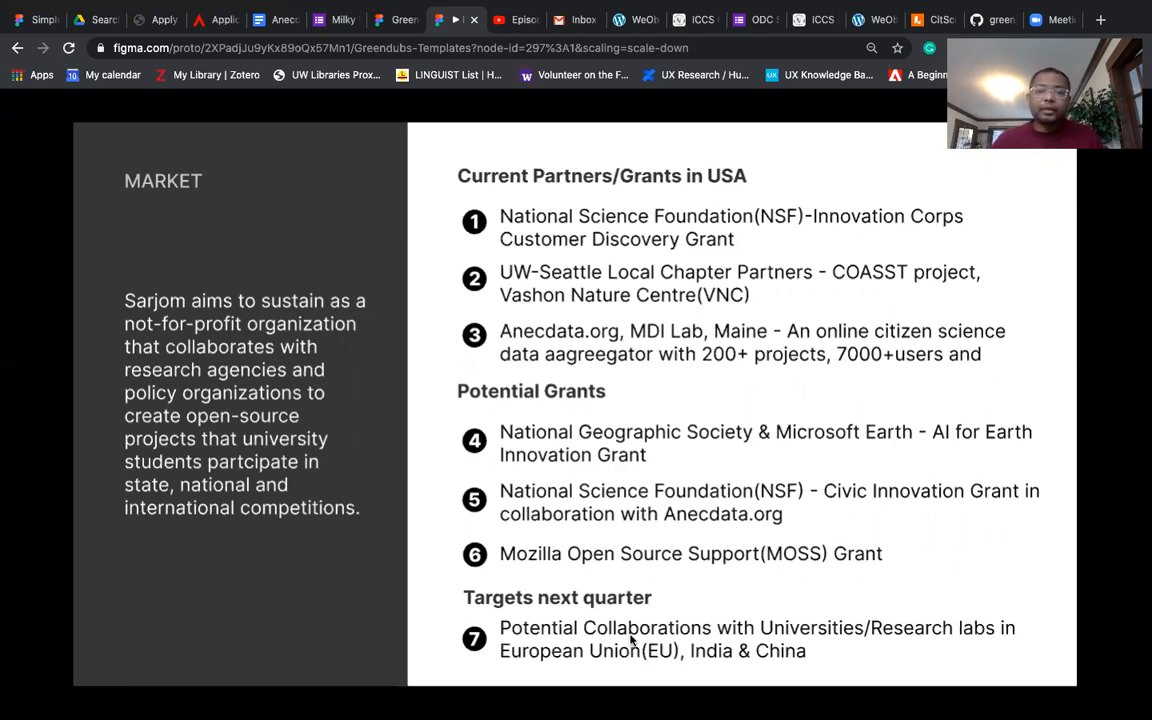
pyautogui.moveTo(635, 620)
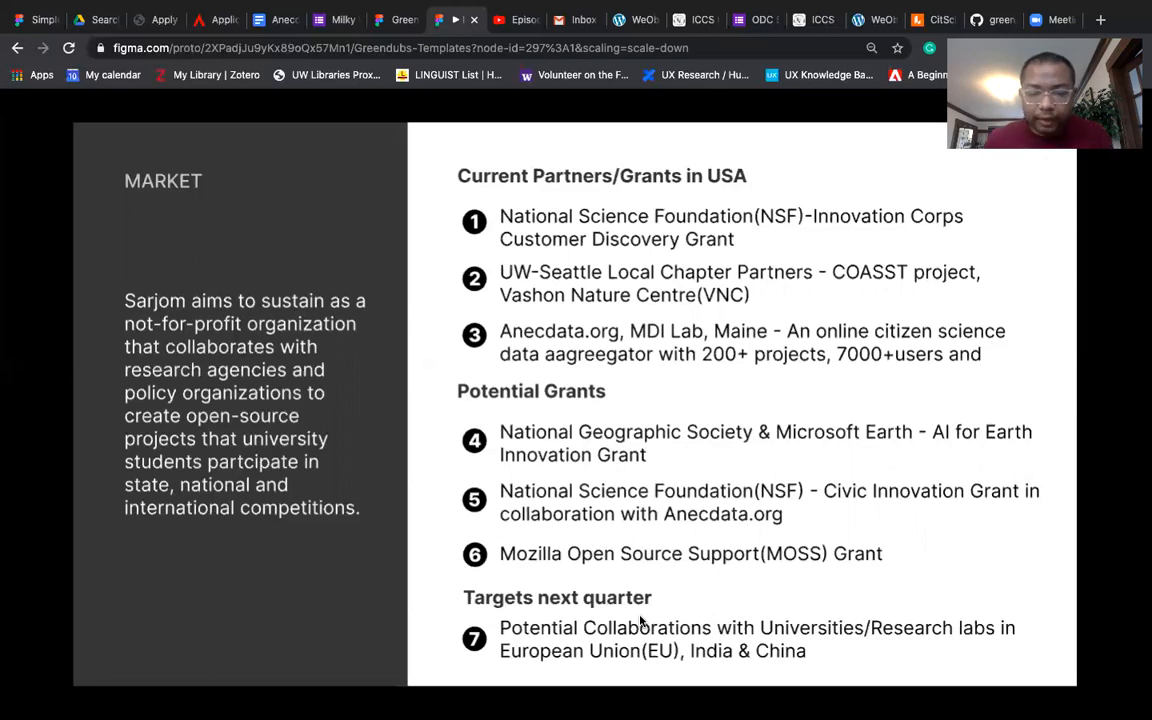
pyautogui.moveTo(680, 620)
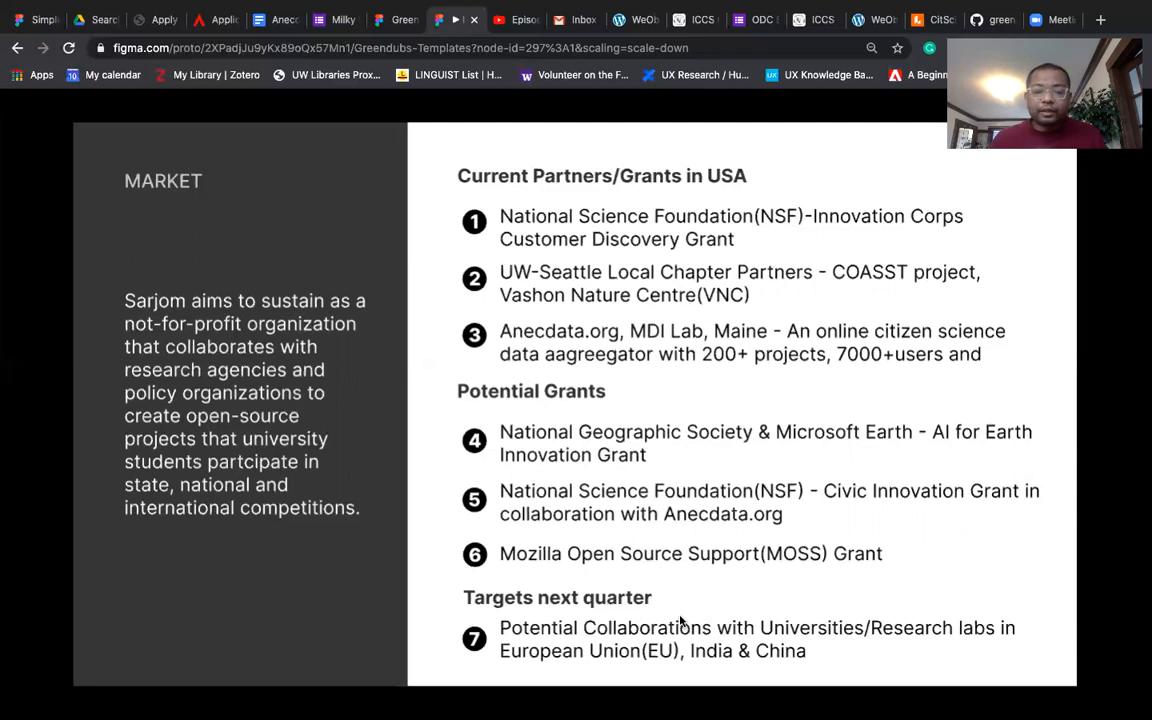
pyautogui.moveTo(923, 632)
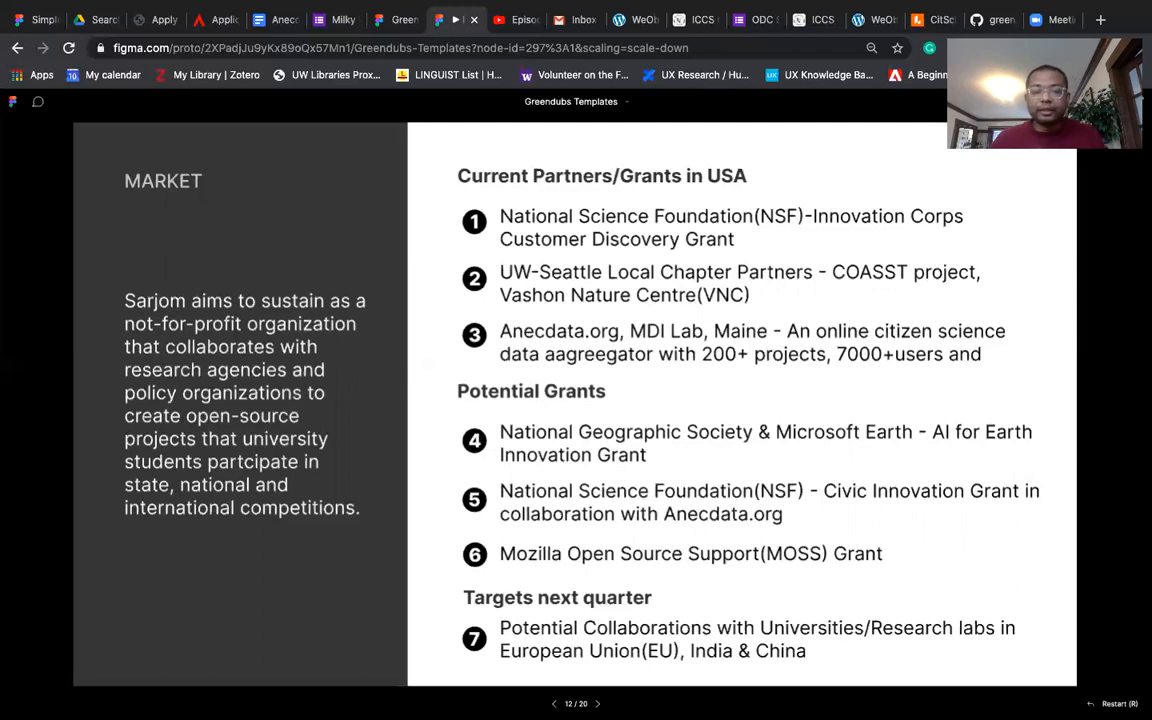
# - Advance through Credits to slide 14, the CitSci Earth login wireframe
pyautogui.click(597, 703)
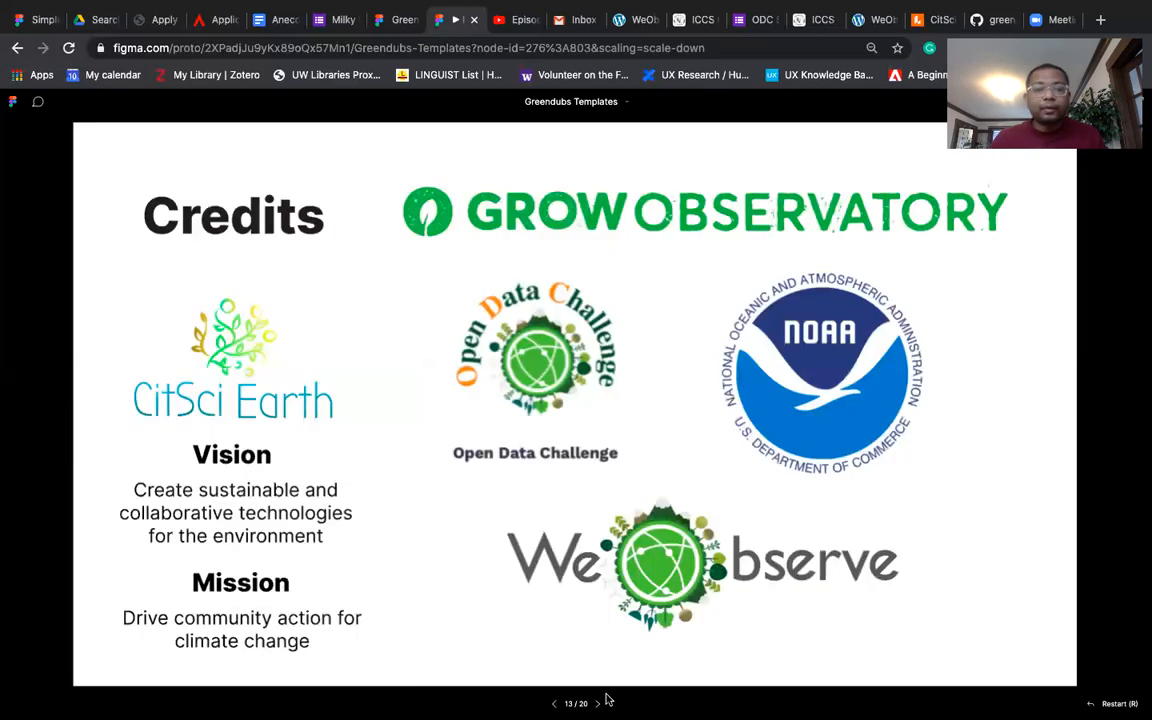
pyautogui.moveTo(617, 674)
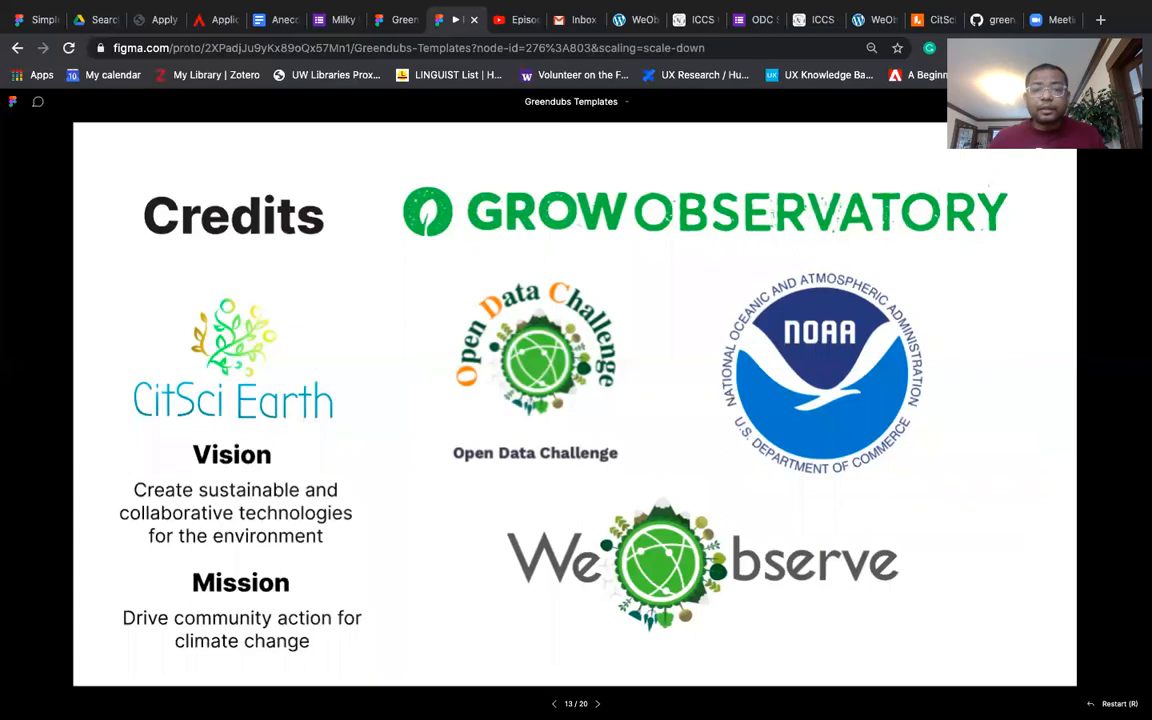
pyautogui.click(597, 703)
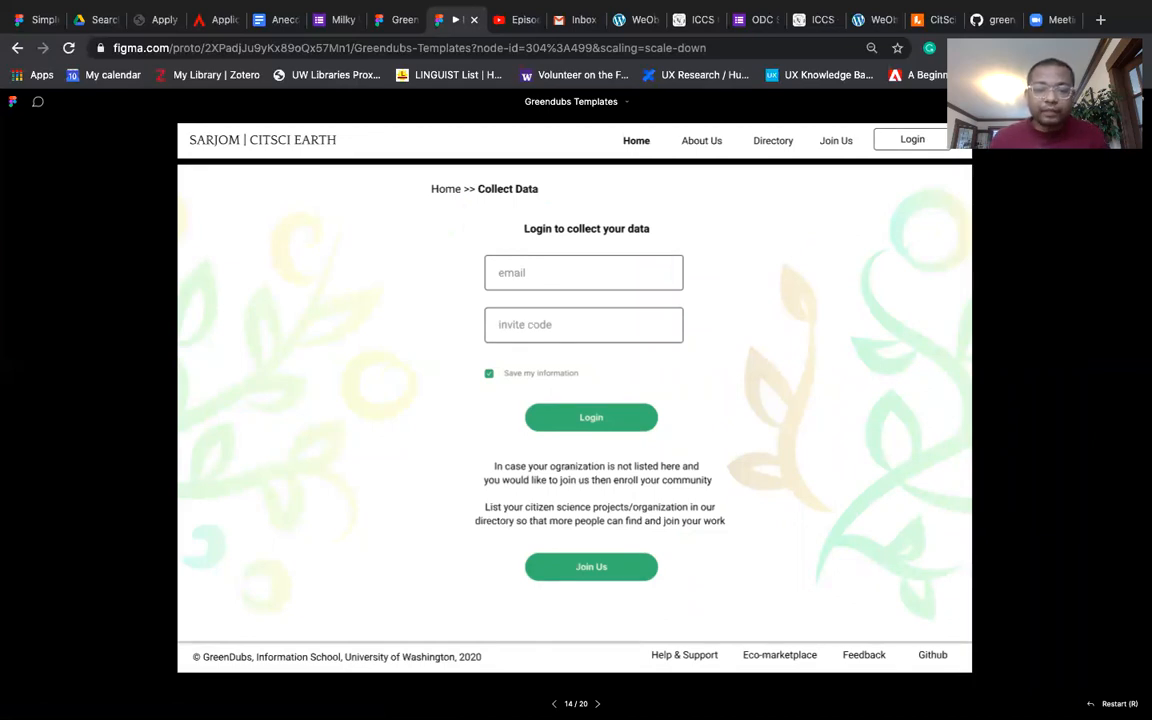
# - Click through the dashboard, upload and mapping wireframes to the processing-started screen
pyautogui.click(591, 417)
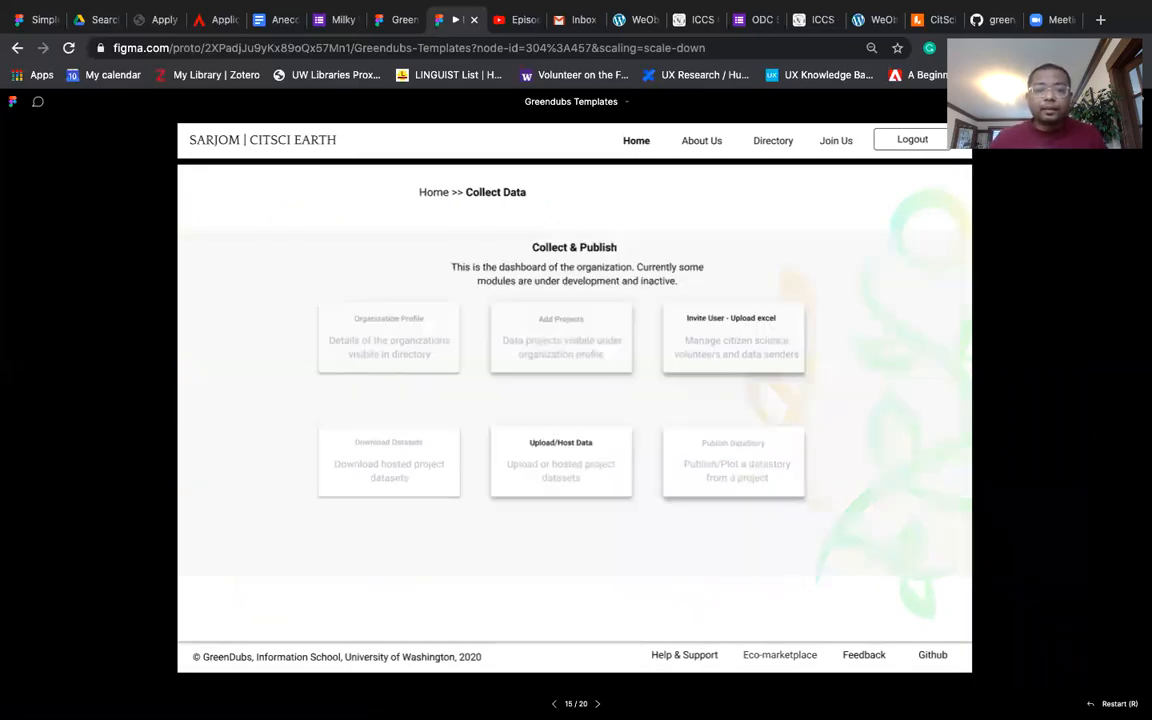
pyautogui.click(560, 462)
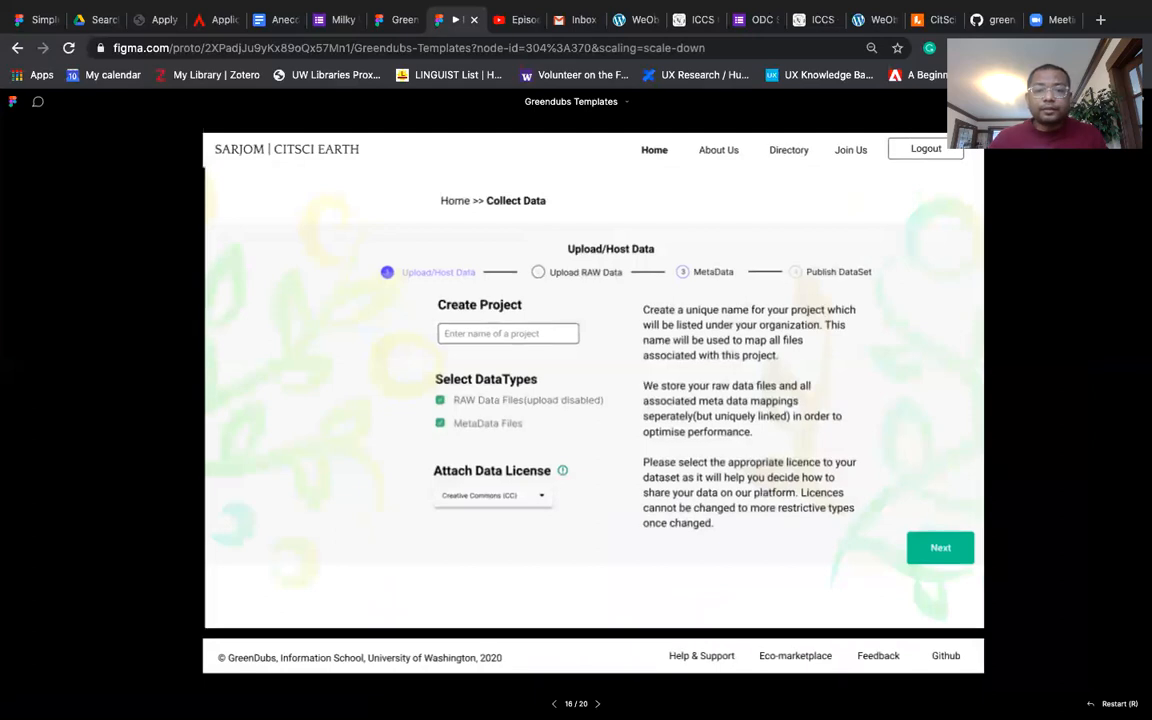
pyautogui.click(939, 547)
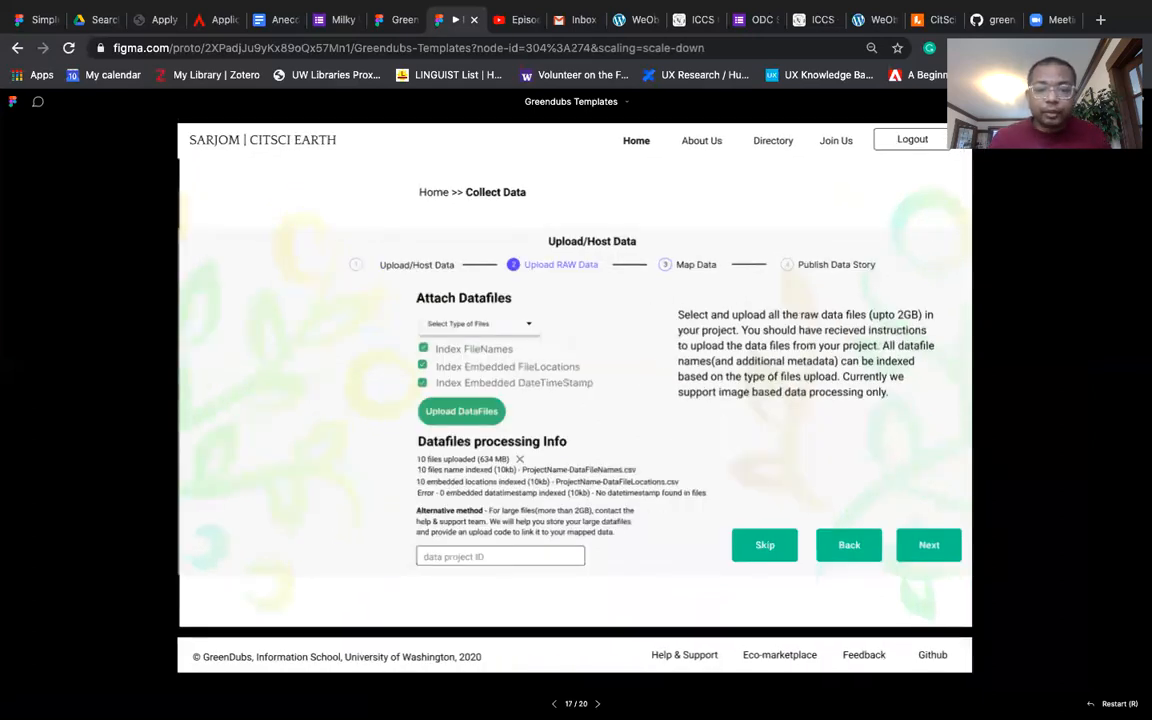
pyautogui.click(928, 544)
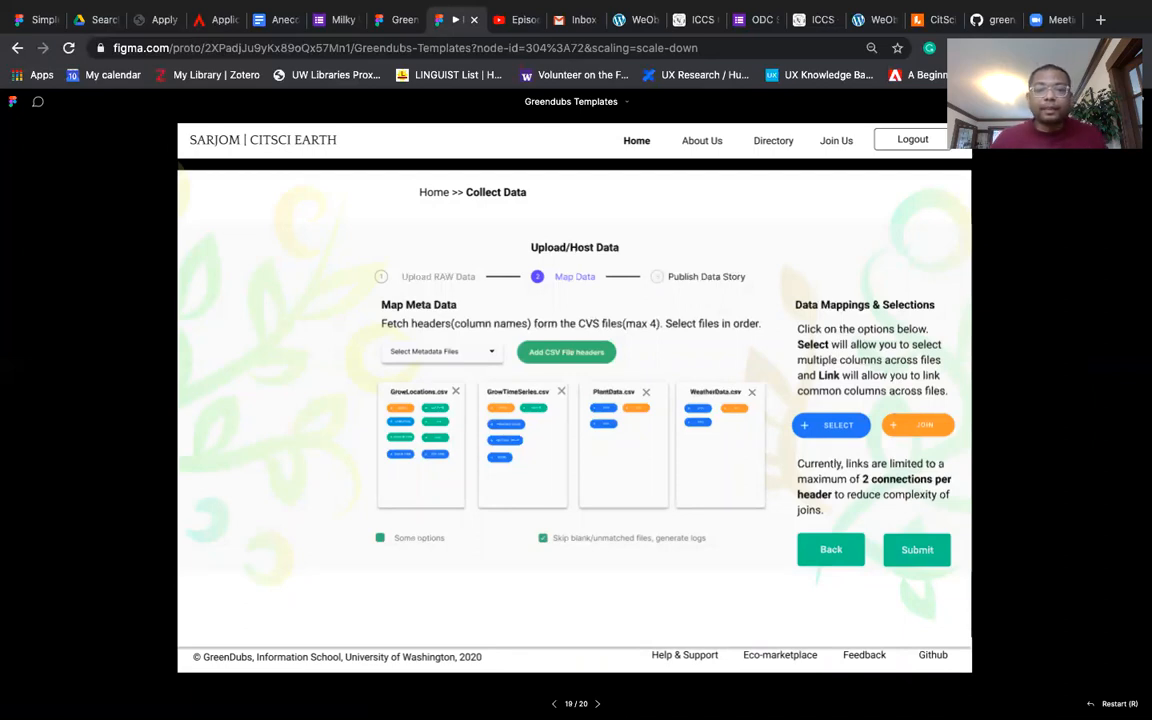
pyautogui.click(916, 549)
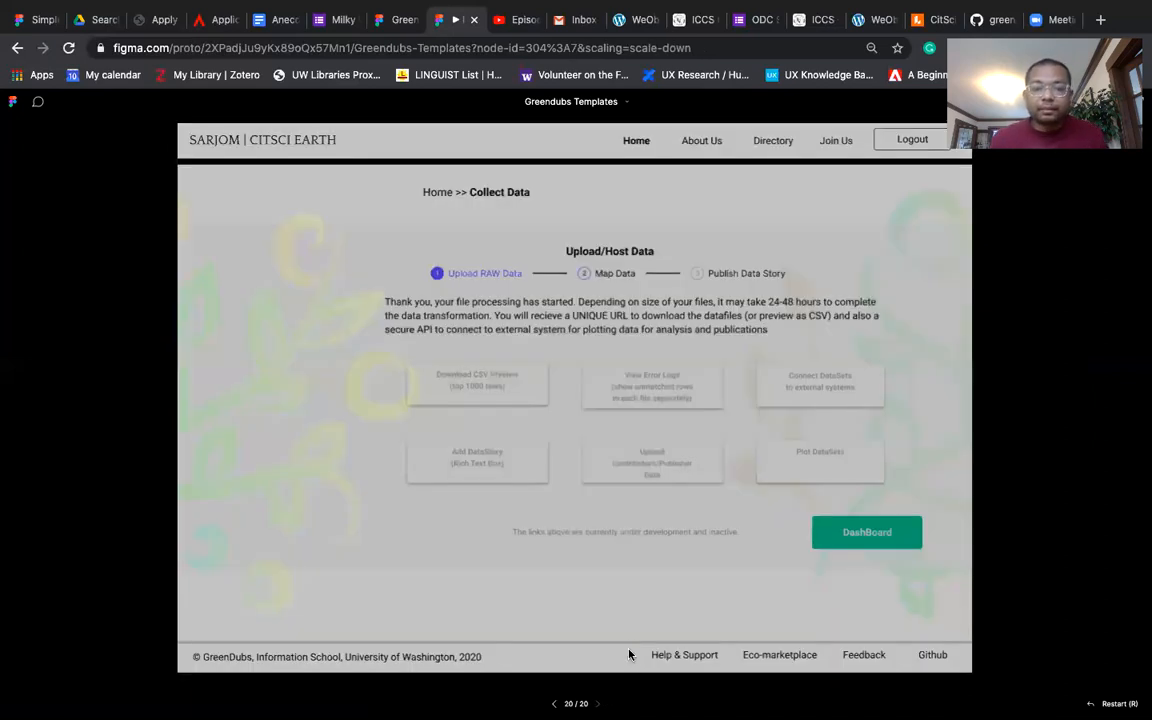
pyautogui.moveTo(628, 610)
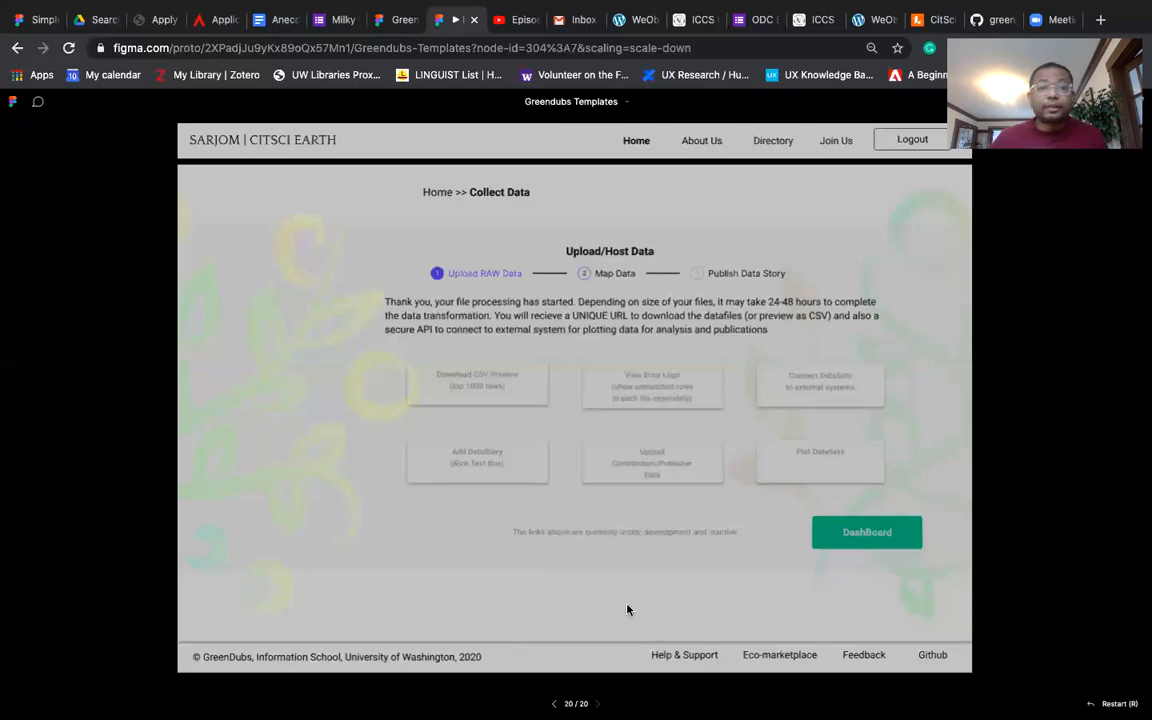
pyautogui.moveTo(394, 157)
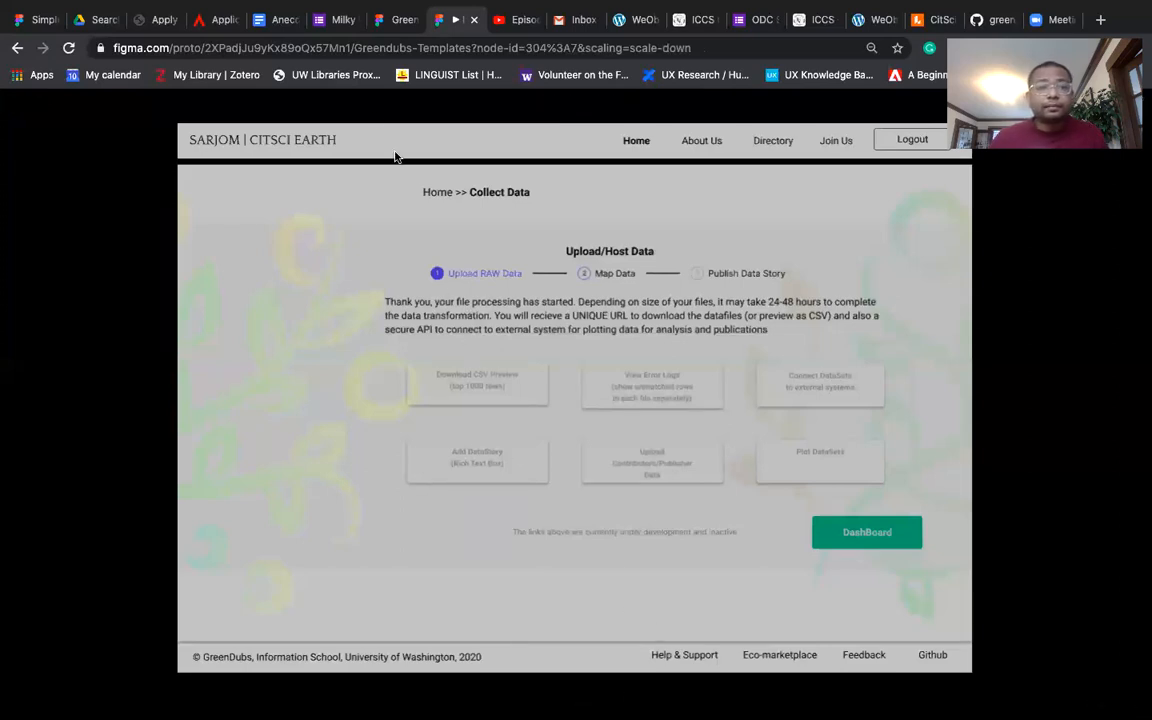